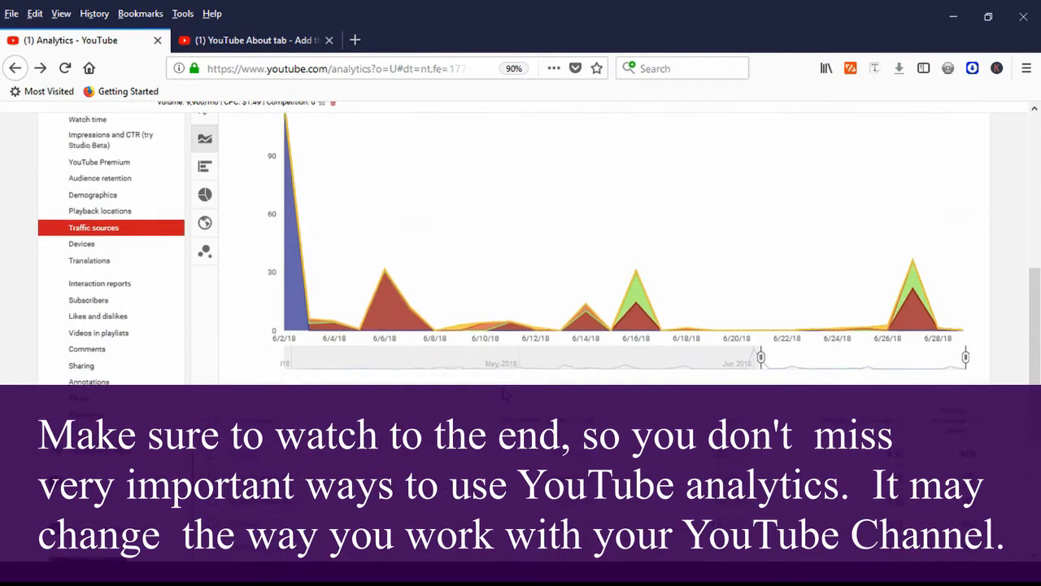
Leave the Tippys Thoughts channel home page and enter Creator Studio
scroll(down, 3)
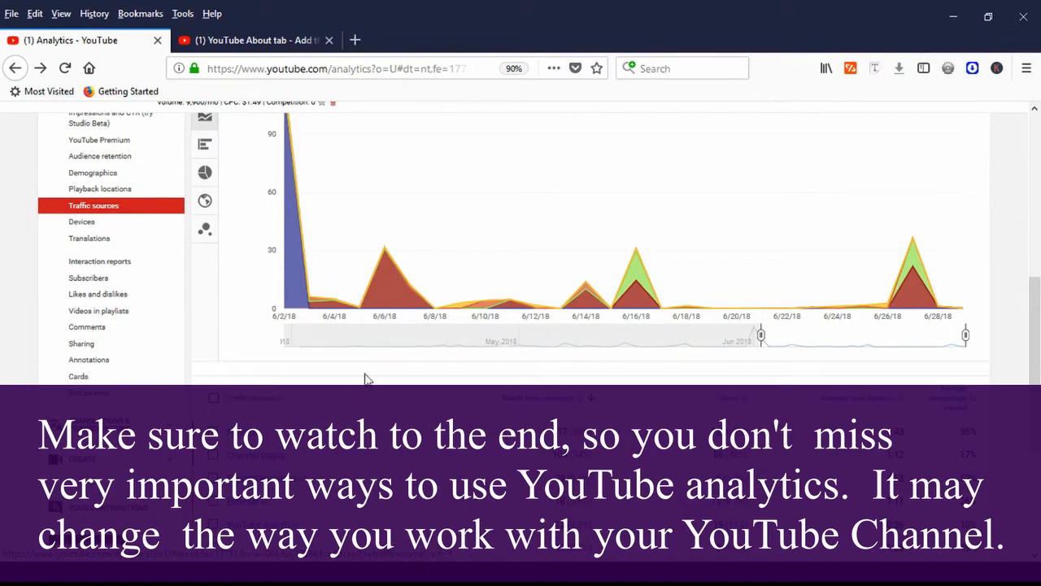
scroll(down, 3)
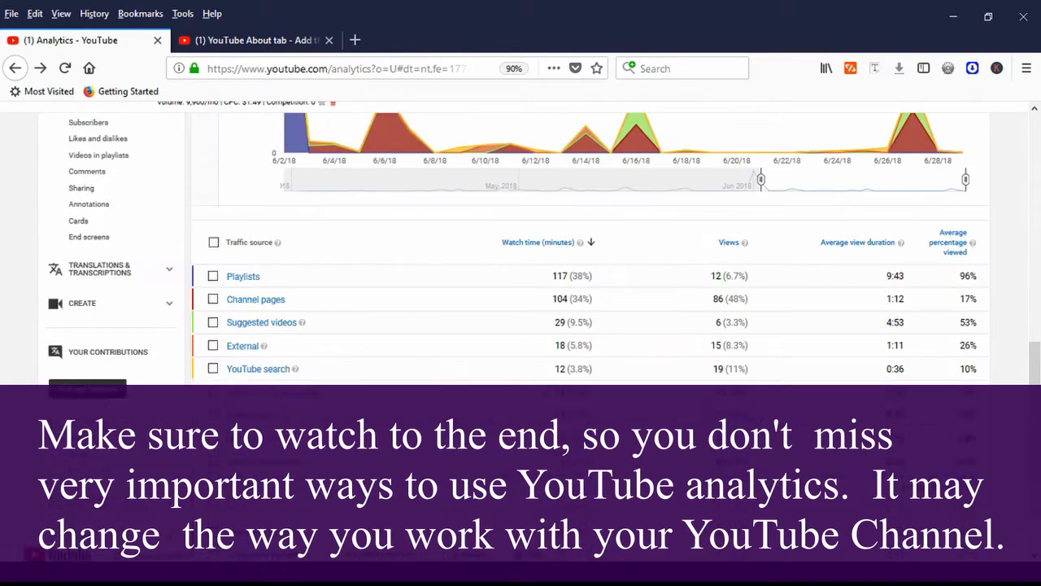
click(254, 40)
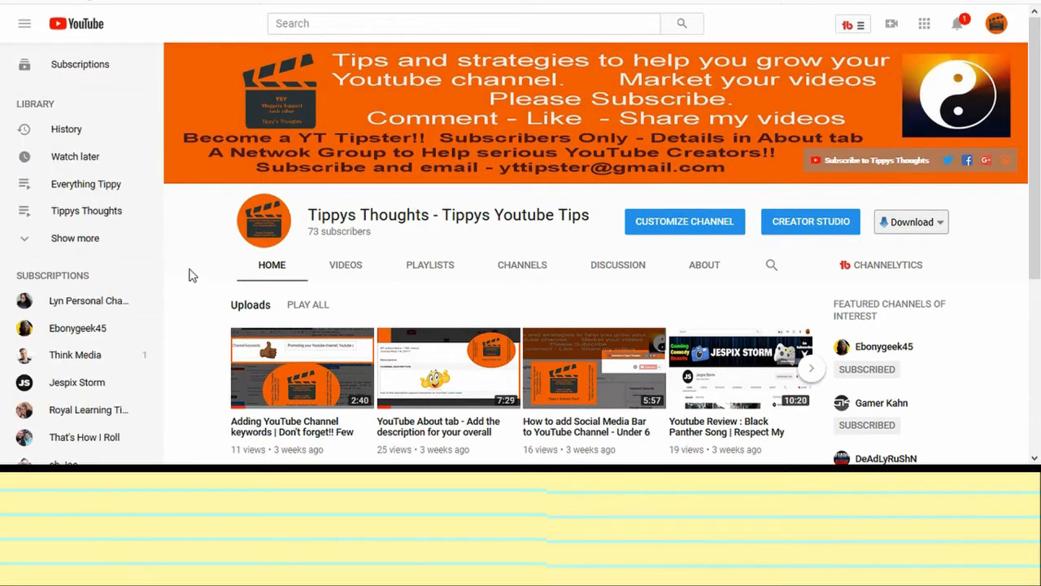
mouse_move(417, 14)
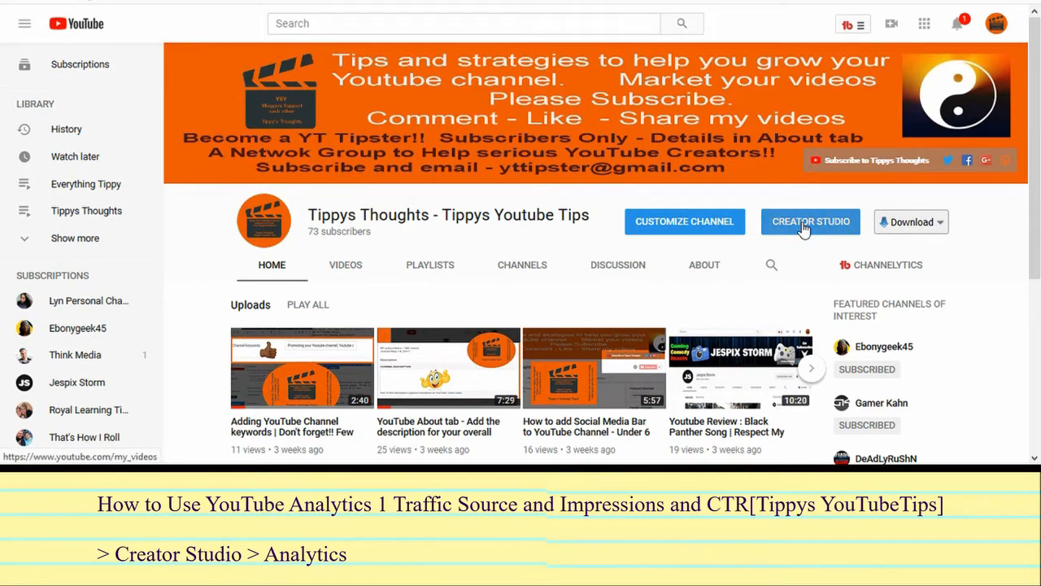
click(810, 221)
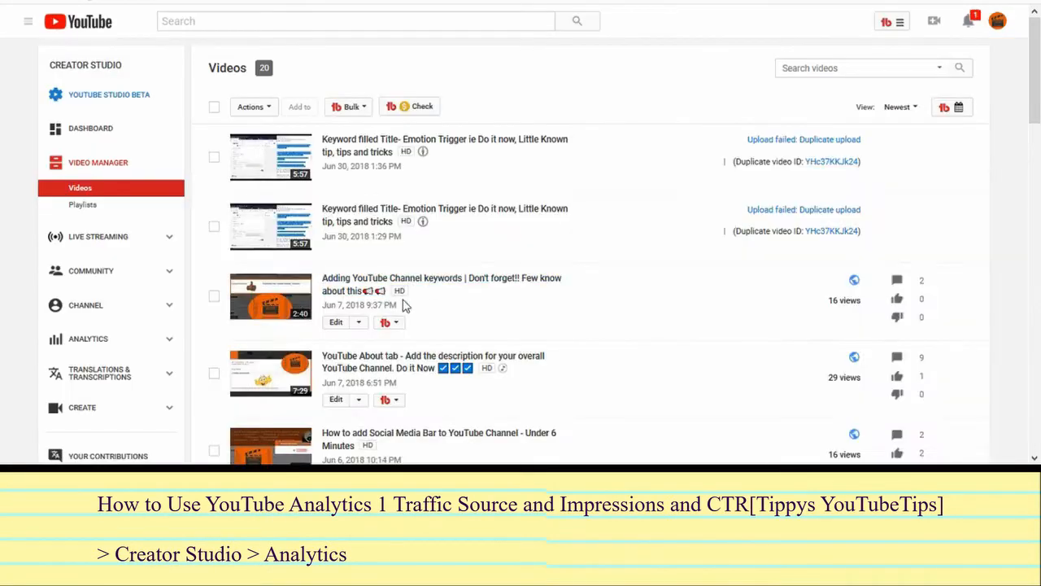
Go to the channel's Analytics overview from the Creator Studio sidebar
scroll(down, 3)
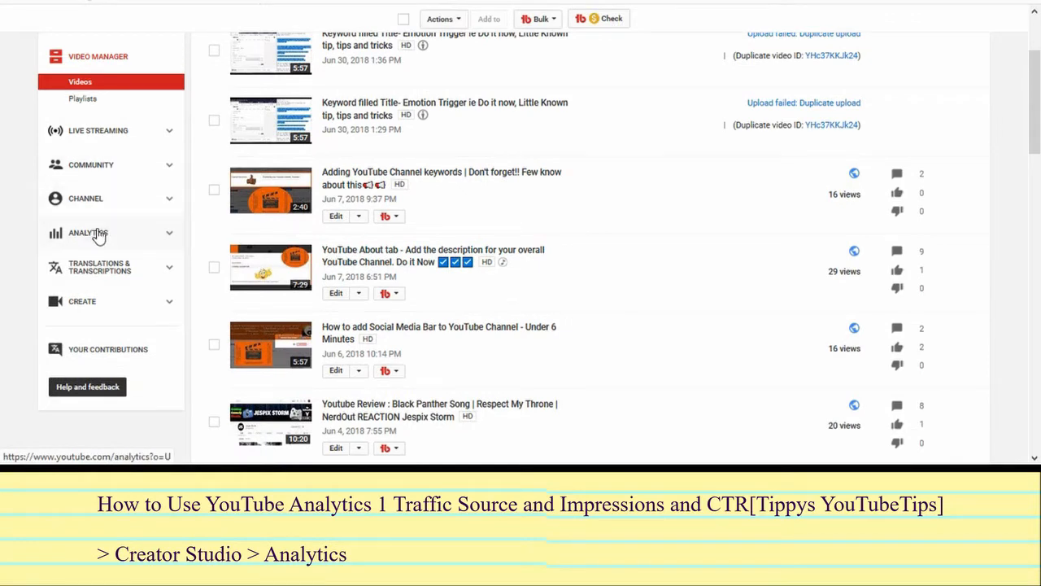
click(88, 233)
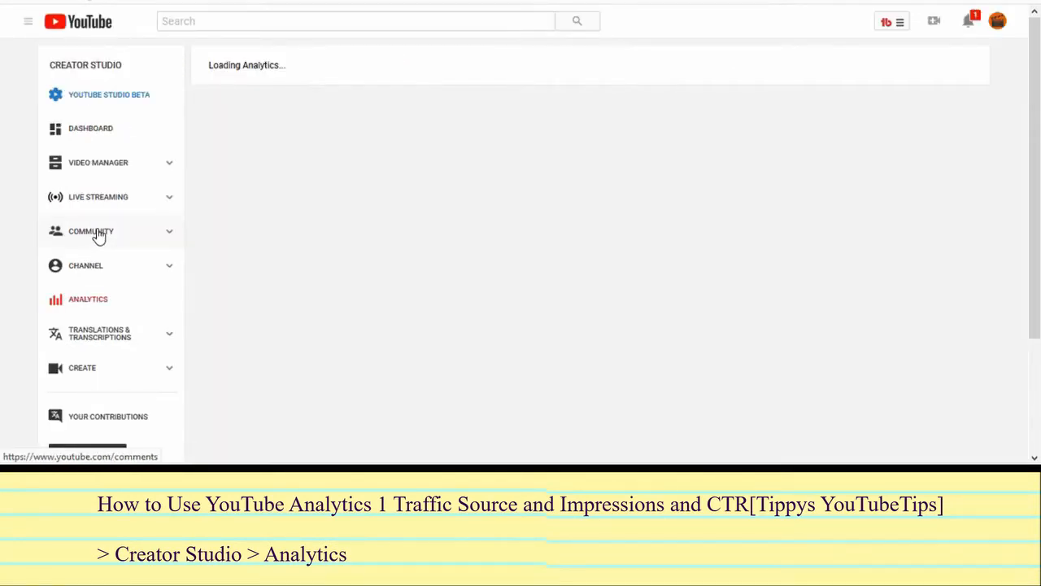
click(88, 299)
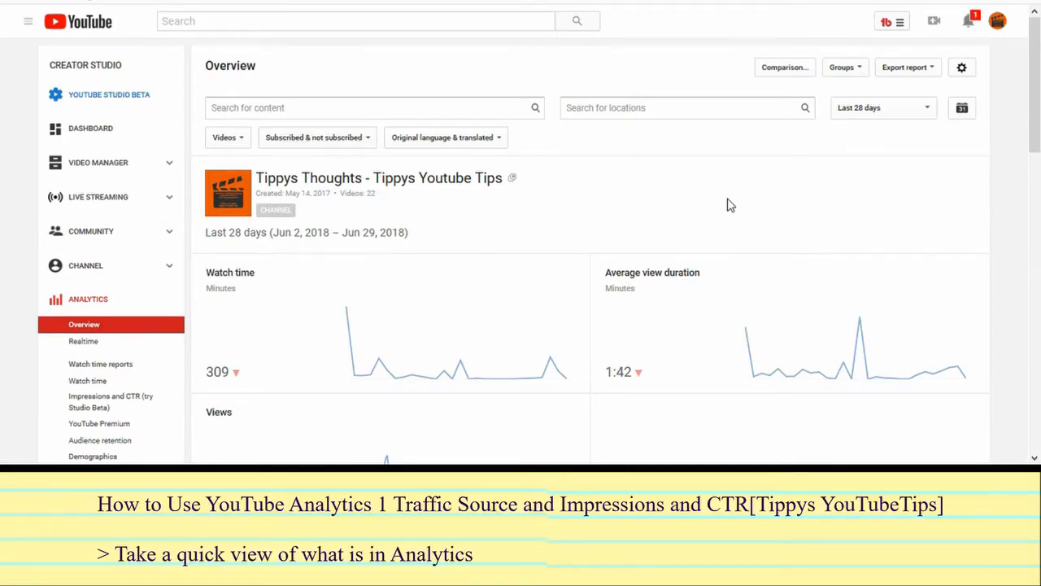
Scroll through the 28-day overview: 309 watch-time minutes, 1:42 average duration, 180 views
scroll(down, 3)
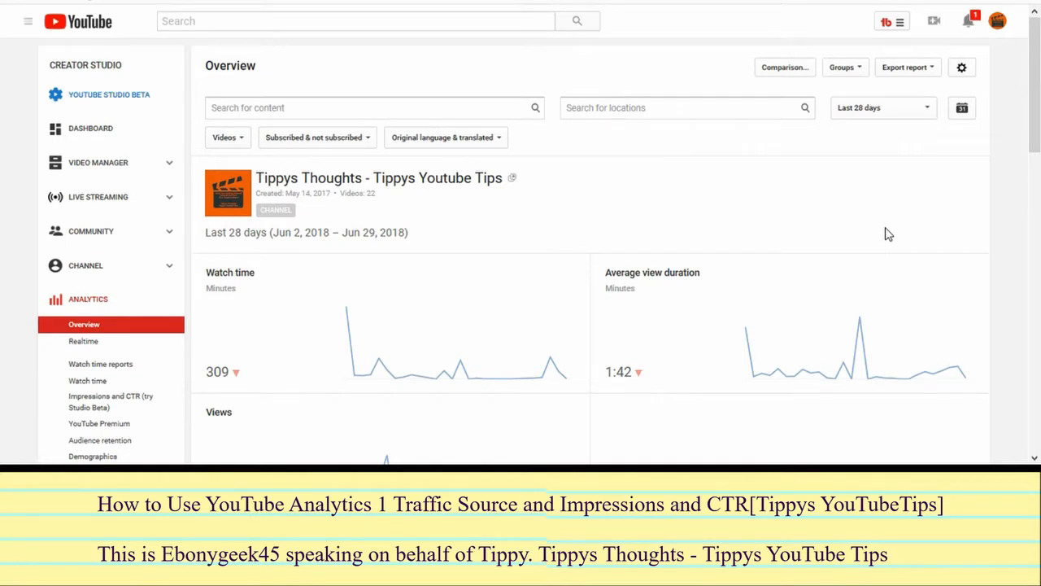
mouse_move(703, 218)
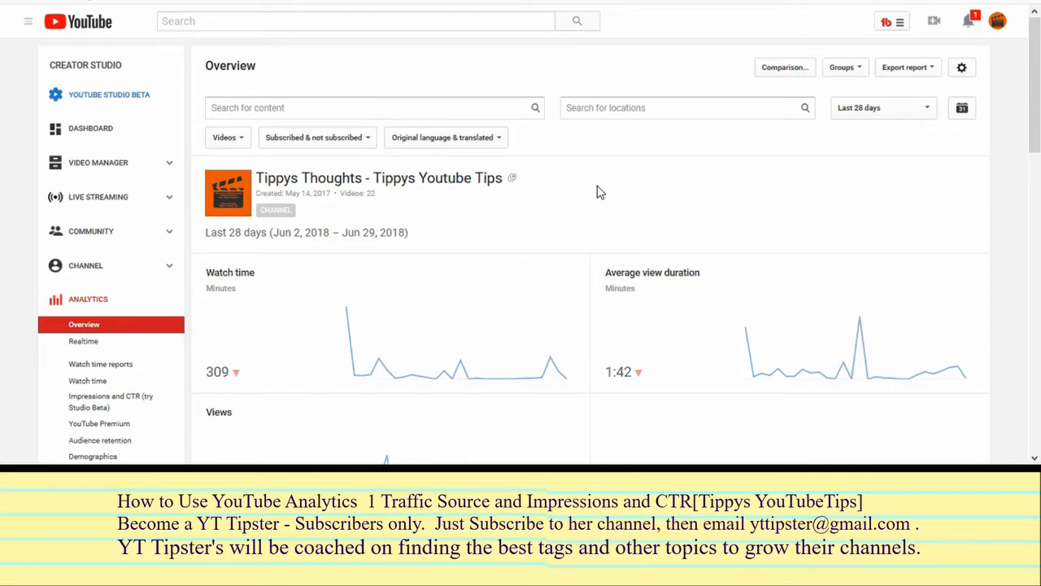
mouse_move(657, 305)
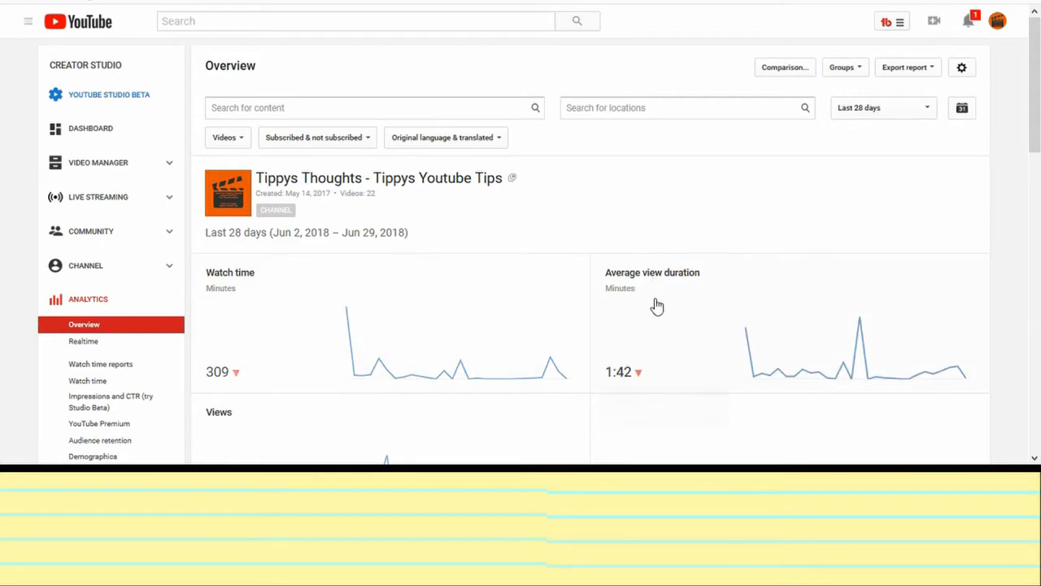
mouse_move(729, 293)
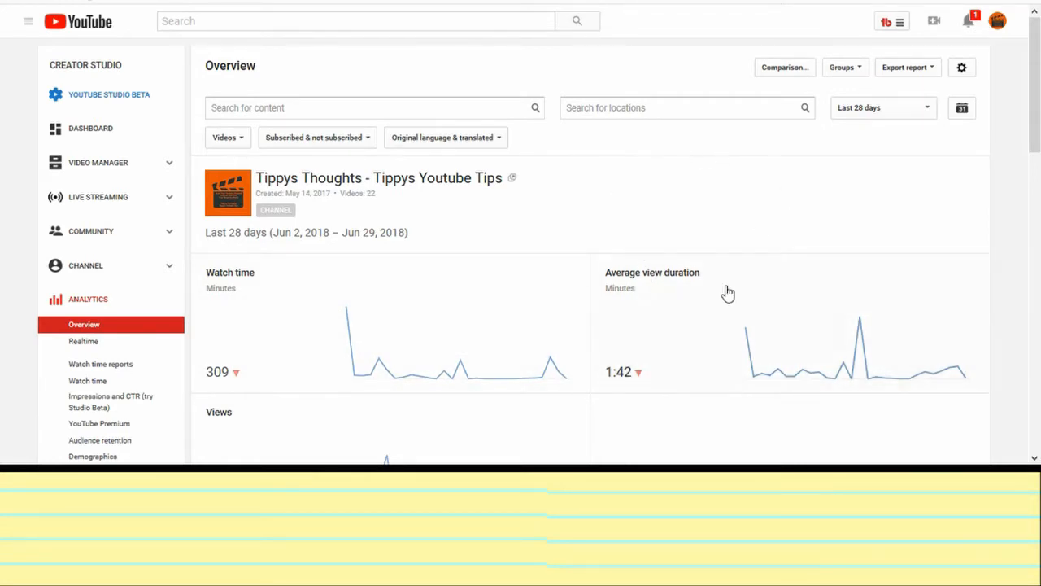
mouse_move(638, 196)
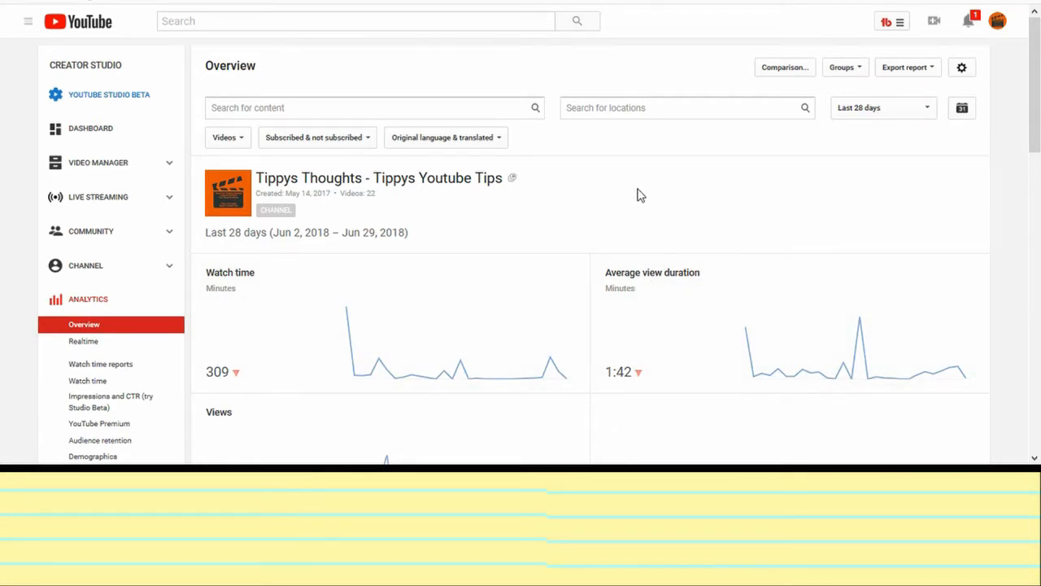
mouse_move(657, 202)
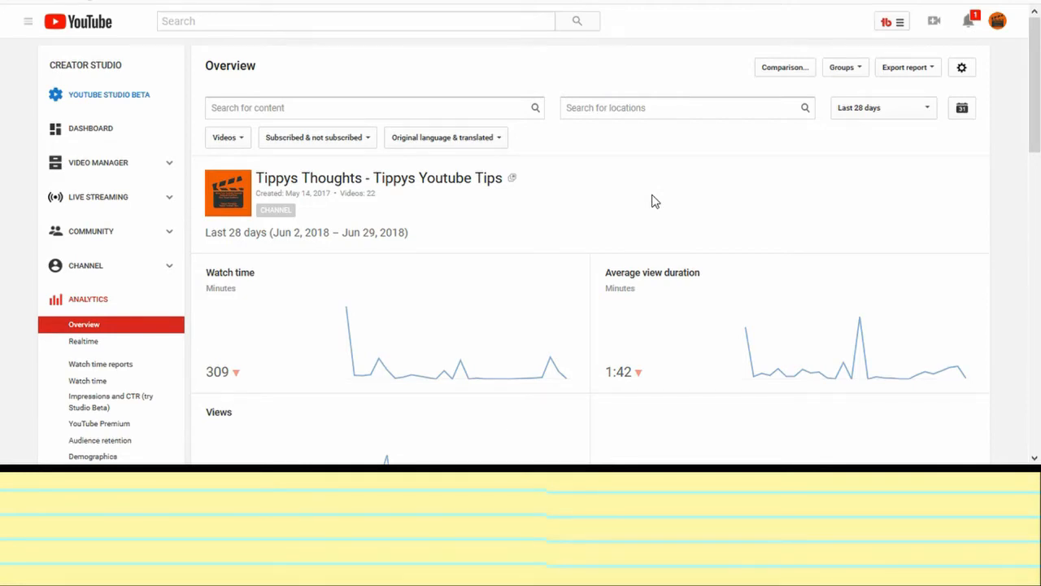
scroll(down, 3)
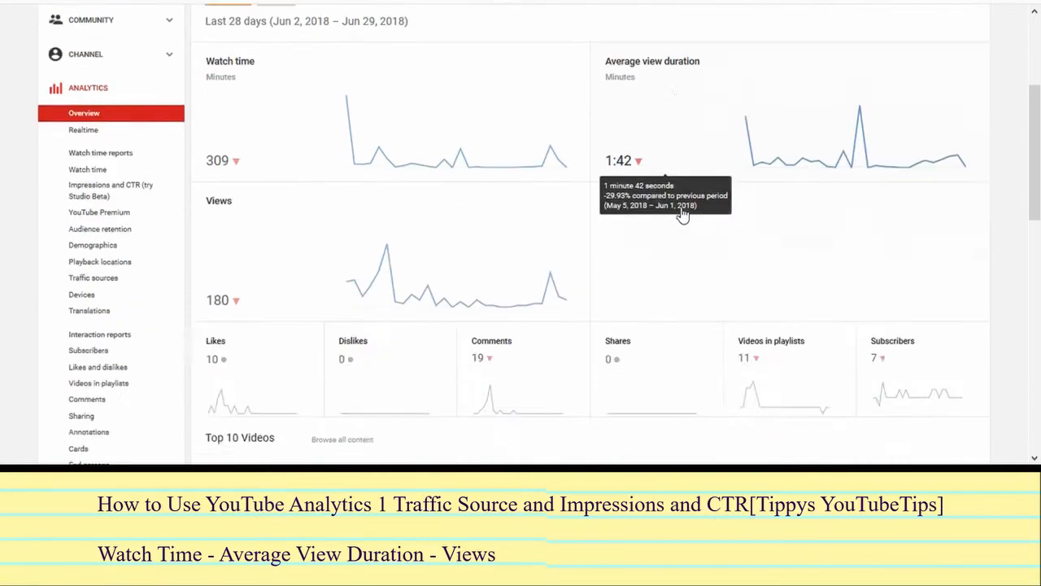
scroll(down, 3)
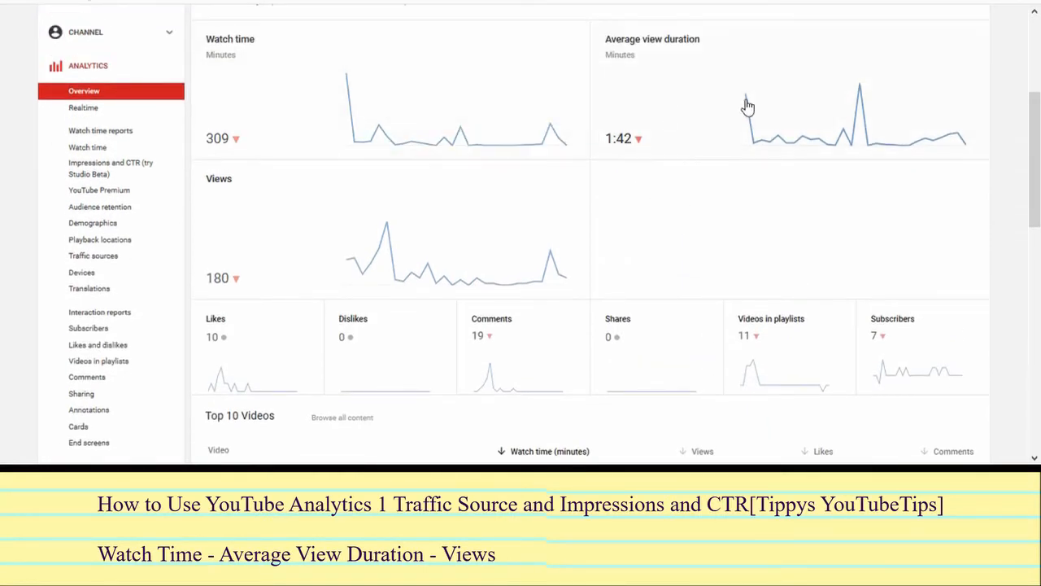
mouse_move(951, 143)
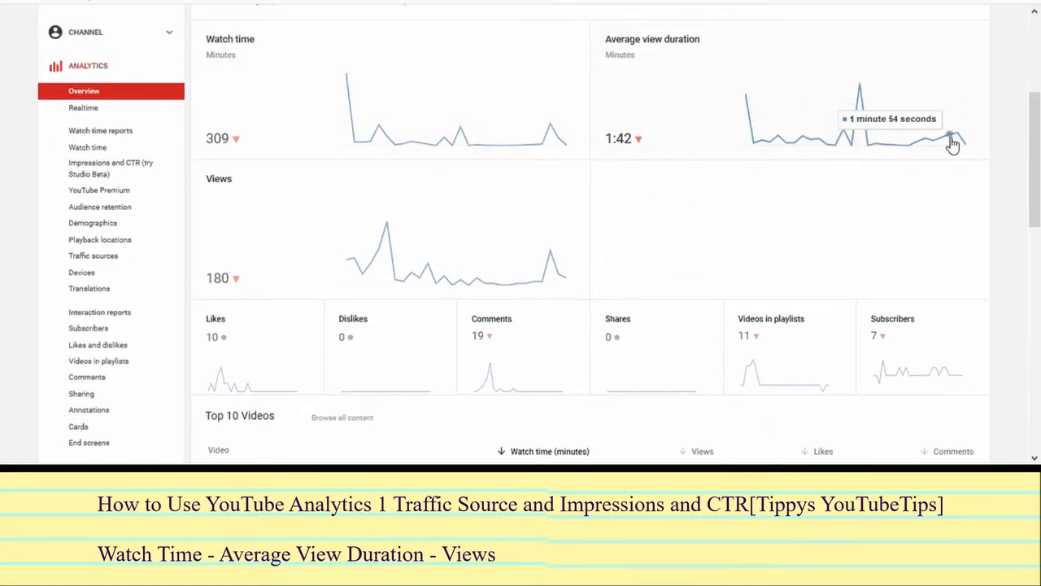
mouse_move(729, 114)
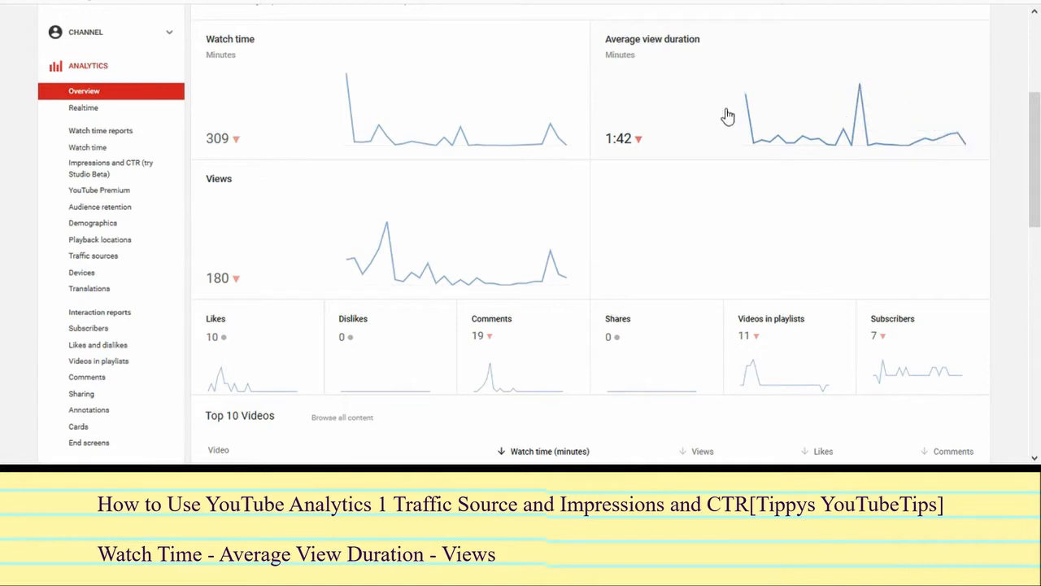
mouse_move(218, 212)
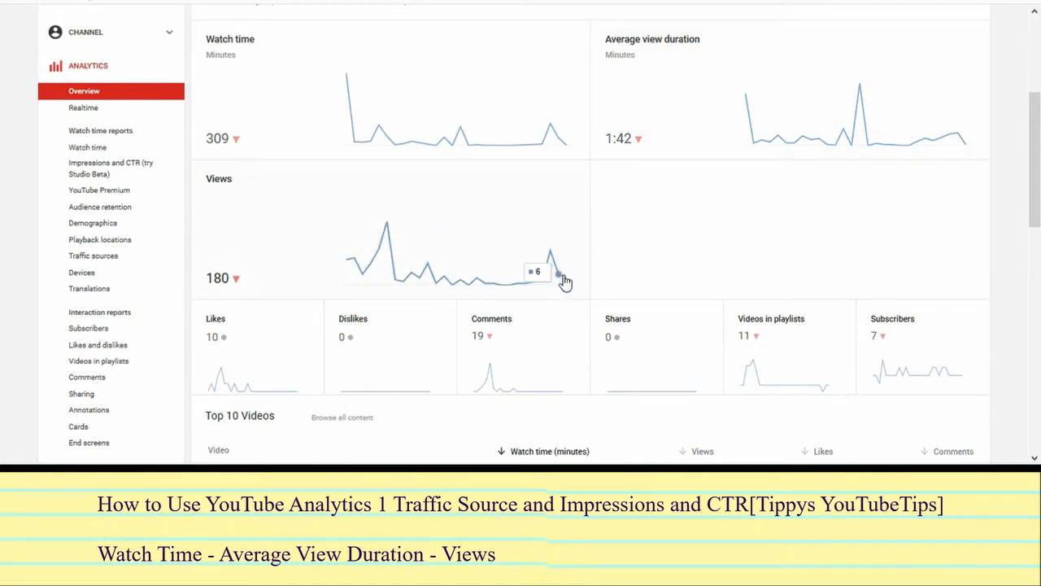
mouse_move(389, 226)
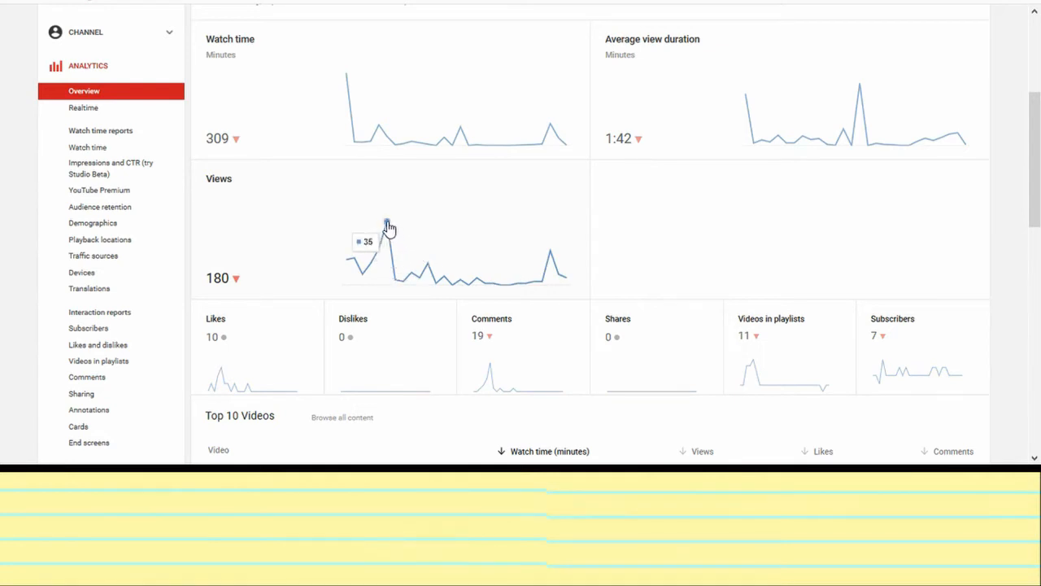
mouse_move(420, 280)
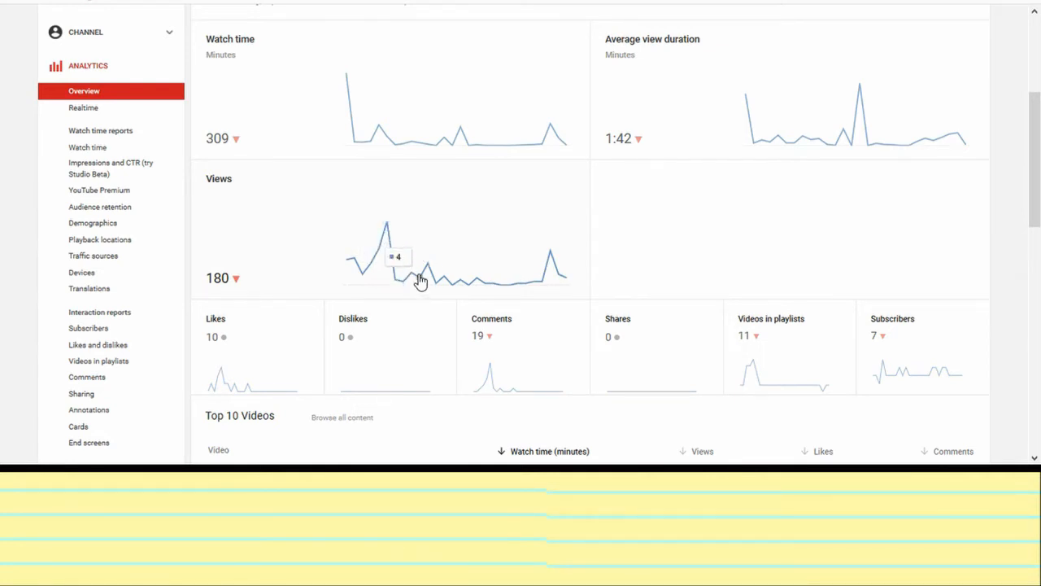
mouse_move(543, 293)
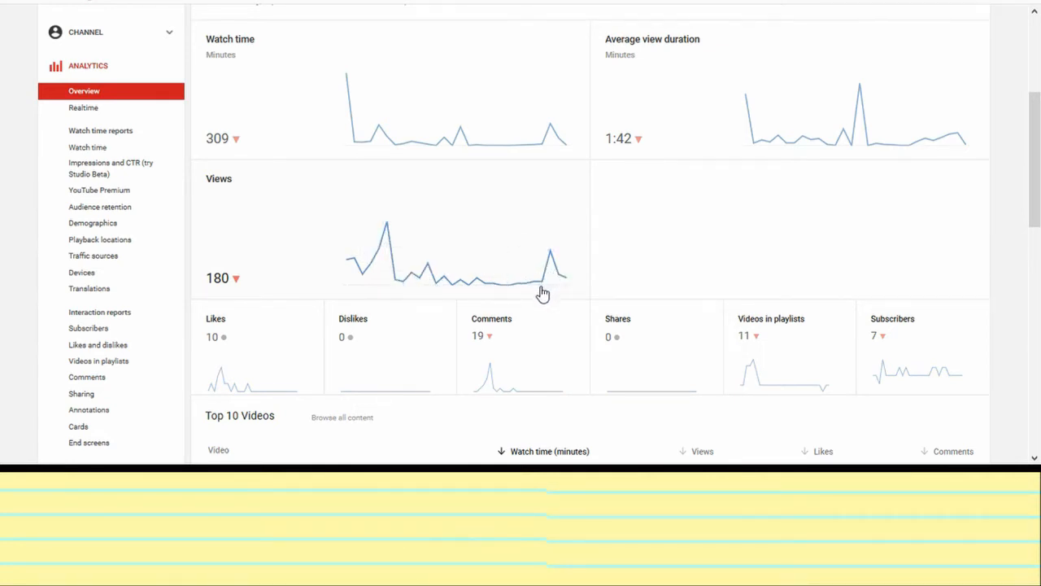
scroll(down, 3)
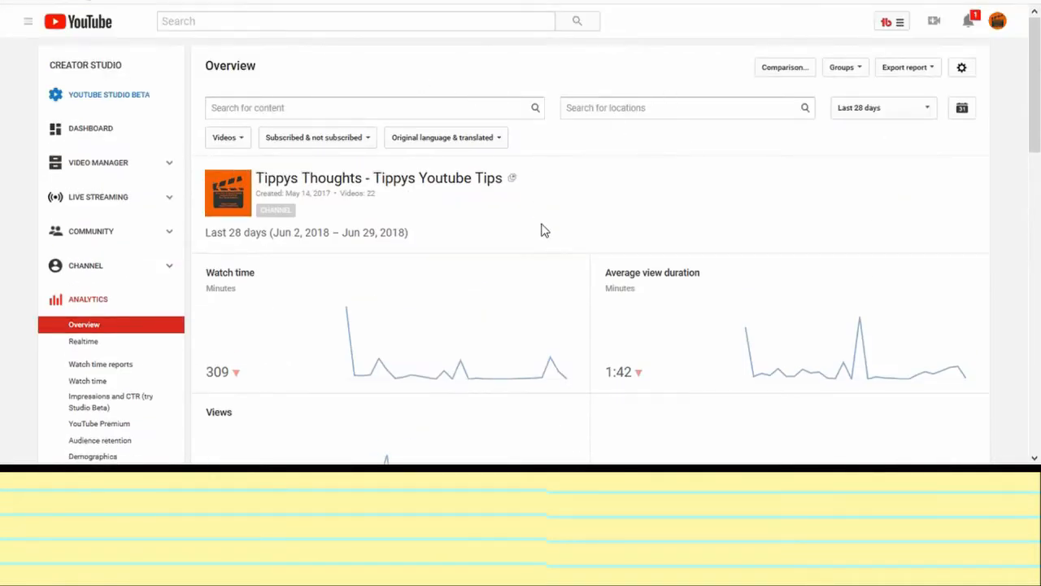
mouse_move(595, 202)
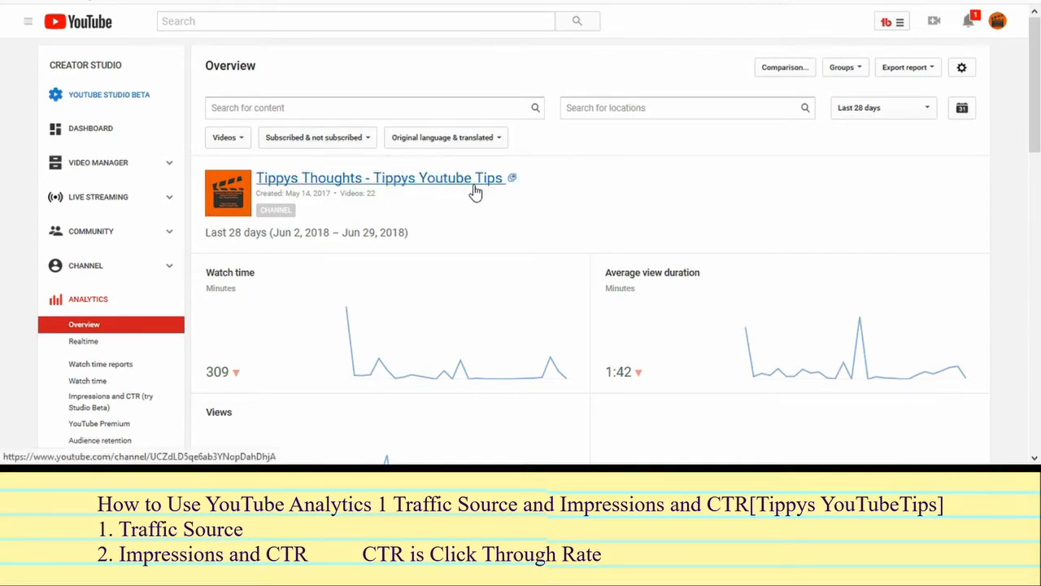
View the Traffic sources report with its 28-day area chart and per-source table
scroll(down, 3)
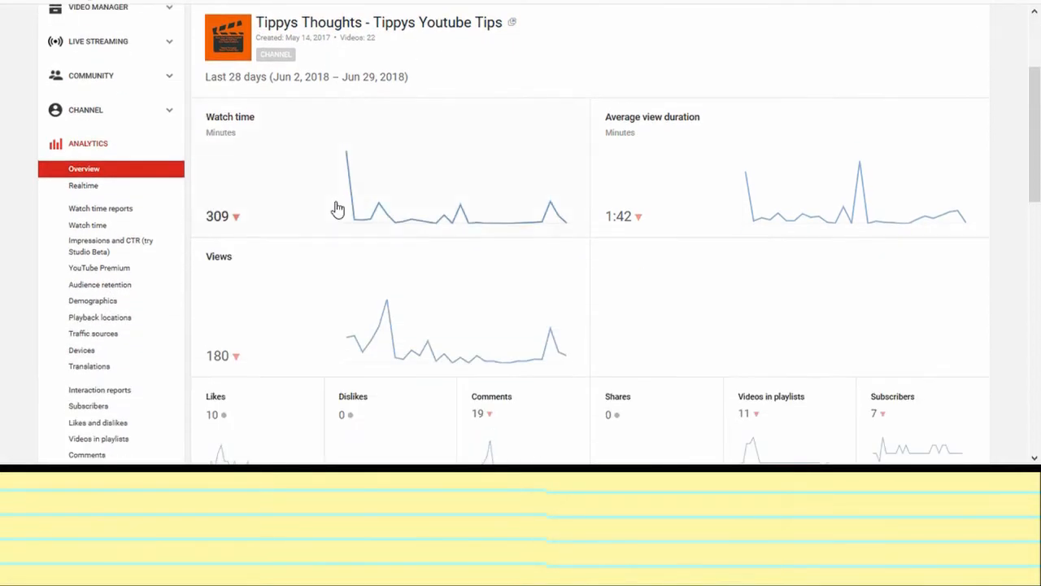
scroll(down, 3)
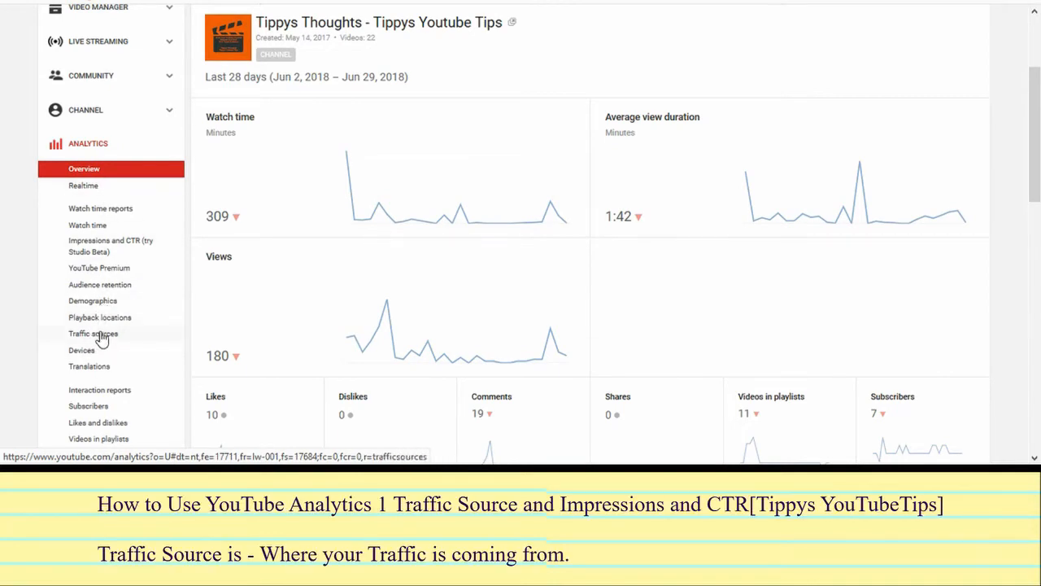
click(93, 332)
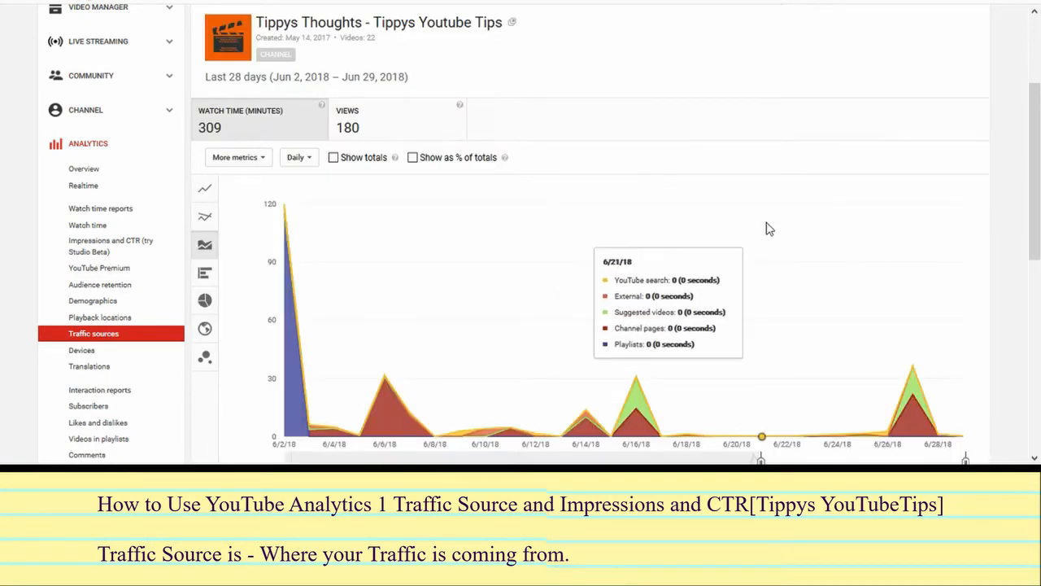
scroll(down, 3)
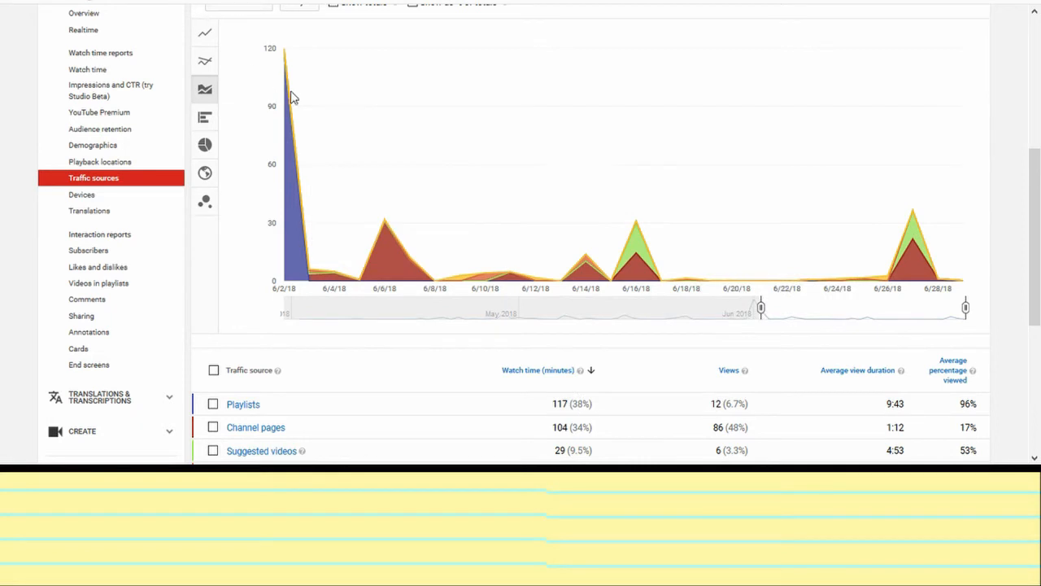
mouse_move(283, 55)
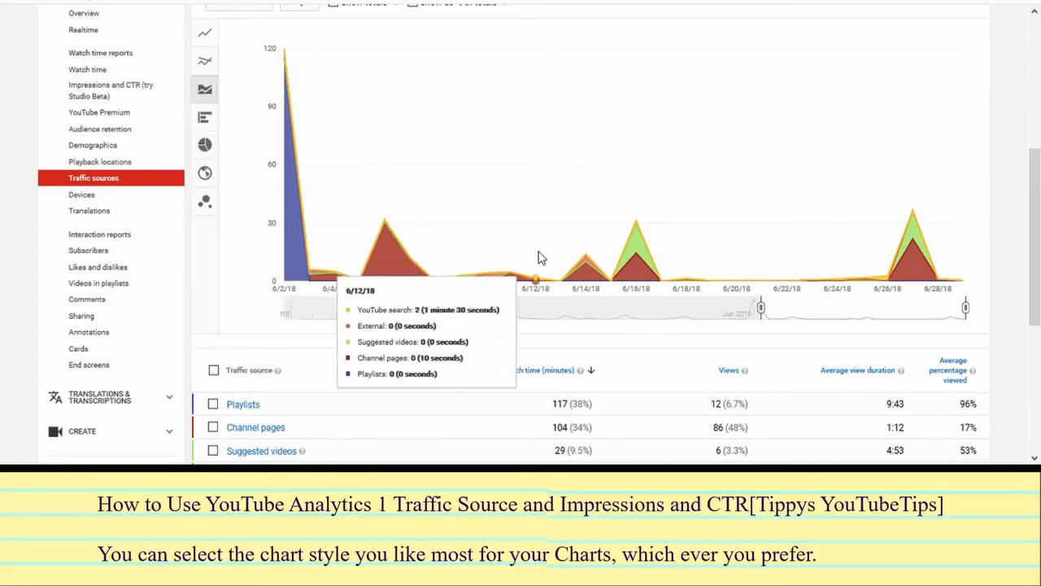
mouse_move(924, 248)
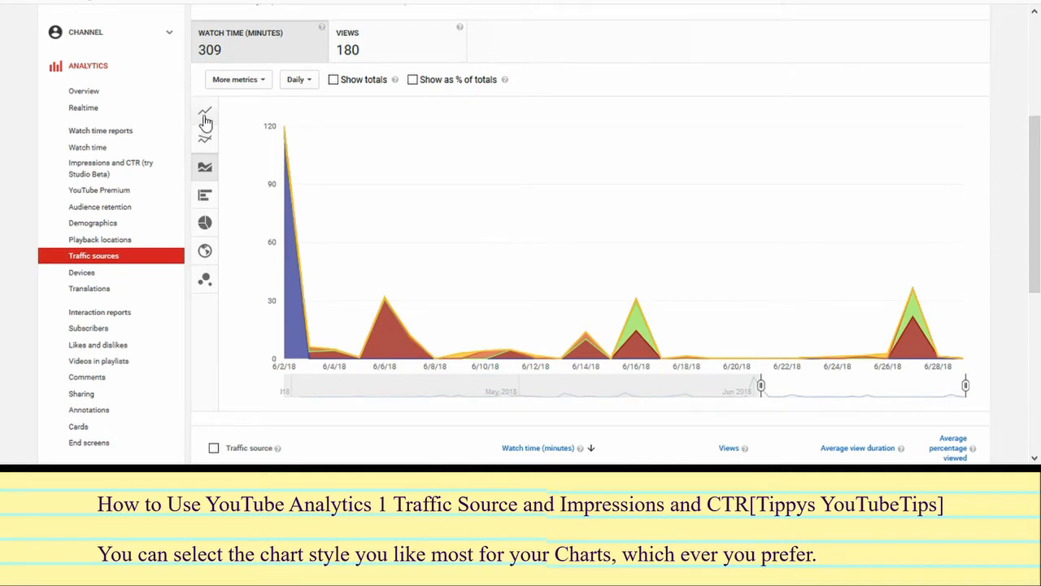
click(205, 114)
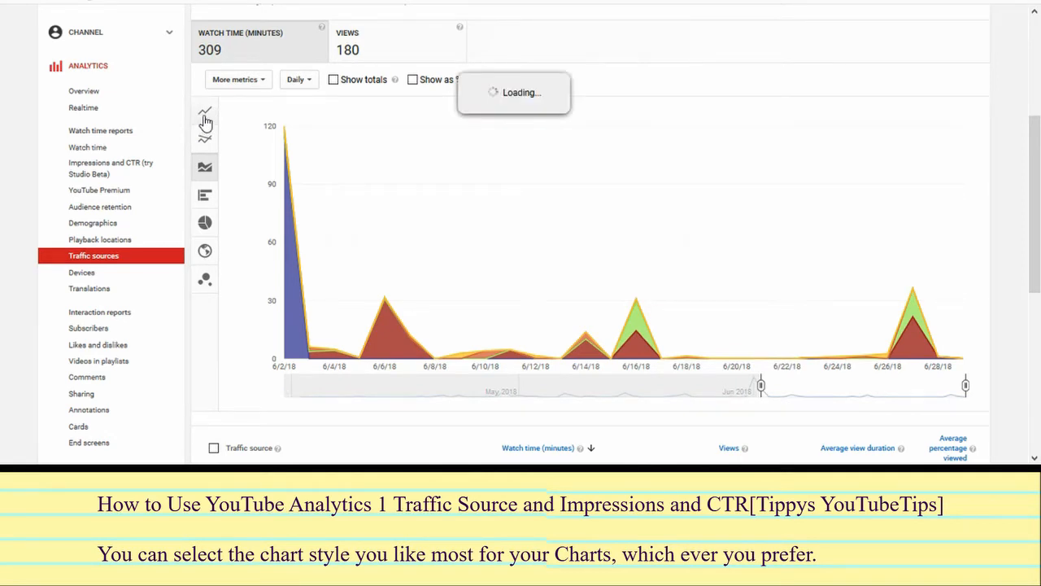
click(205, 111)
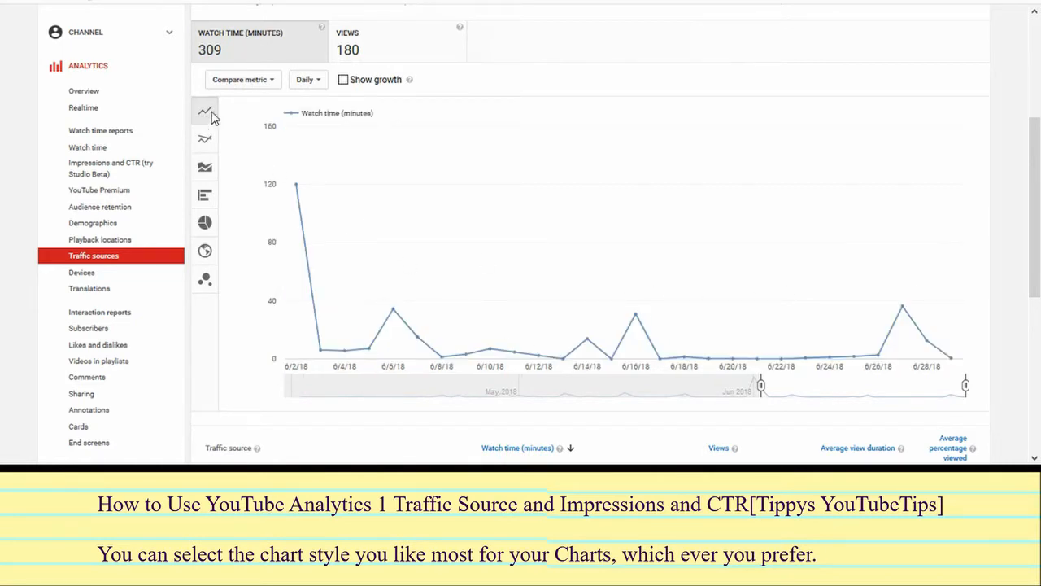
mouse_move(205, 140)
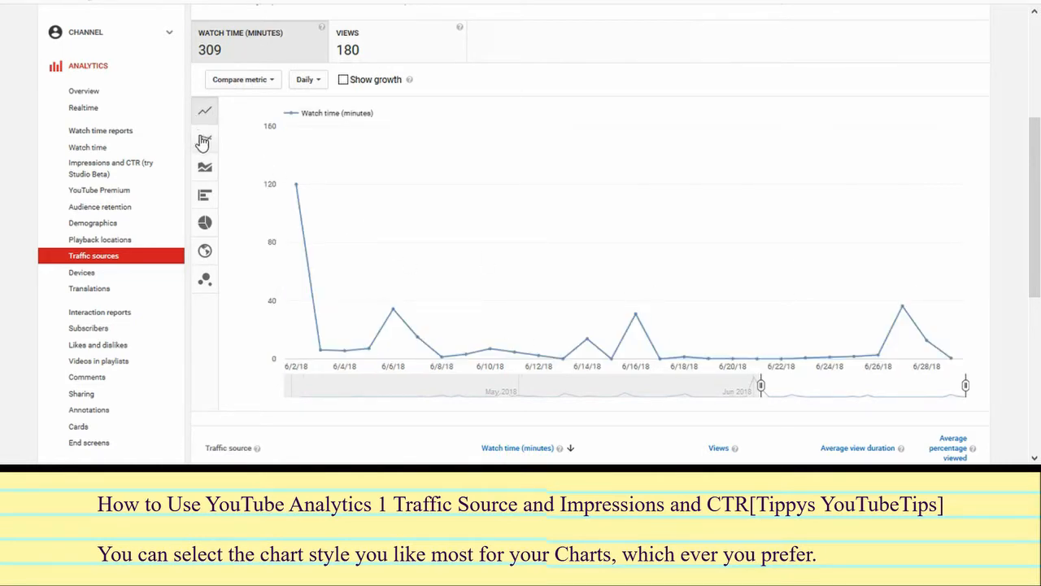
click(205, 140)
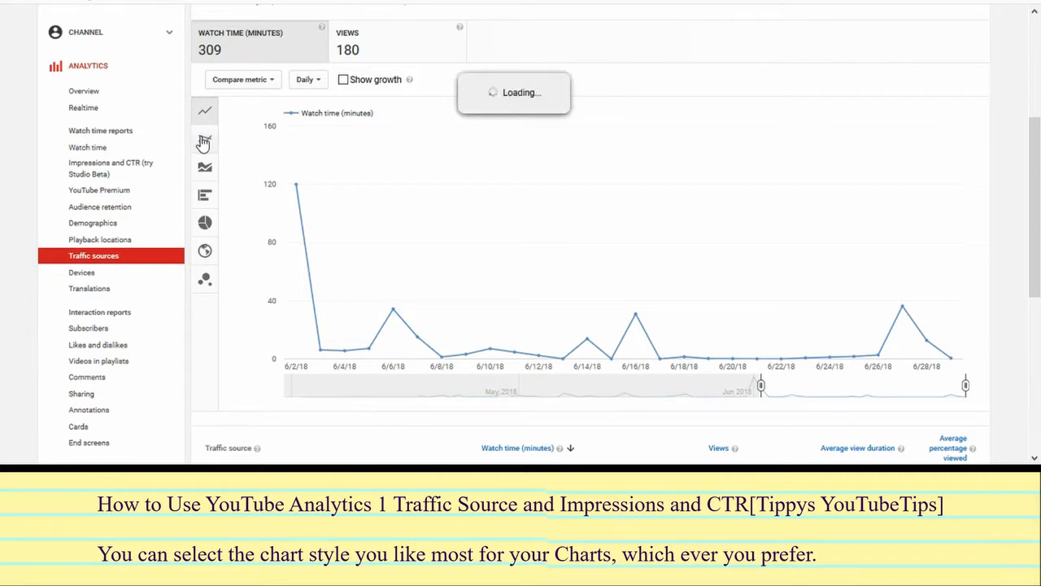
click(205, 138)
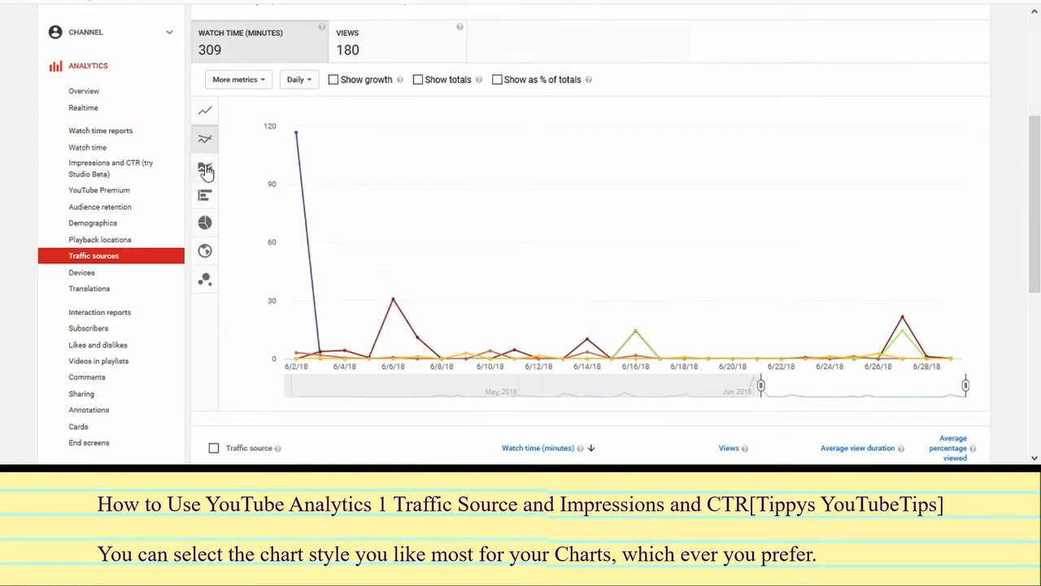
click(205, 166)
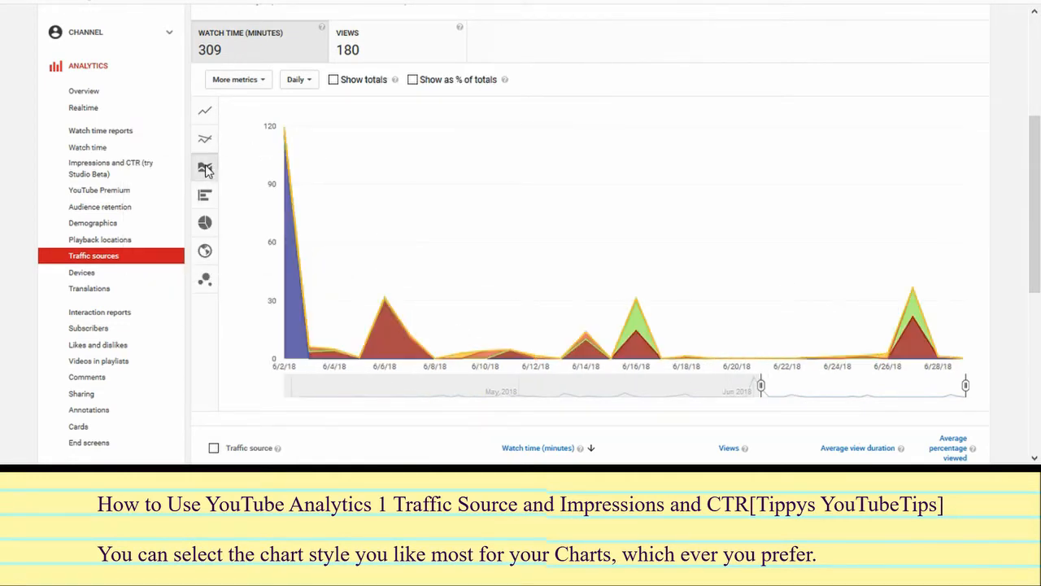
click(205, 166)
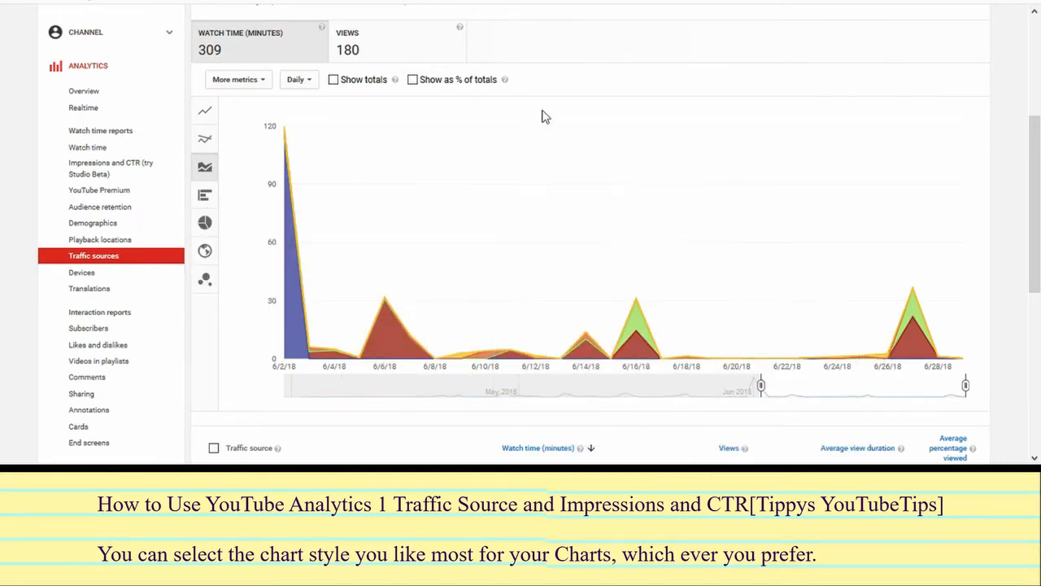
mouse_move(534, 356)
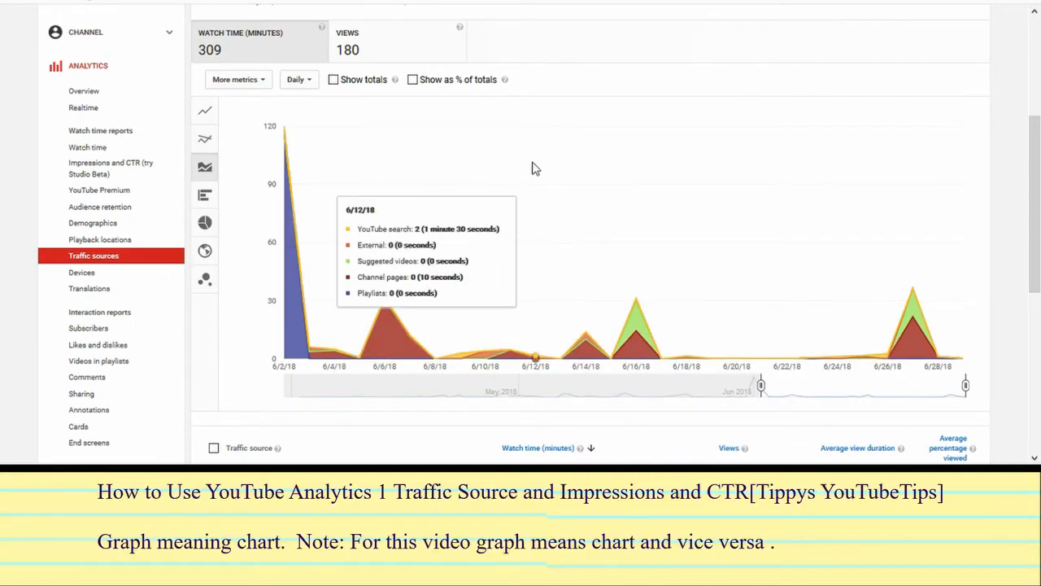
scroll(down, 3)
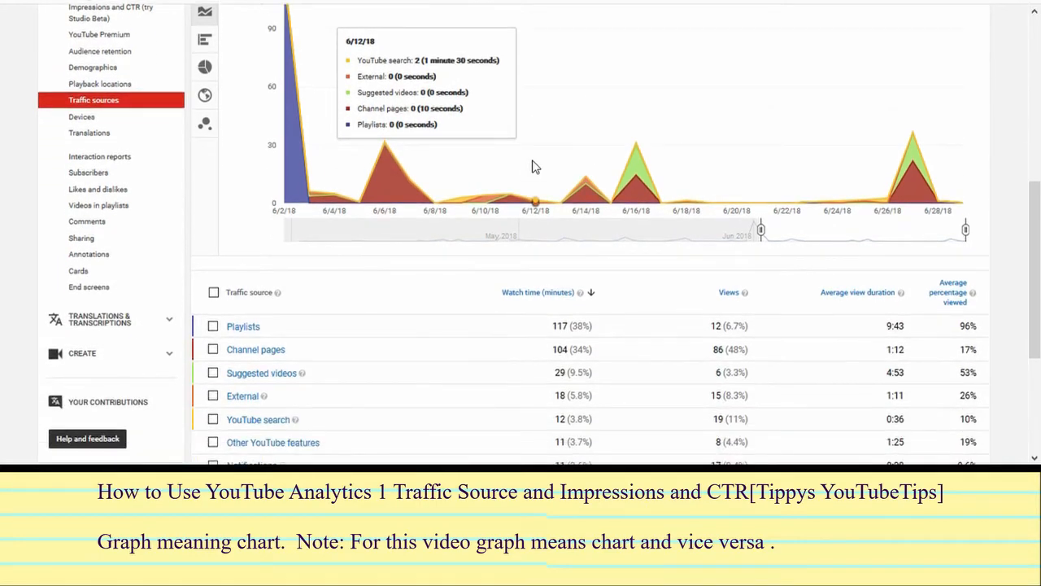
mouse_move(579, 212)
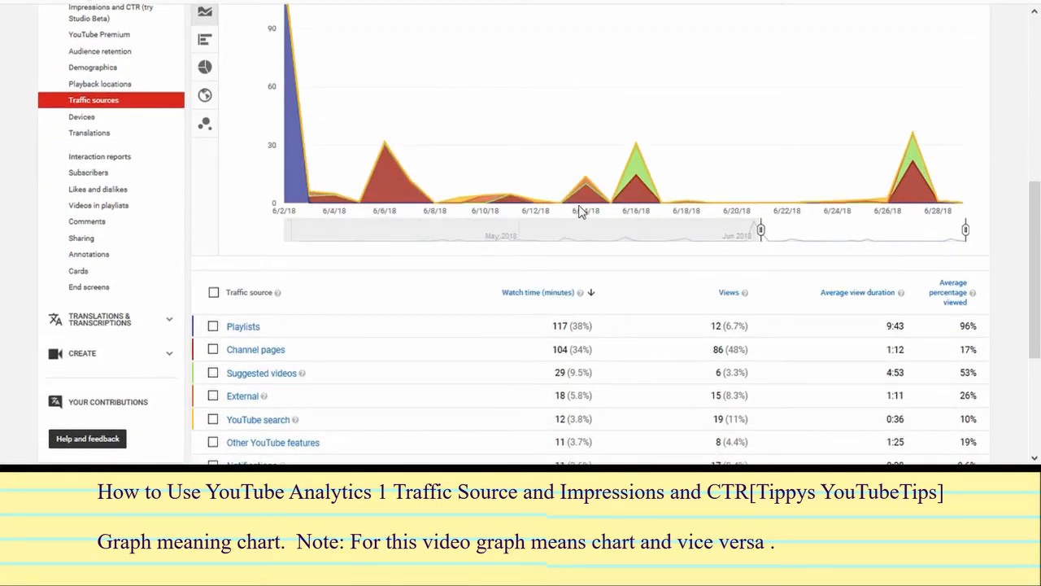
scroll(down, 3)
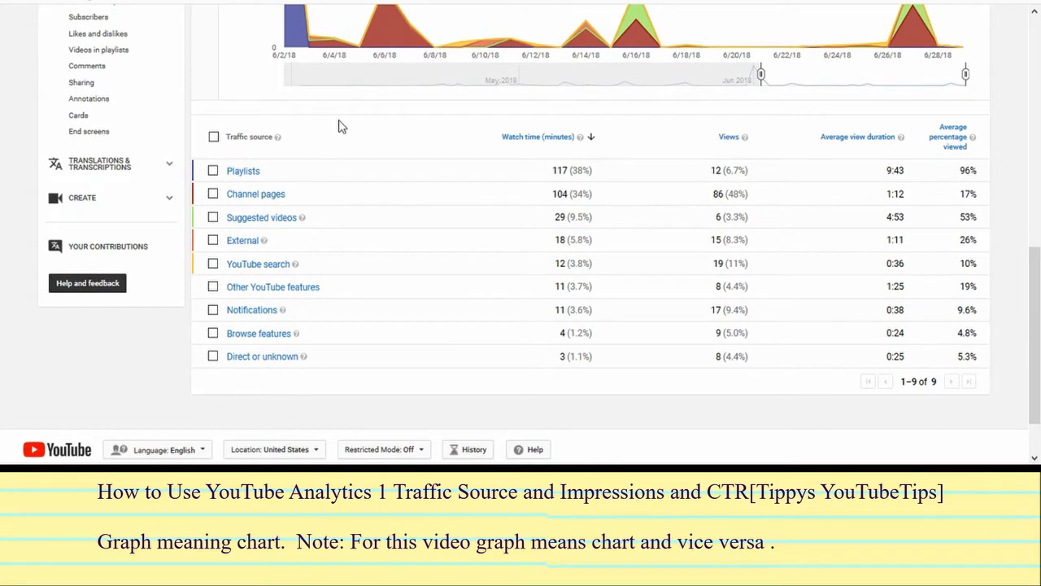
mouse_move(260, 198)
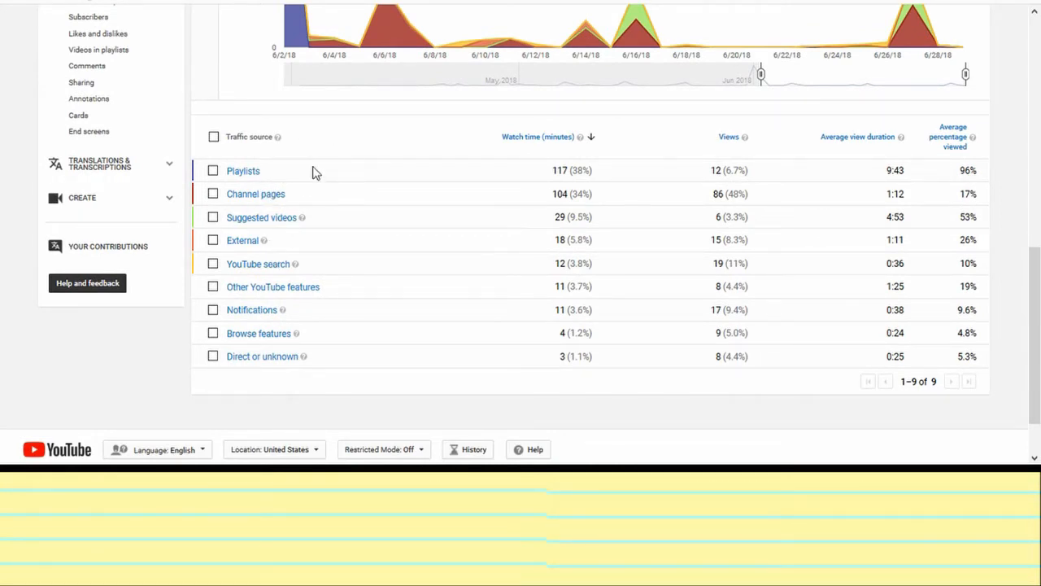
mouse_move(273, 204)
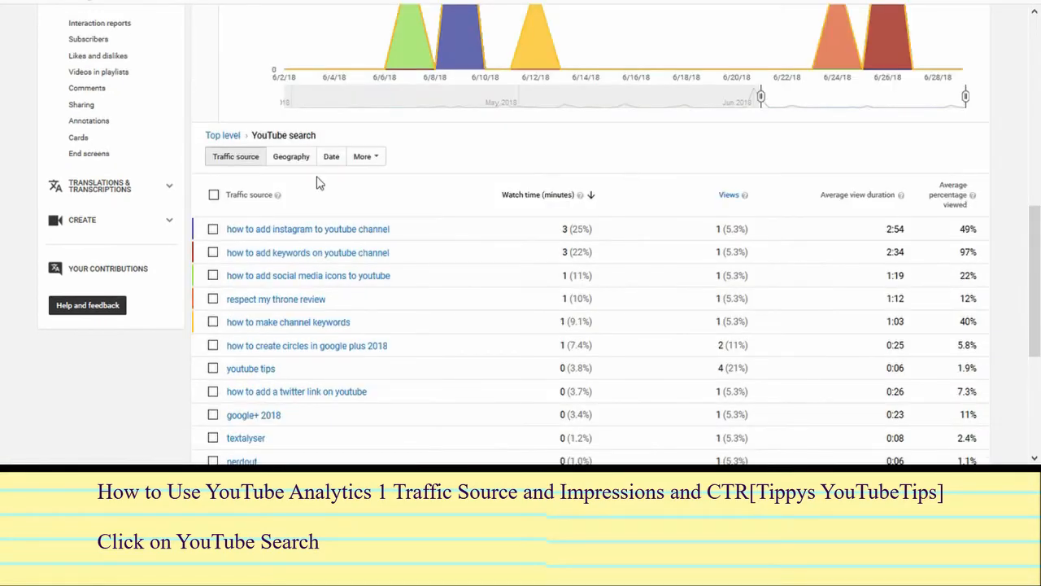
mouse_move(362, 199)
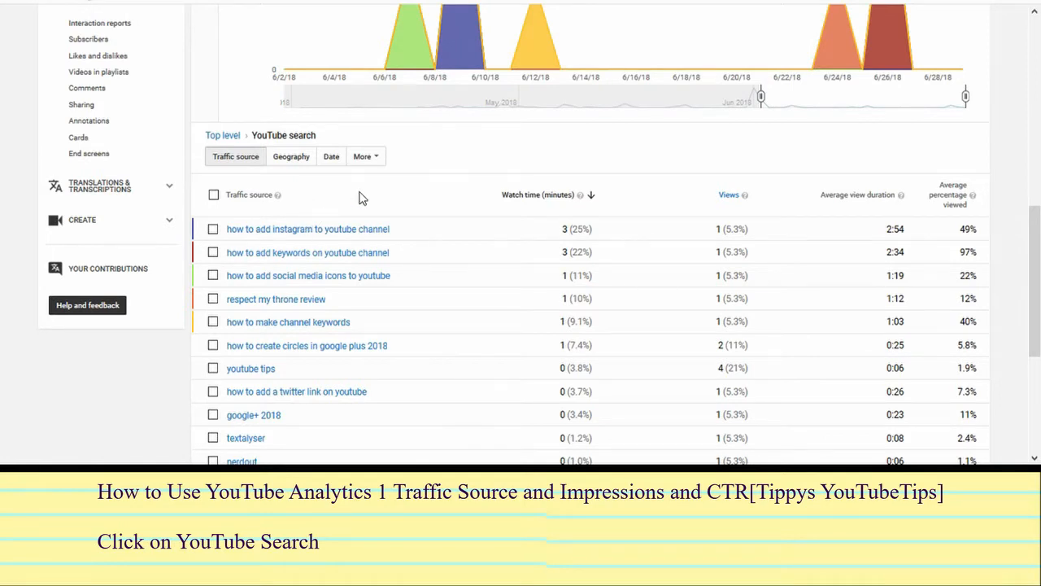
mouse_move(280, 247)
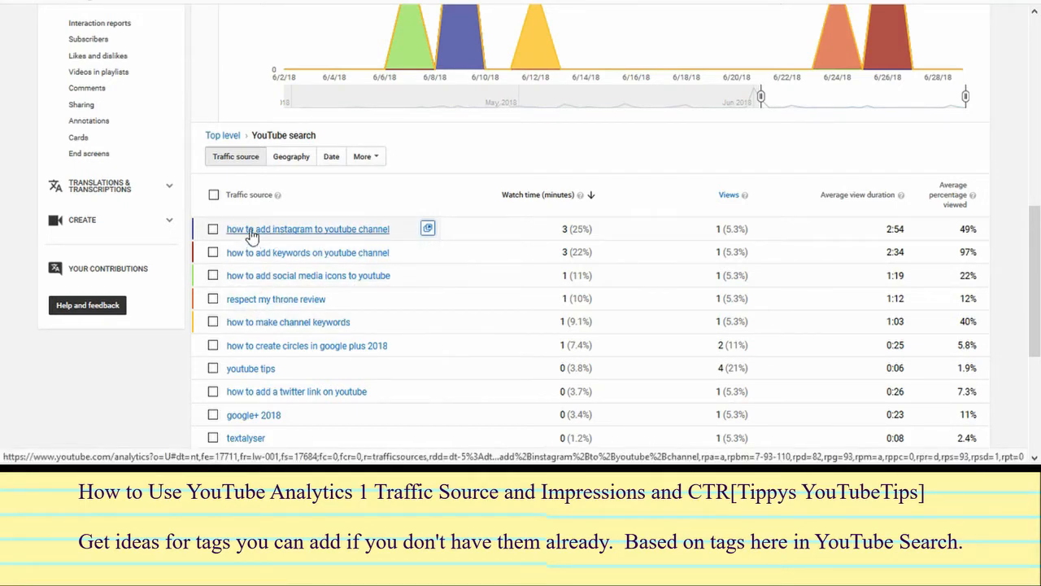
mouse_move(288, 322)
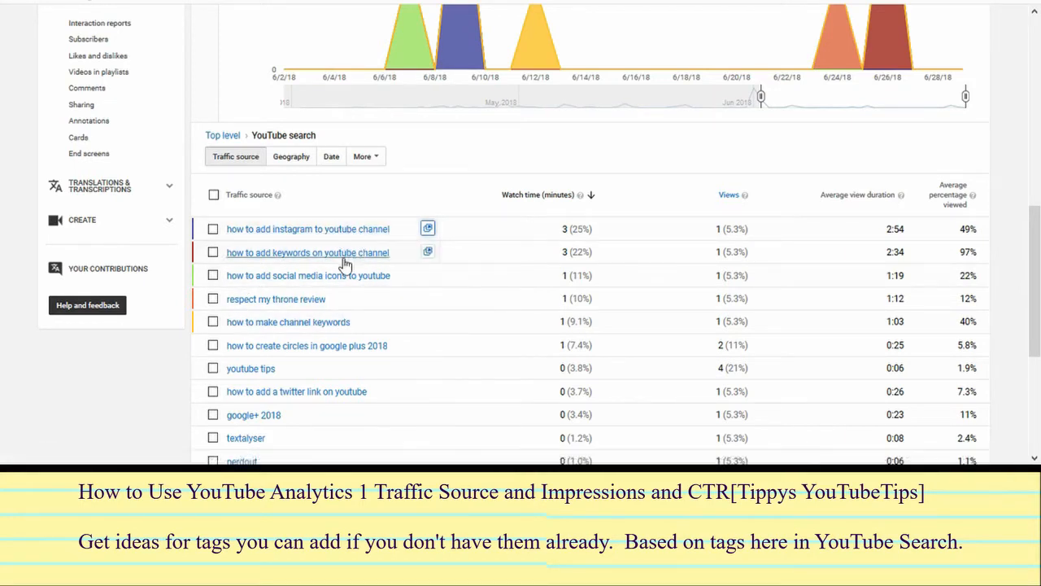
mouse_move(317, 322)
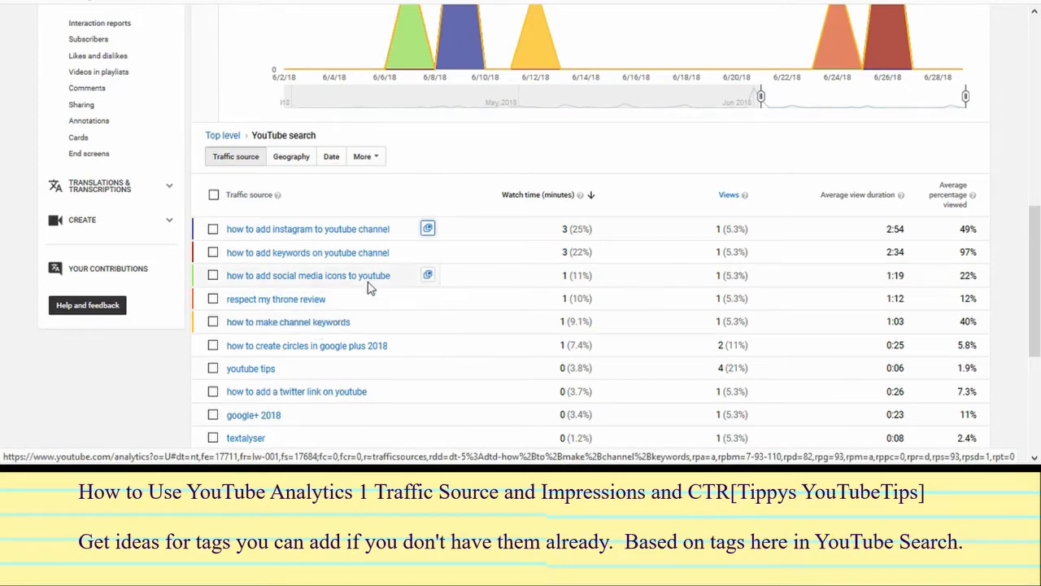
mouse_move(333, 275)
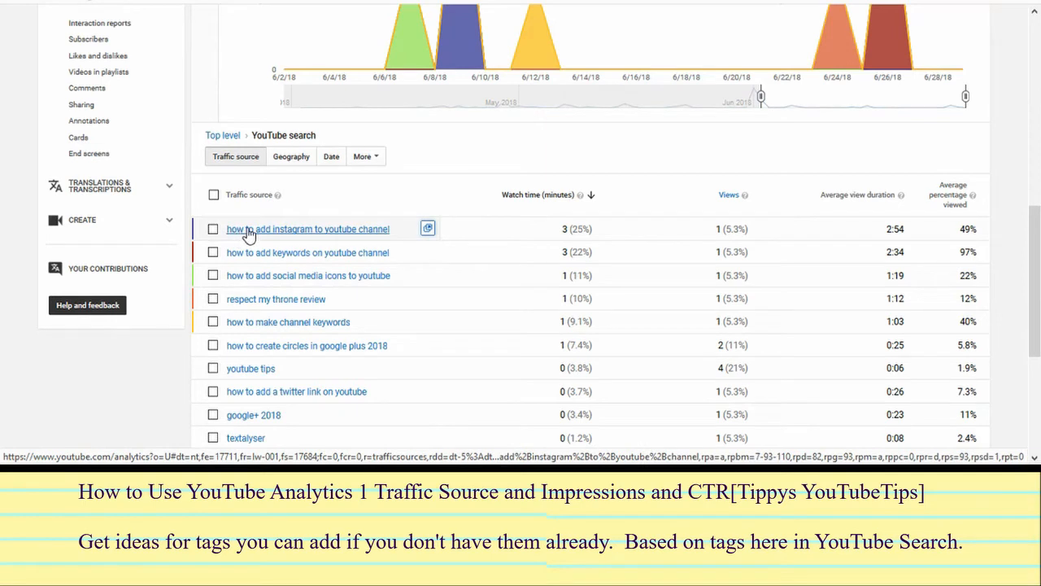
mouse_move(244, 237)
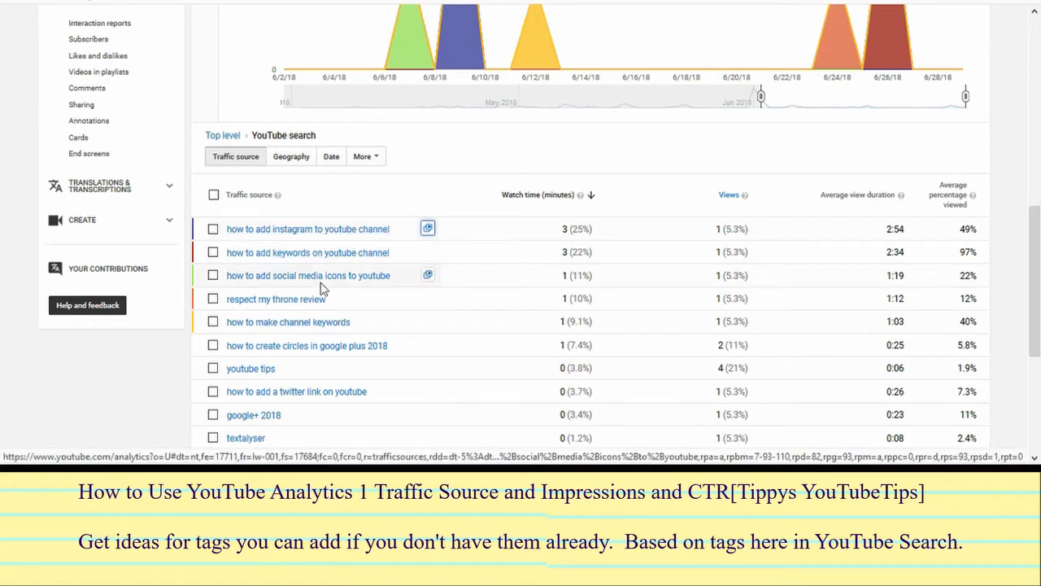
mouse_move(307, 253)
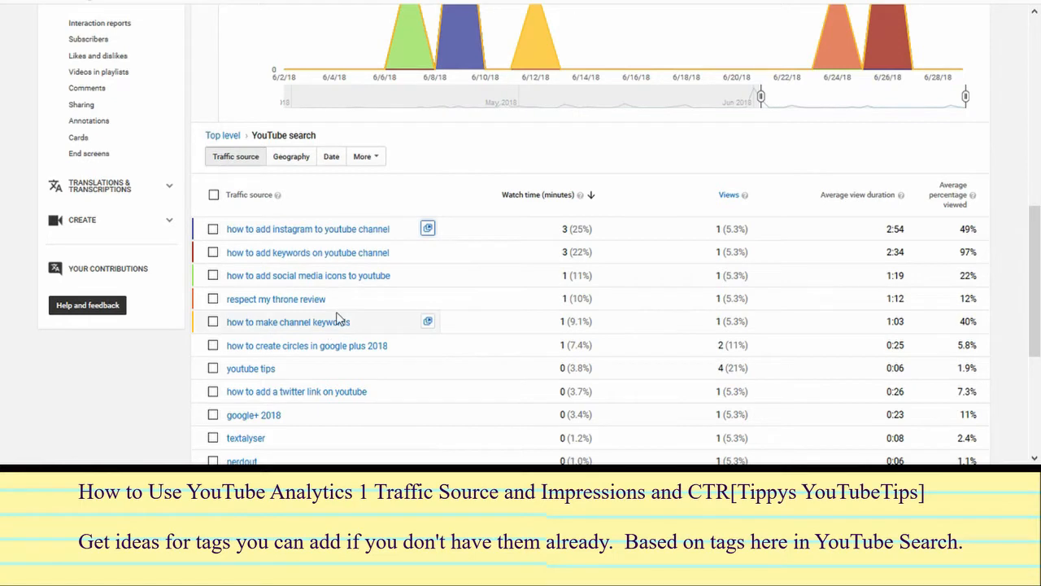
mouse_move(316, 252)
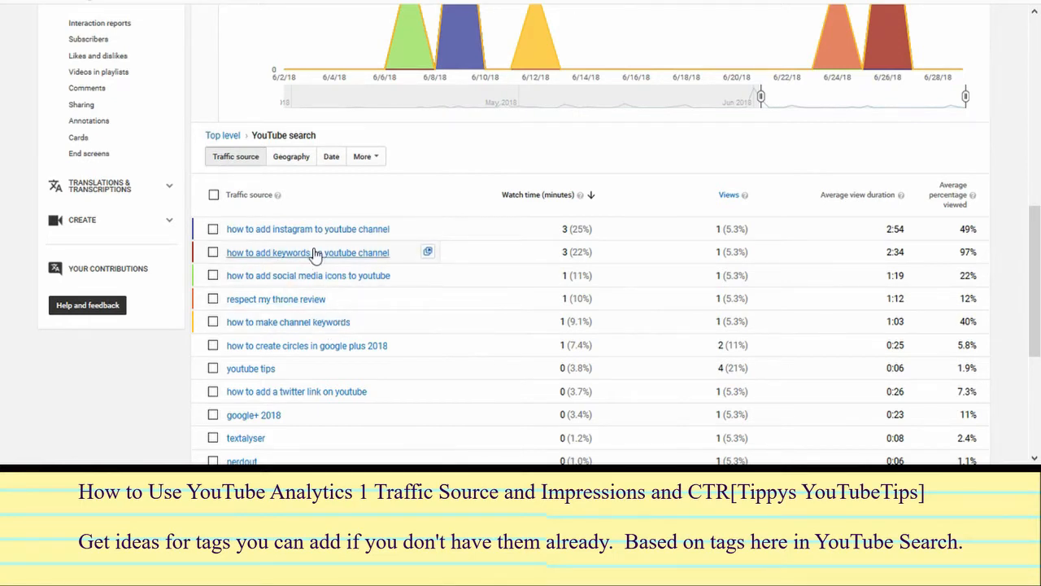
mouse_move(374, 322)
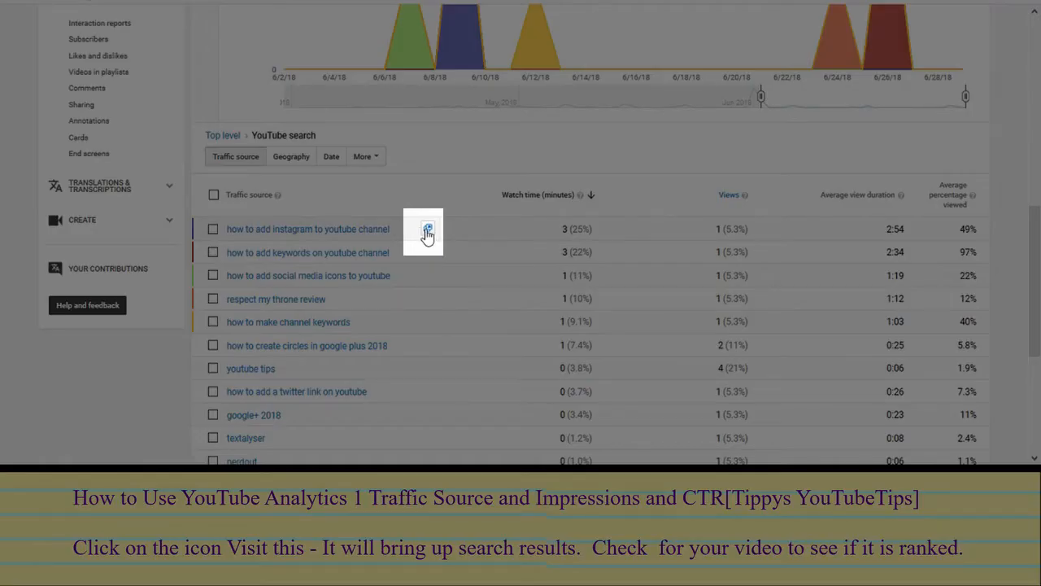
mouse_move(429, 238)
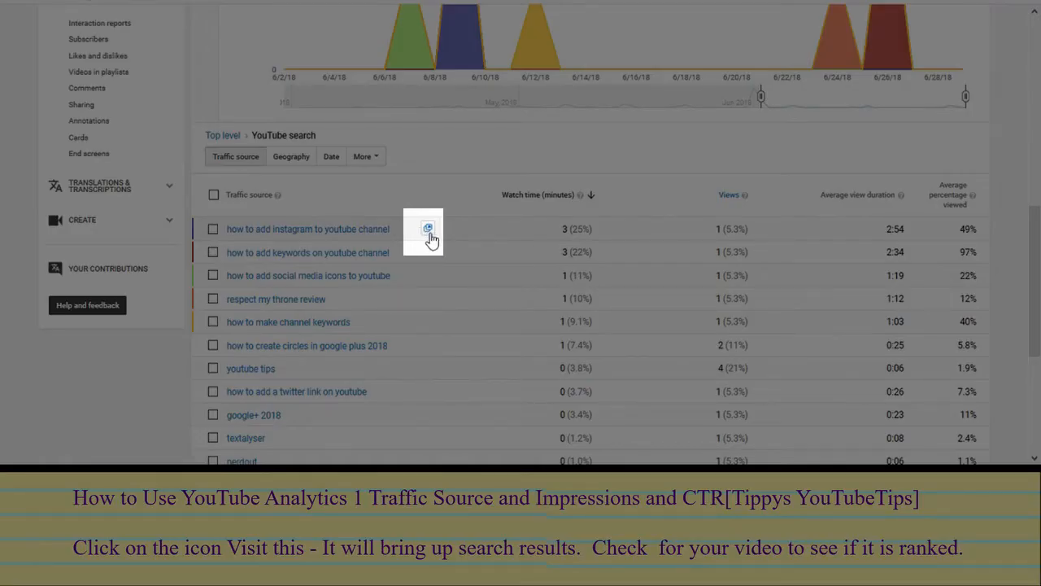
click(427, 227)
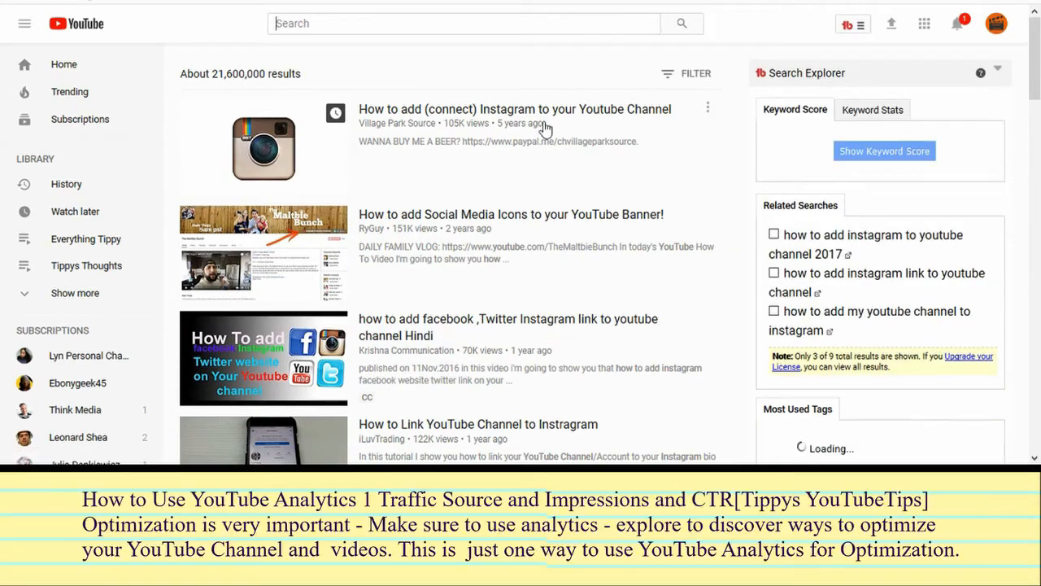
scroll(down, 3)
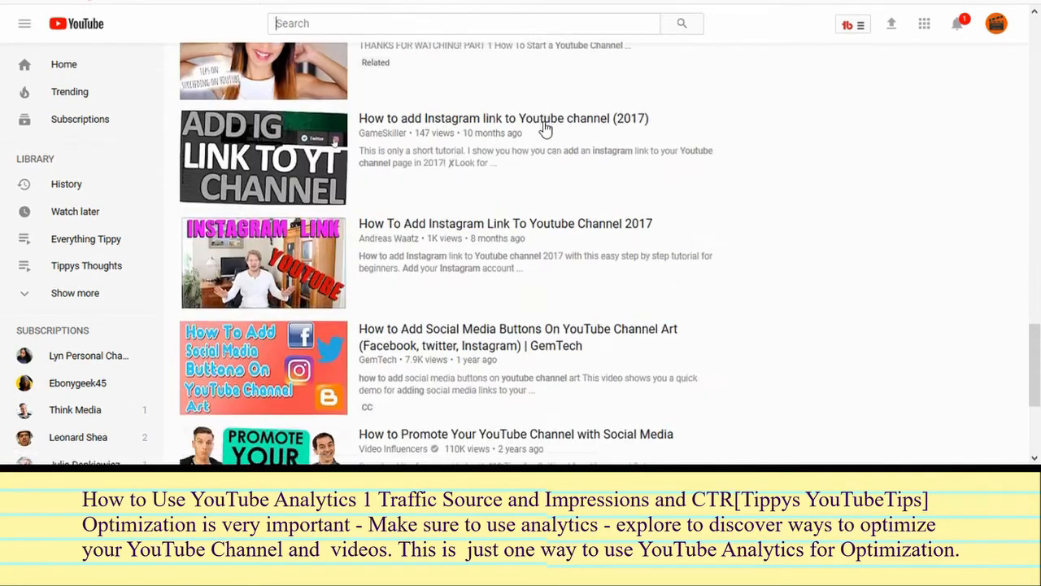
scroll(down, 3)
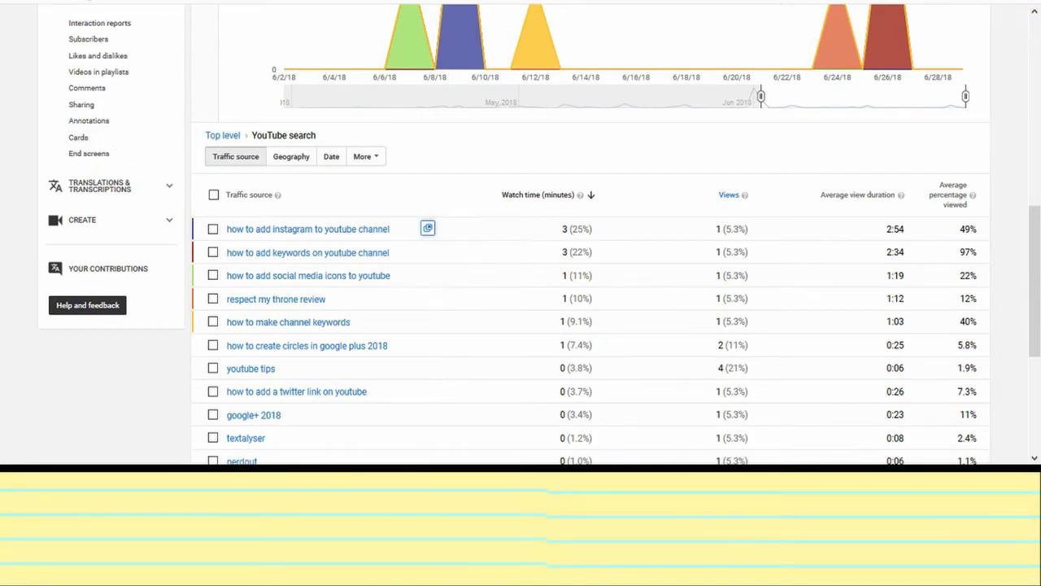
Scroll the top-level Traffic sources report listing all nine sources
scroll(down, 3)
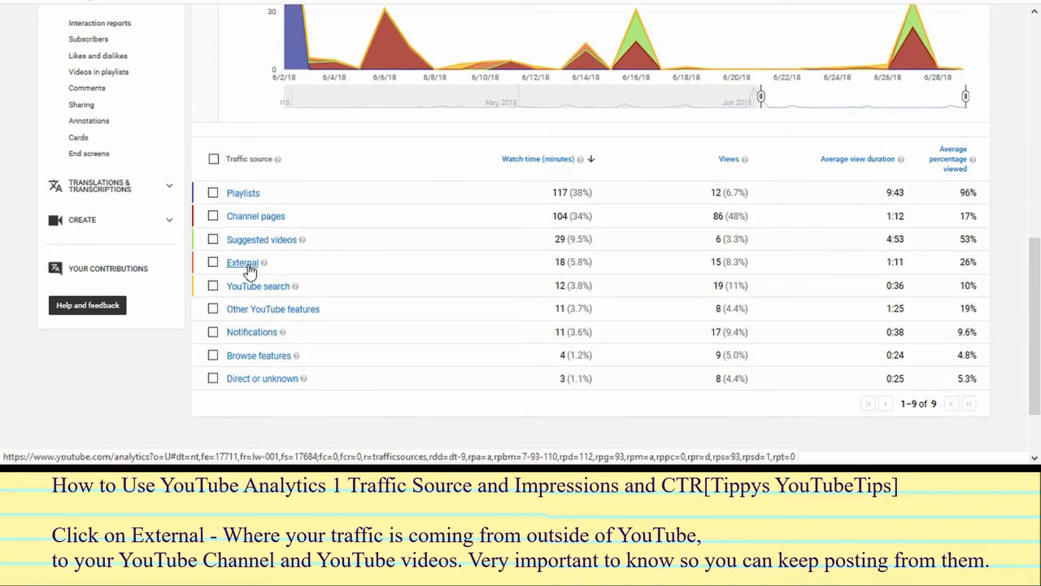
click(241, 262)
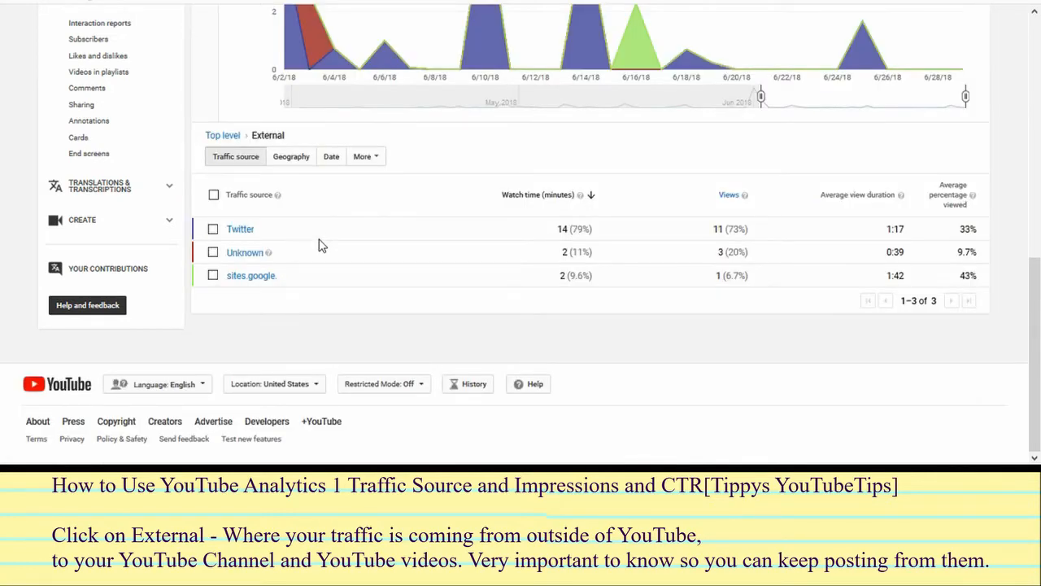
mouse_move(292, 233)
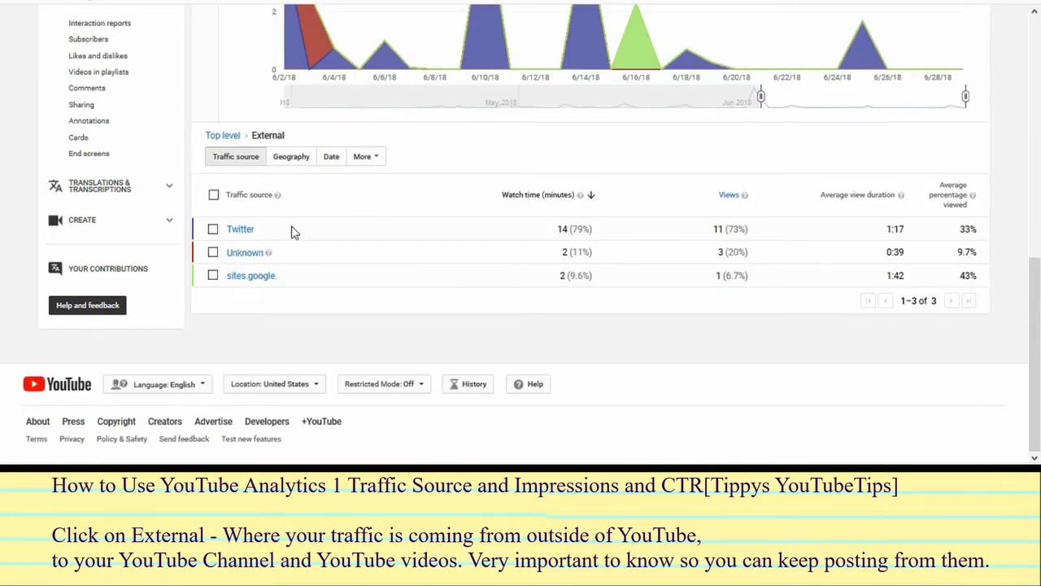
mouse_move(285, 264)
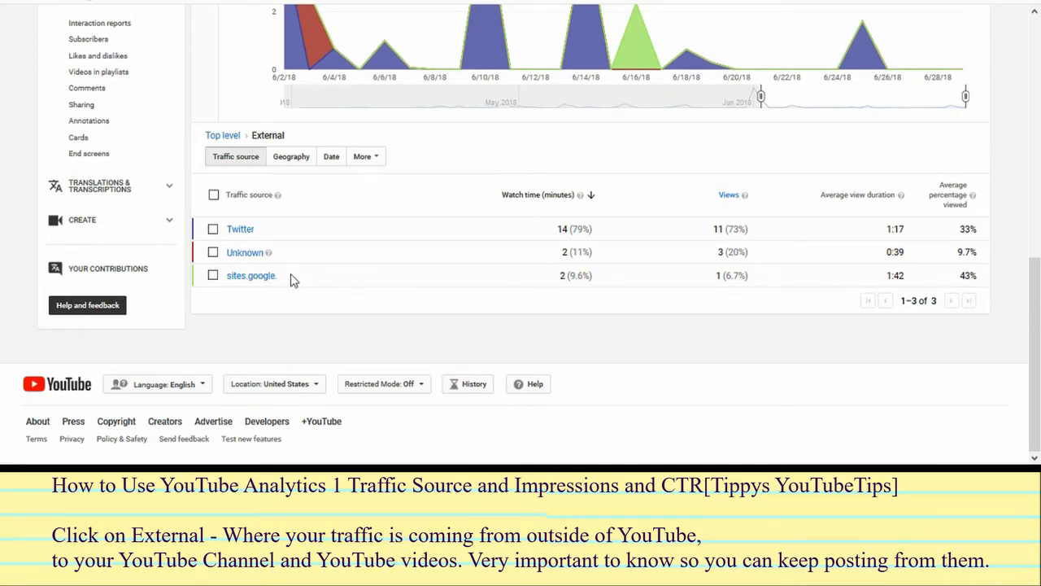
mouse_move(280, 286)
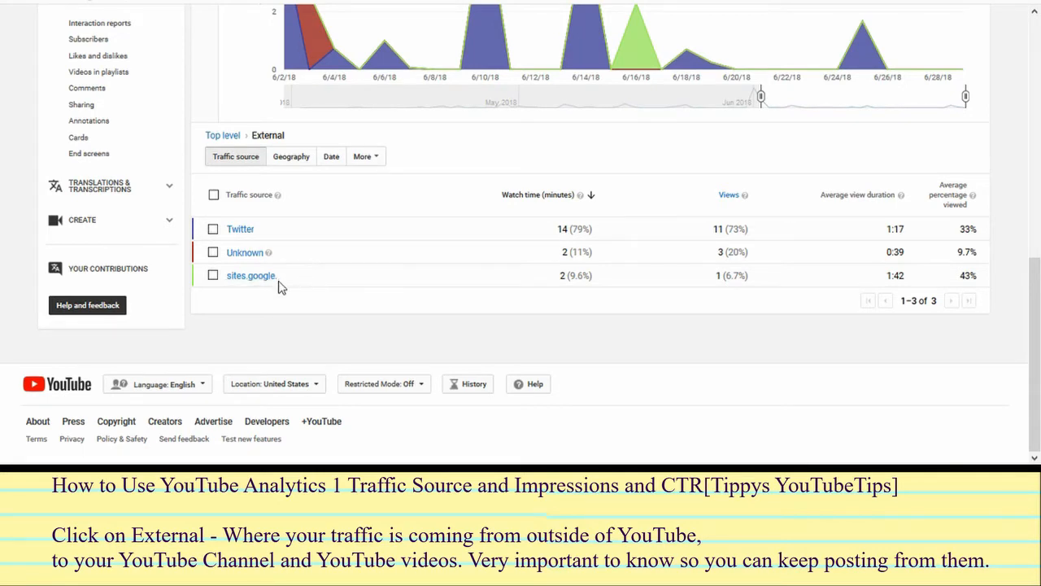
mouse_move(377, 280)
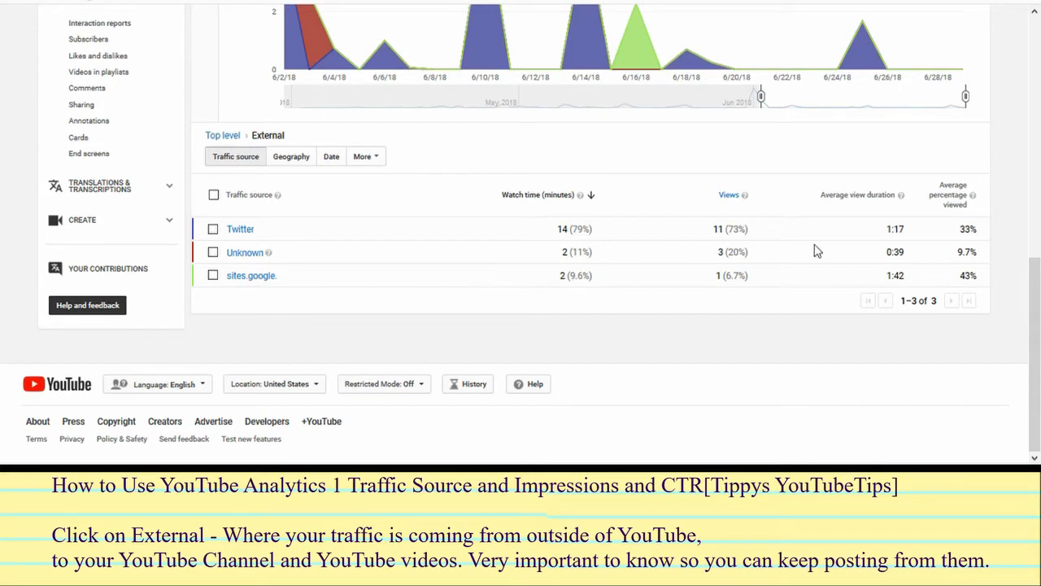
mouse_move(371, 241)
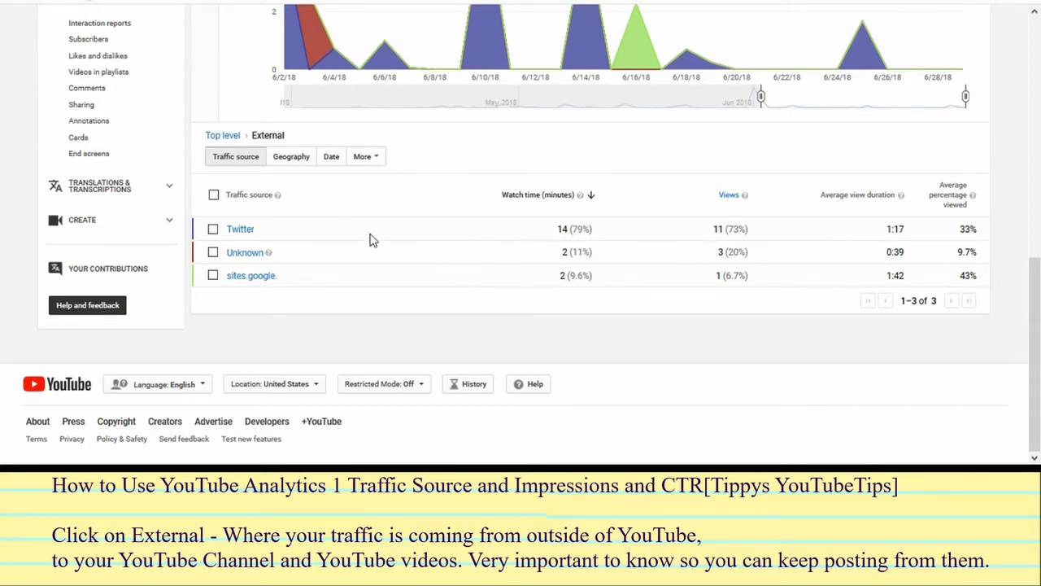
mouse_move(293, 287)
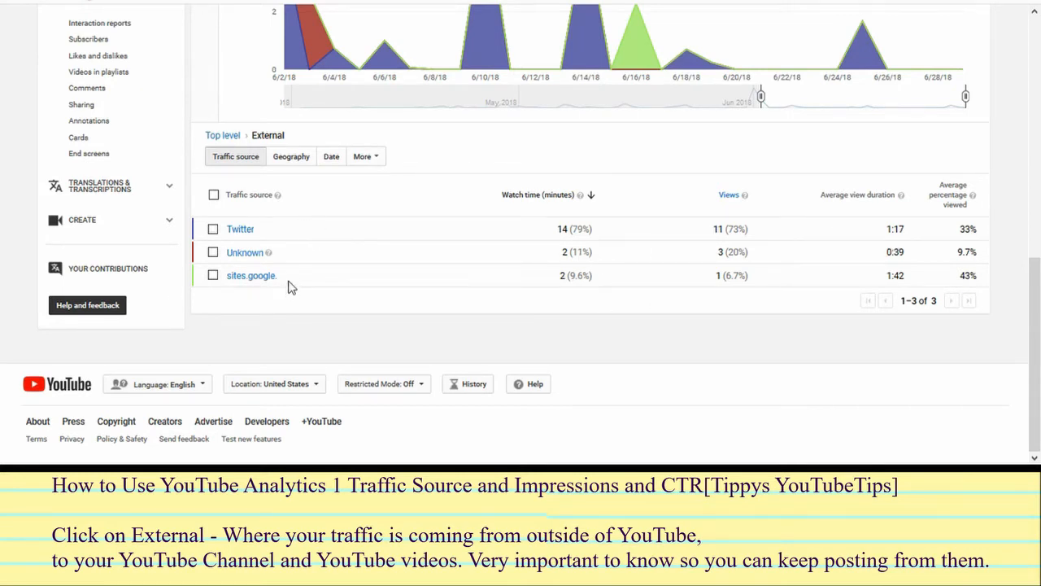
mouse_move(252, 244)
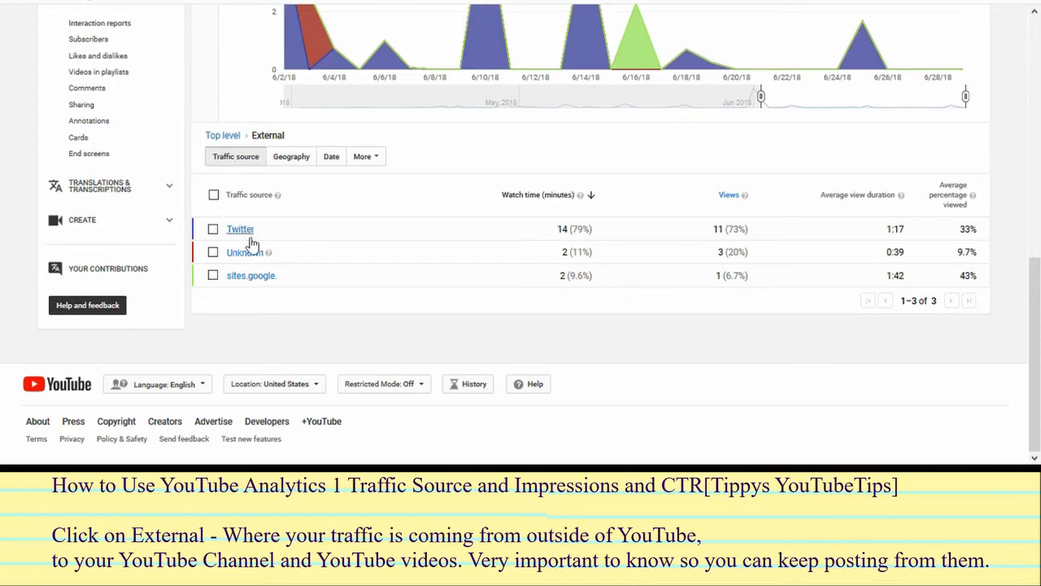
mouse_move(318, 244)
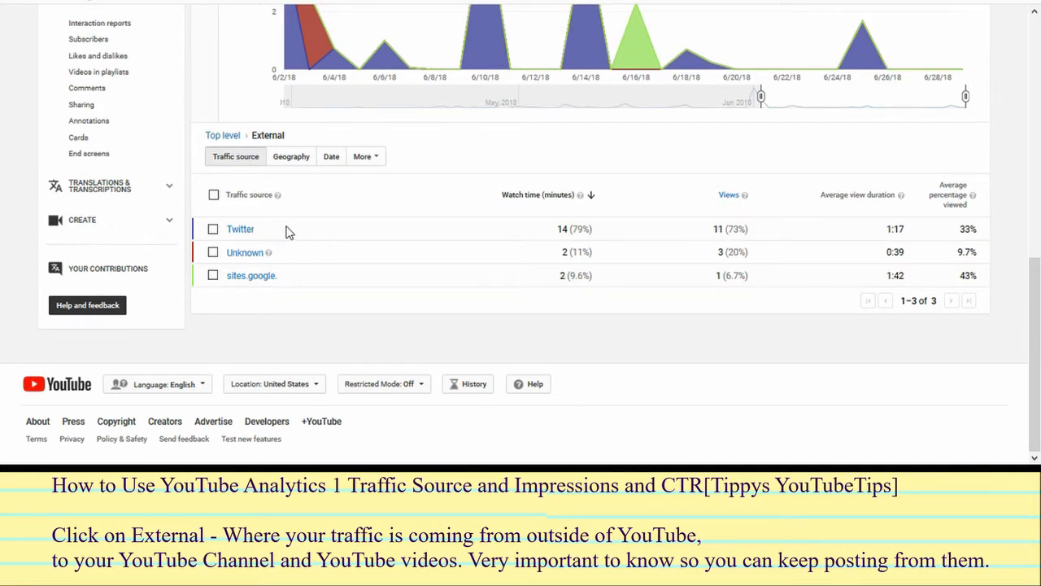
mouse_move(328, 234)
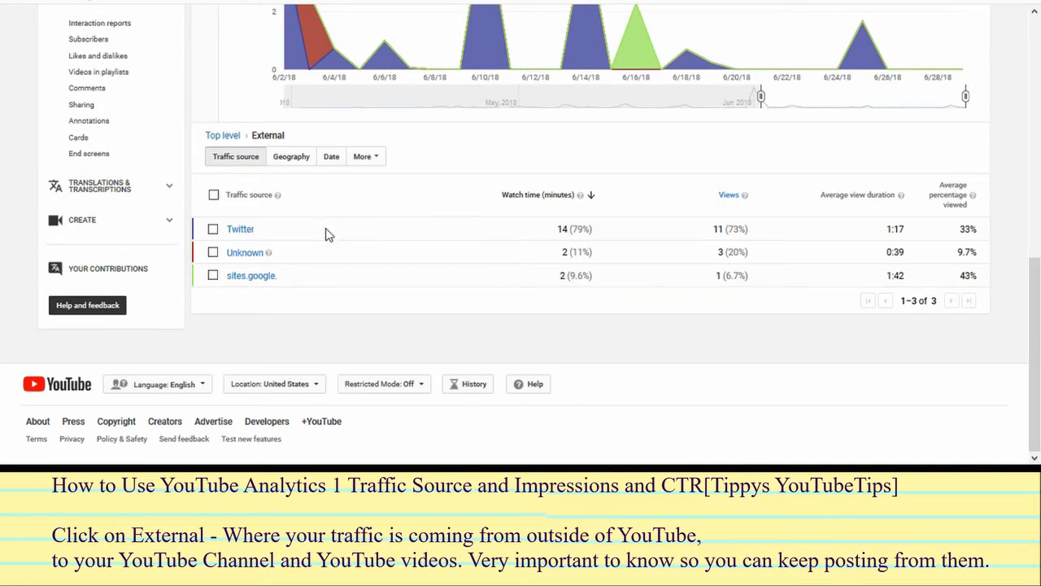
mouse_move(253, 290)
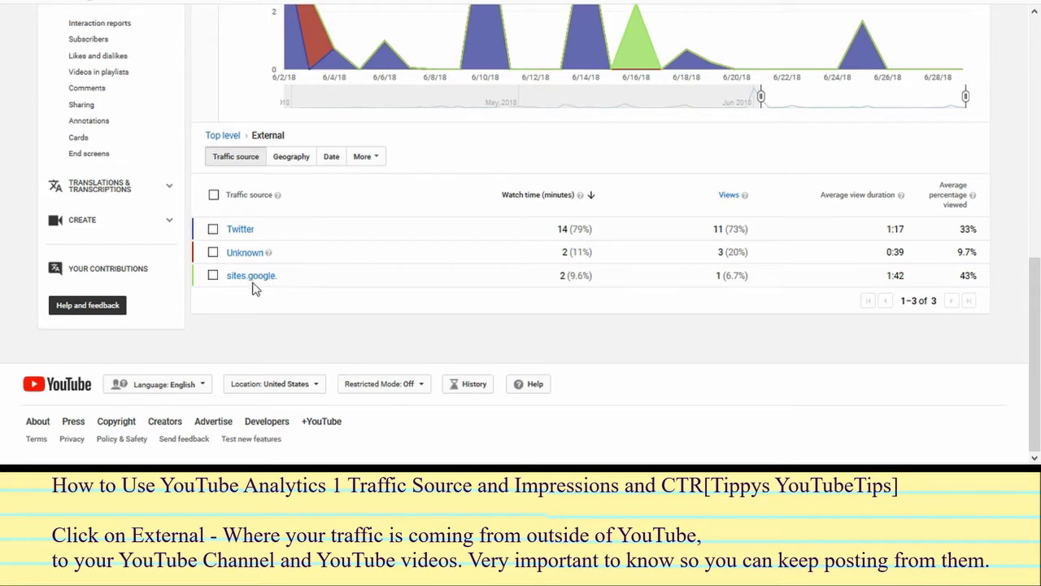
mouse_move(319, 283)
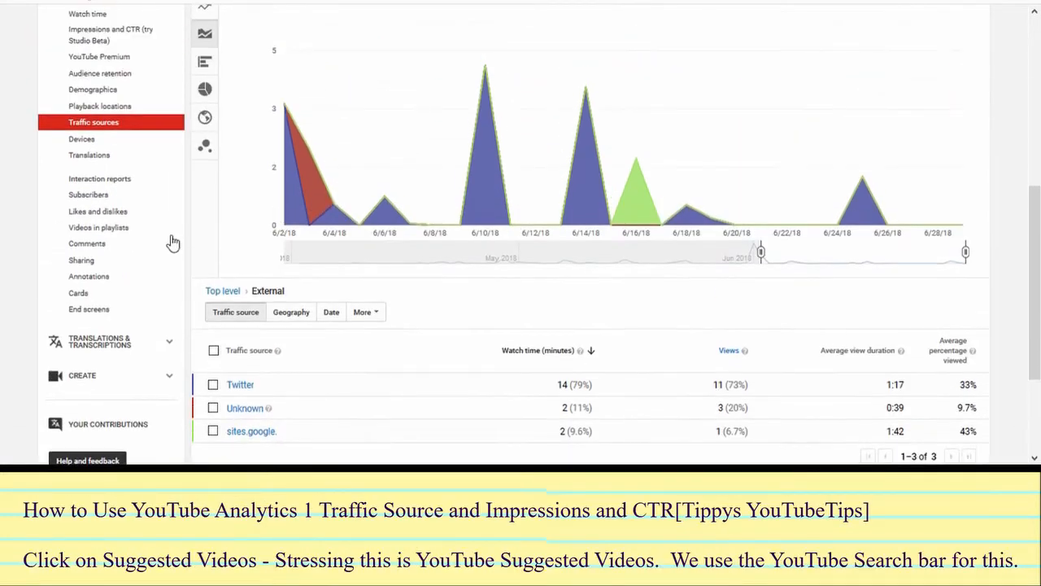
scroll(down, 3)
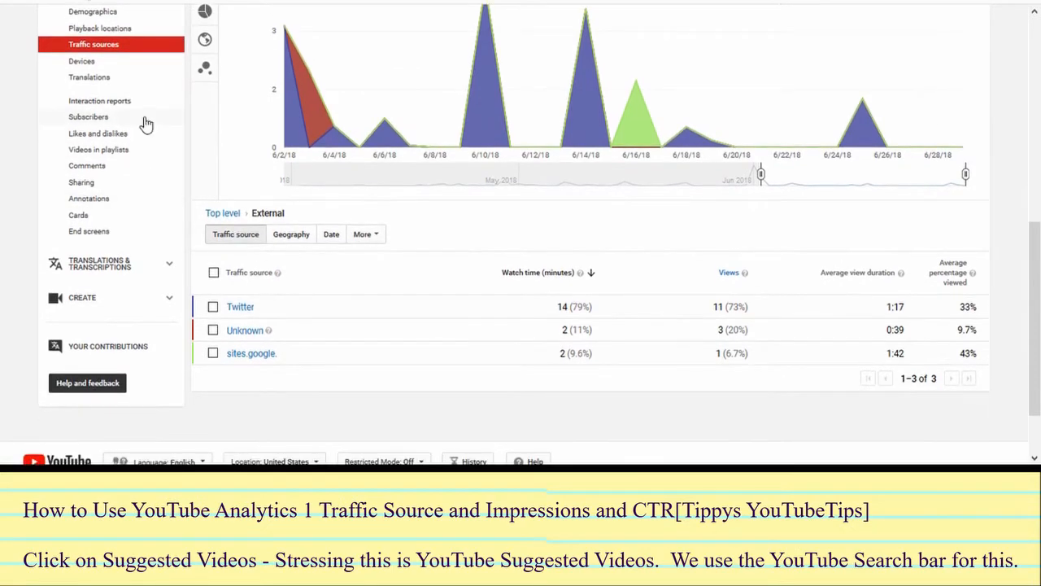
scroll(down, 3)
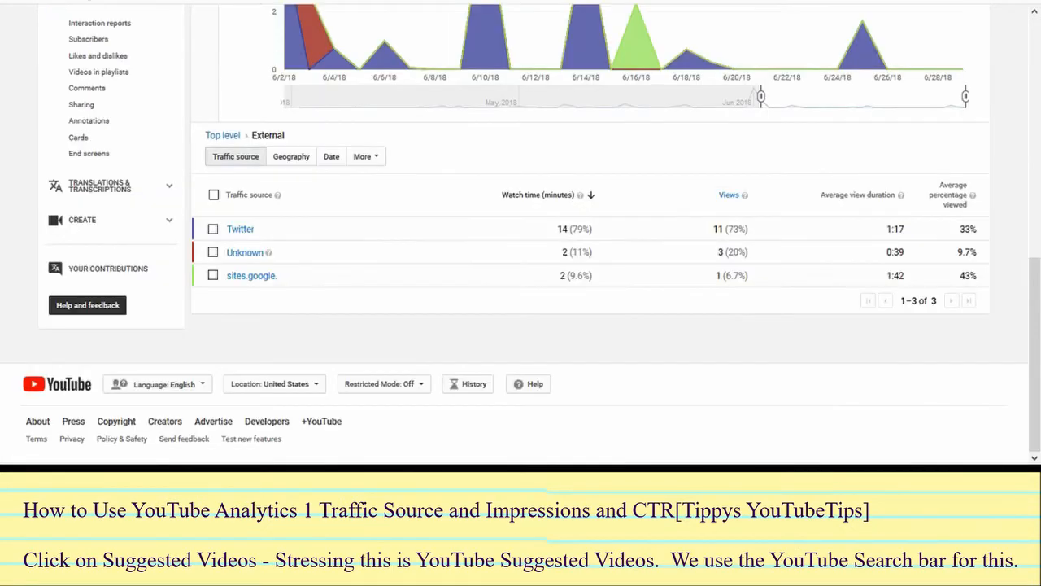
Return to the top-level sources and drill into Suggested videos (29 minutes, 6 views)
click(221, 135)
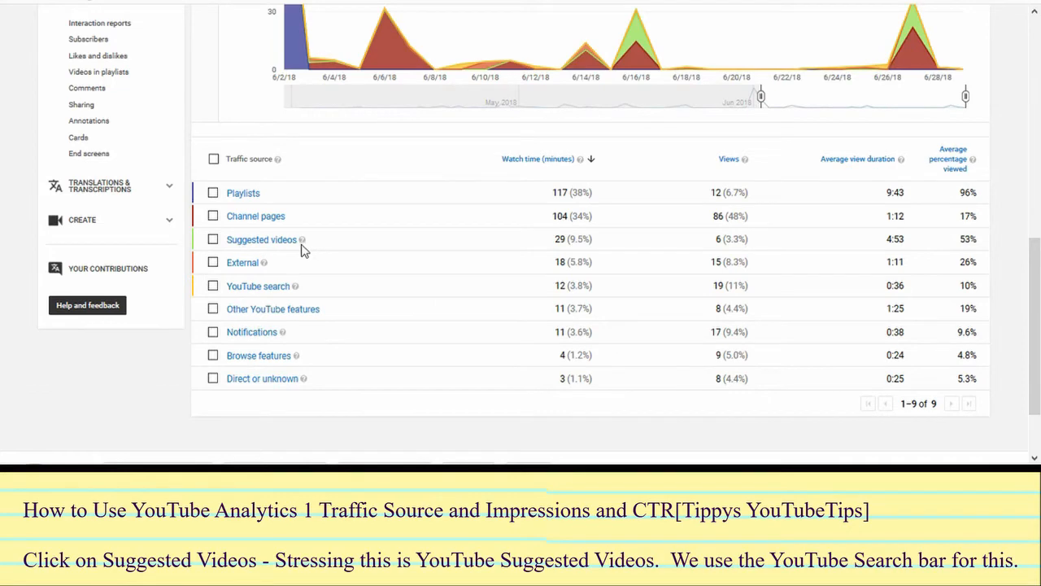
click(261, 239)
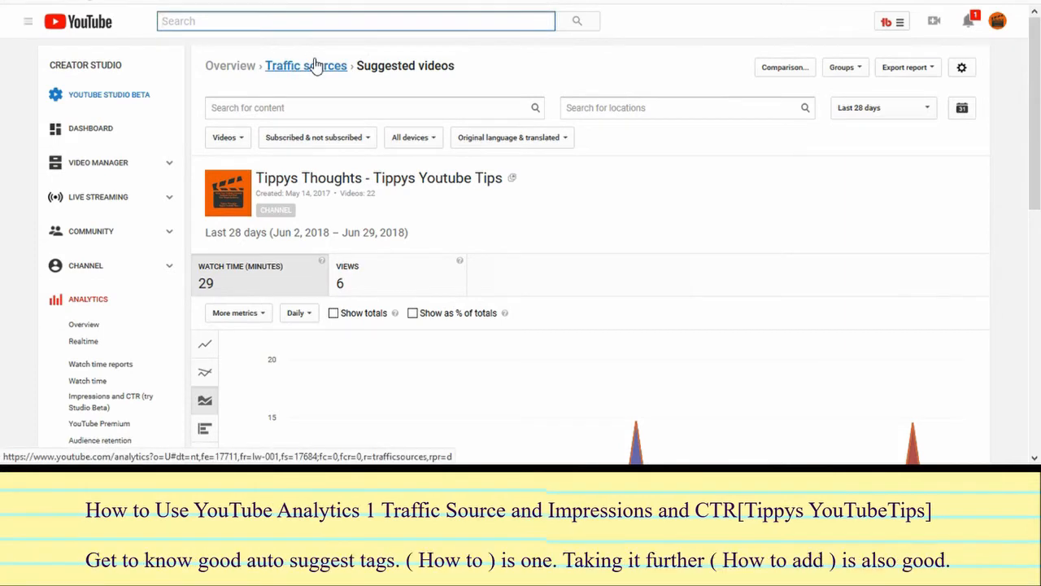
Enter 'how to add' in the YouTube search bar and browse the Suggested videos table
text(how to)
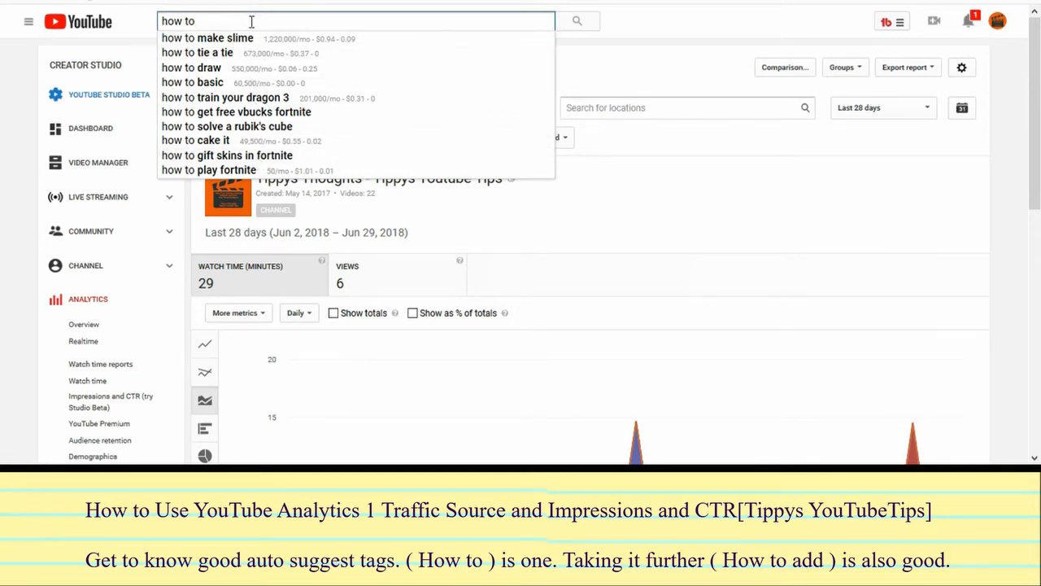
mouse_move(377, 220)
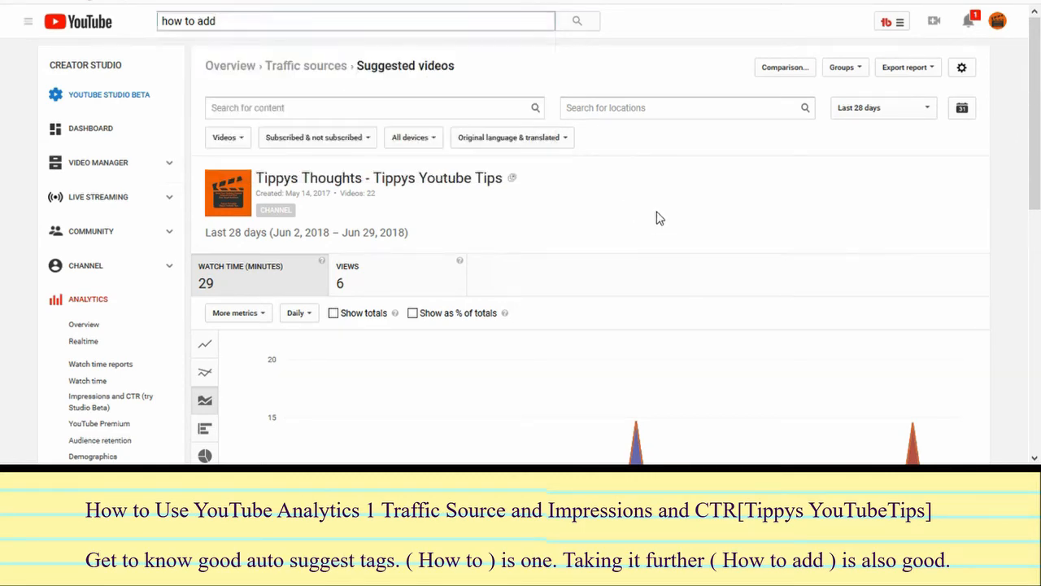
scroll(down, 3)
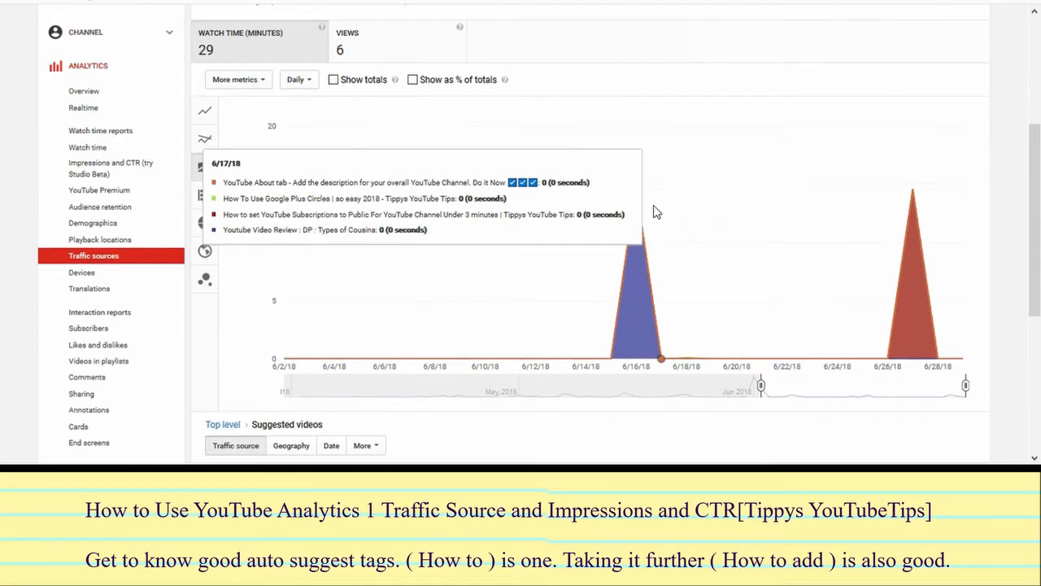
scroll(down, 3)
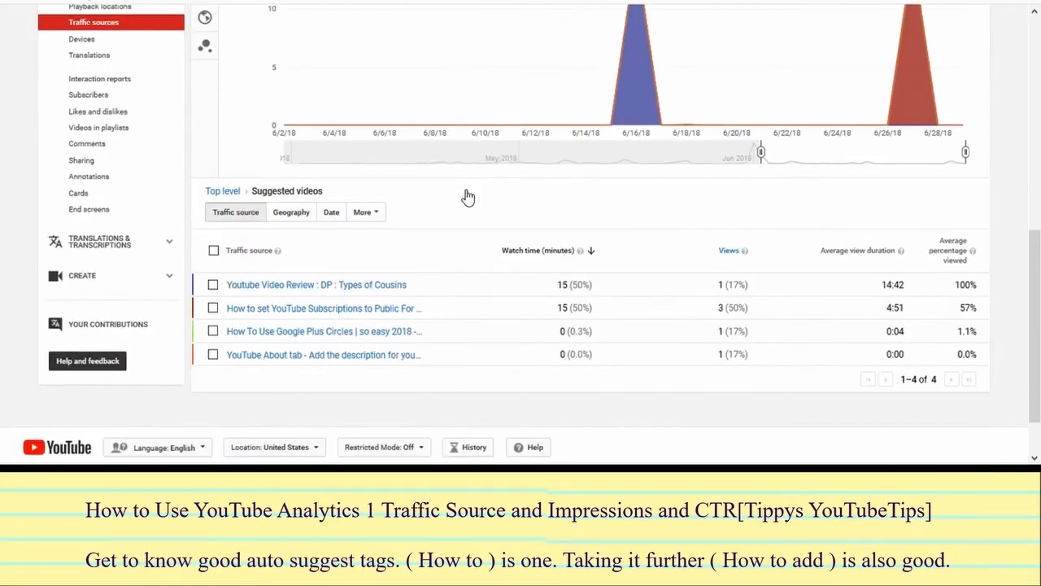
scroll(down, 3)
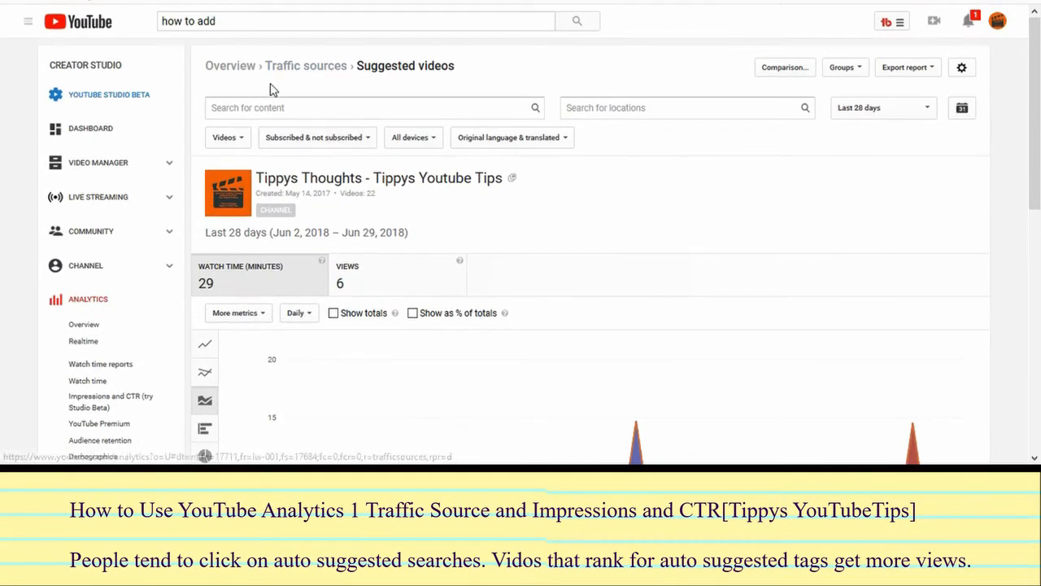
Select 'add' in the search query and scroll the four-video Suggested videos list
double_click(208, 19)
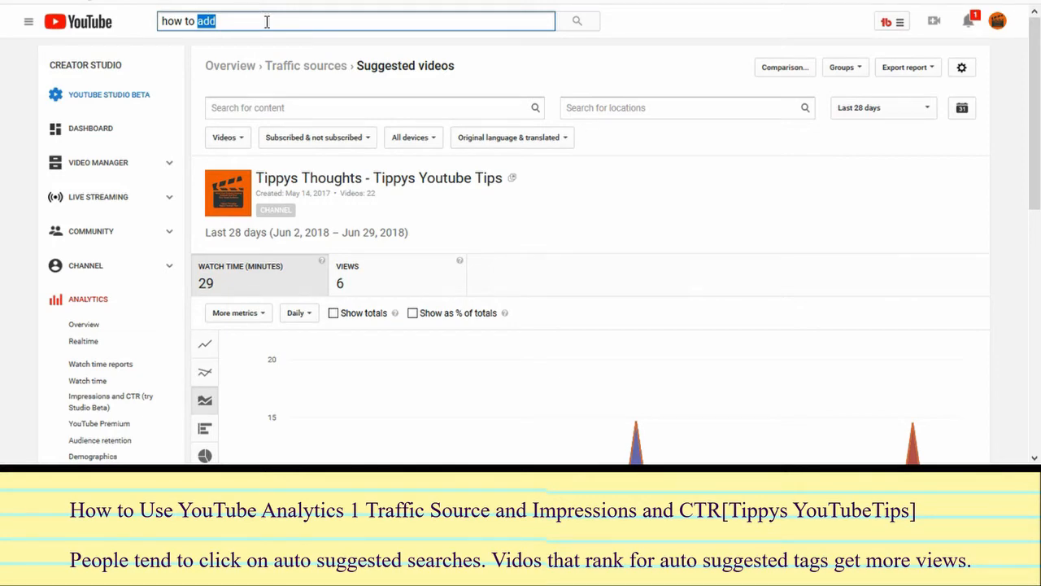
mouse_move(397, 136)
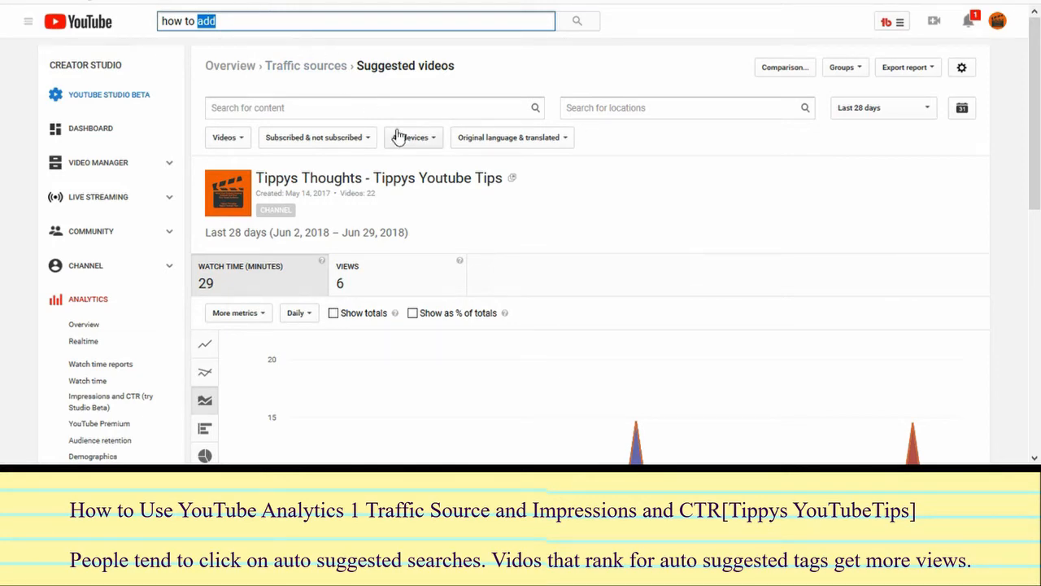
scroll(down, 3)
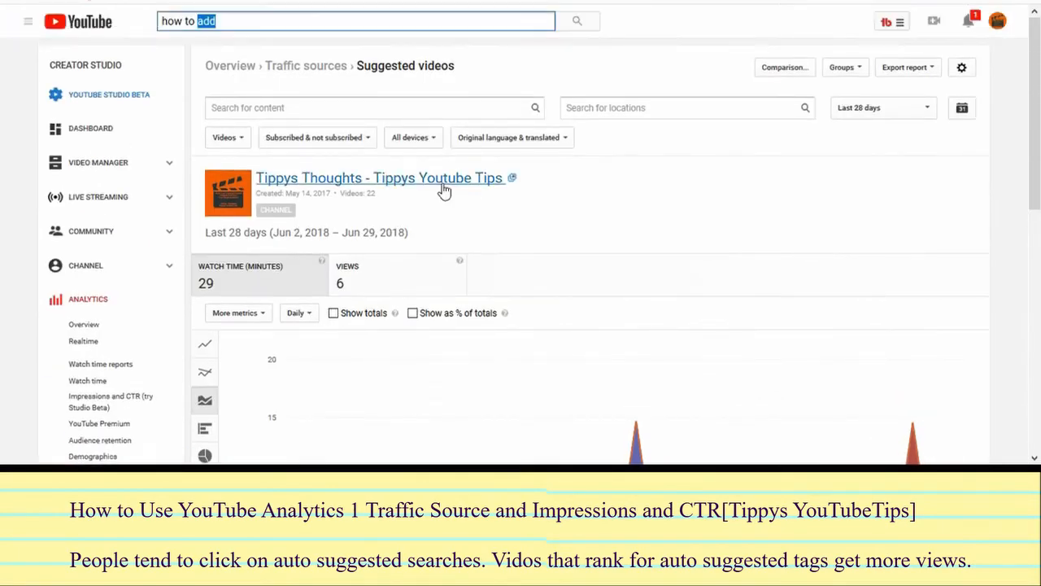
scroll(down, 3)
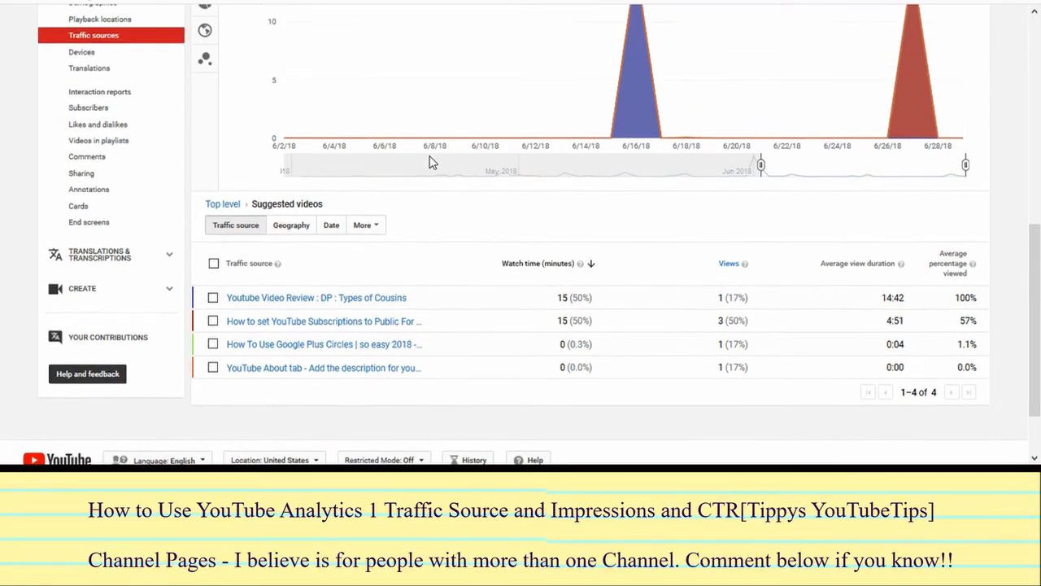
Return to the full Traffic source table with Playlists leading at 117 minutes
scroll(down, 3)
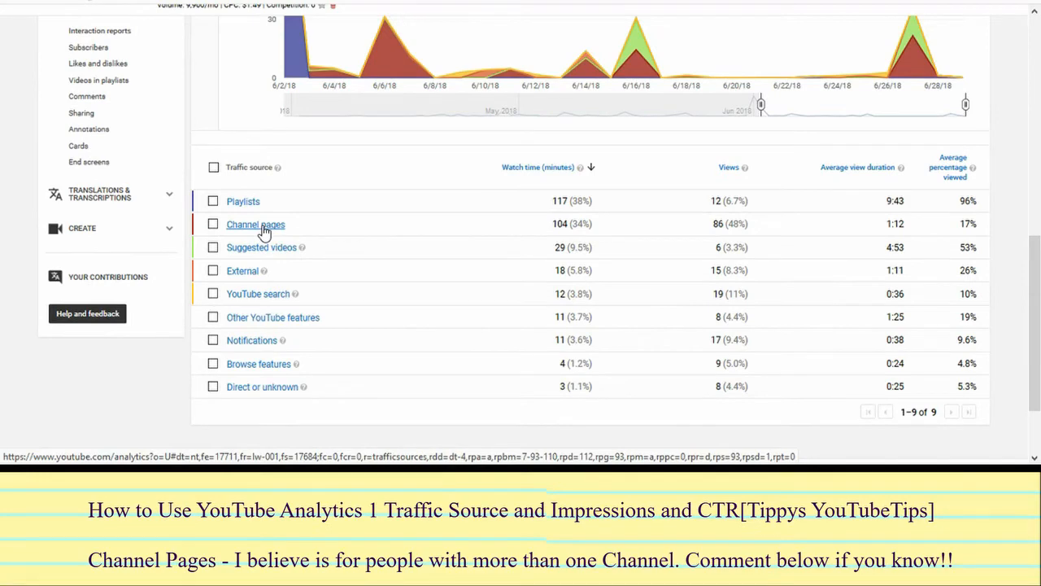
click(256, 225)
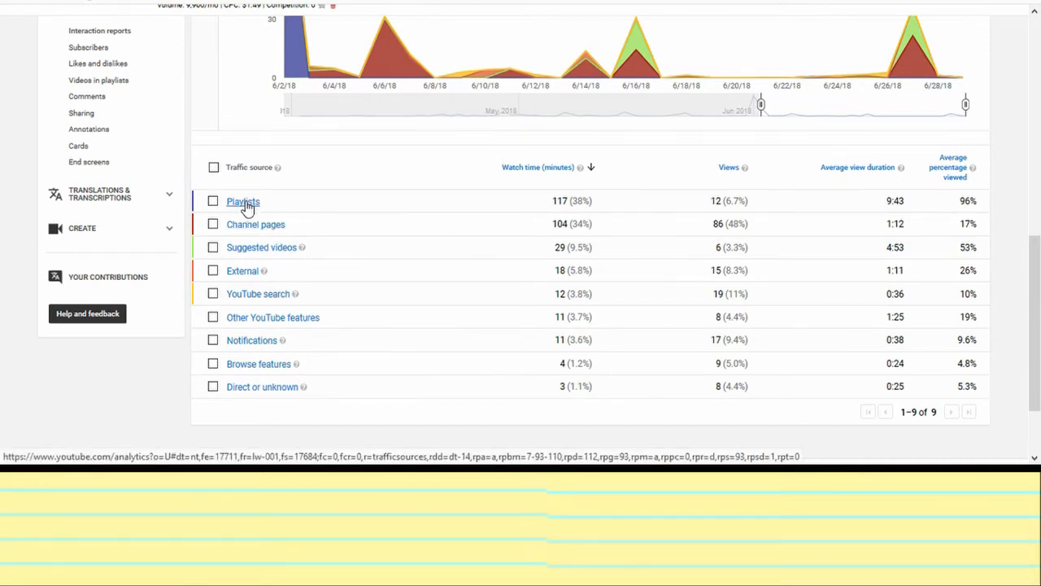
Drill into Playlists traffic, showing Everything Tippy with 117 minutes and 12 views
click(243, 202)
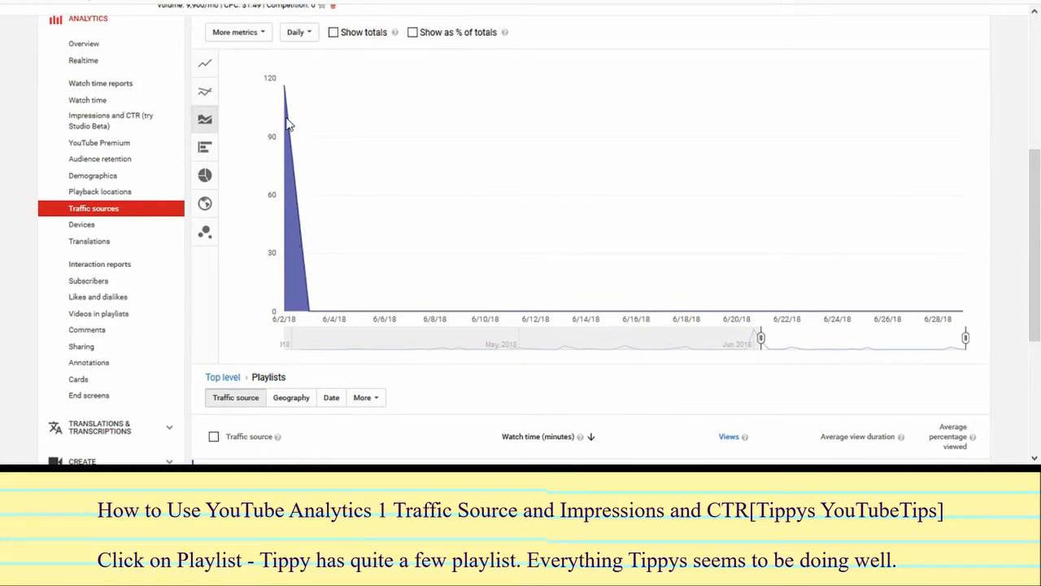
scroll(down, 3)
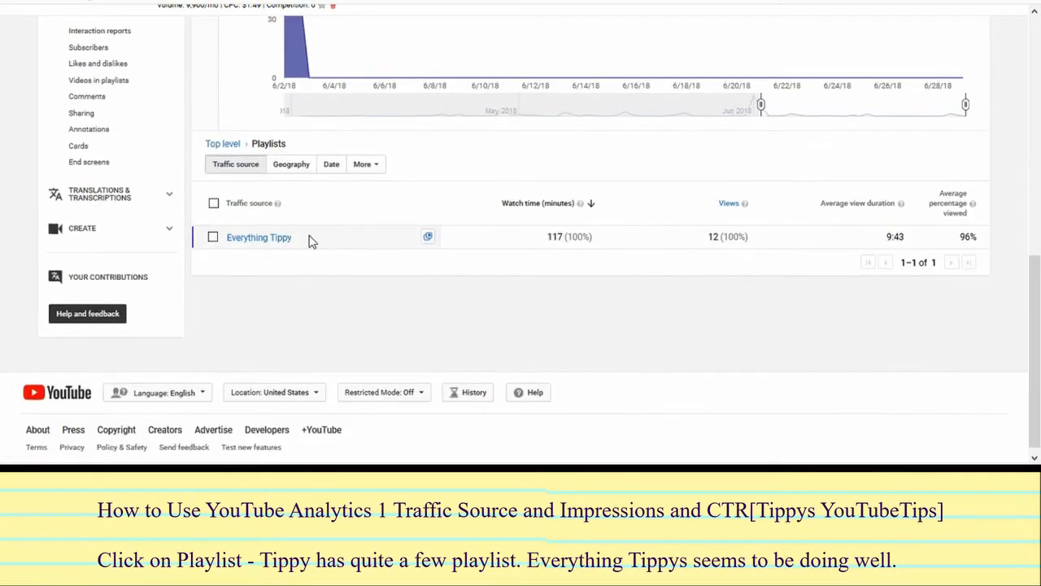
mouse_move(258, 244)
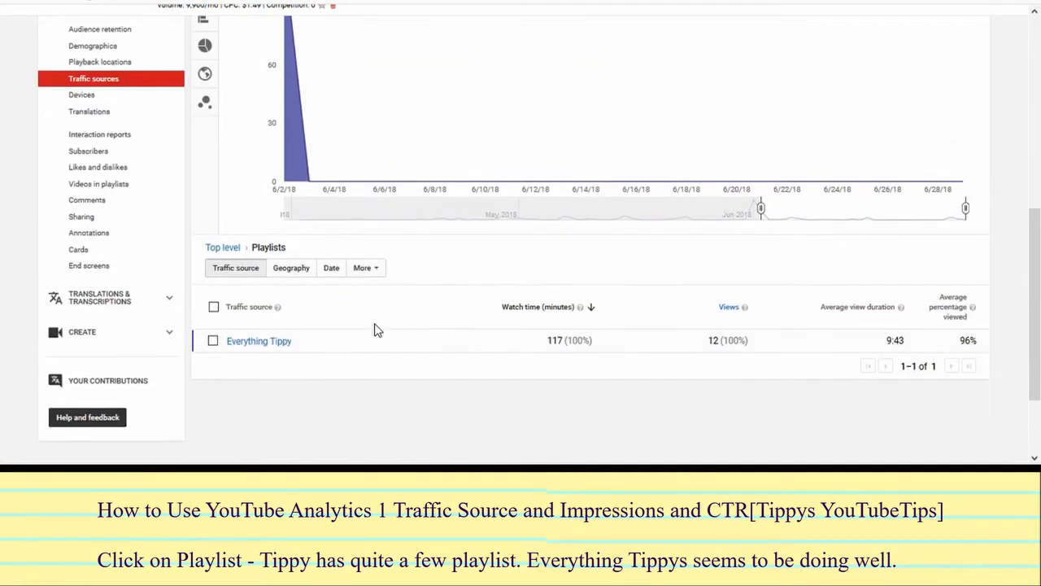
scroll(down, 3)
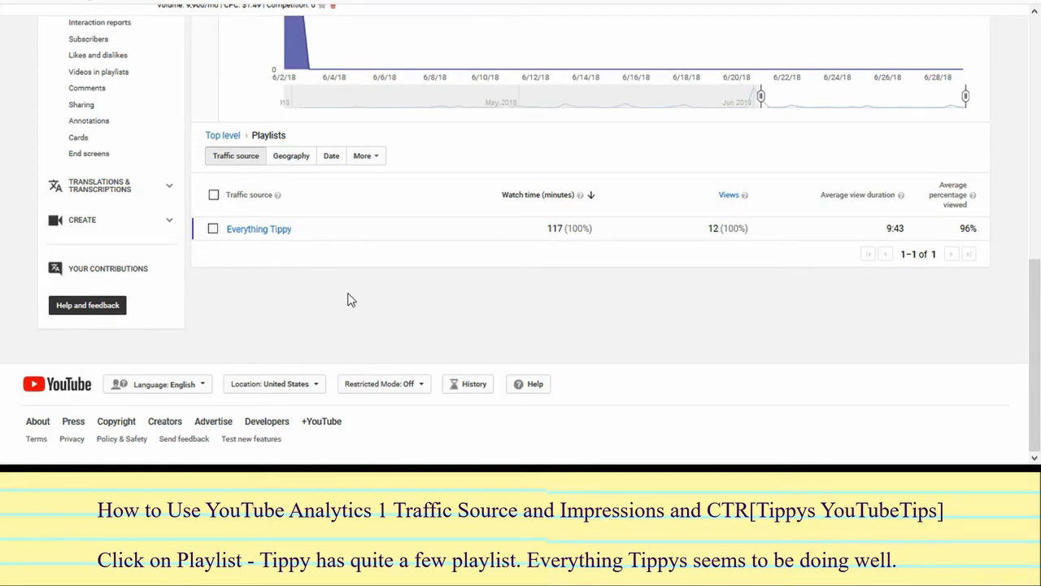
mouse_move(423, 304)
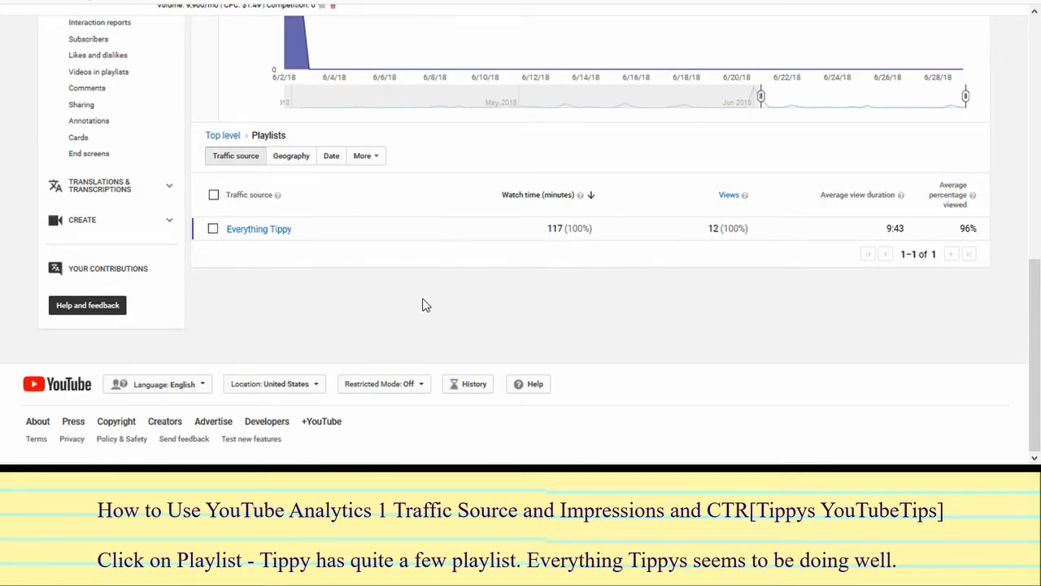
mouse_move(296, 259)
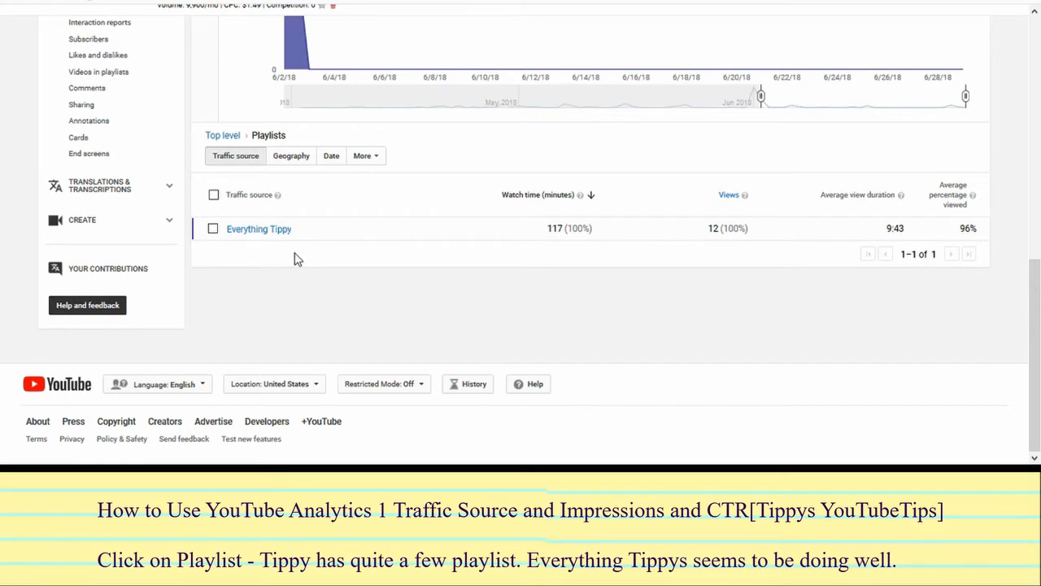
mouse_move(303, 280)
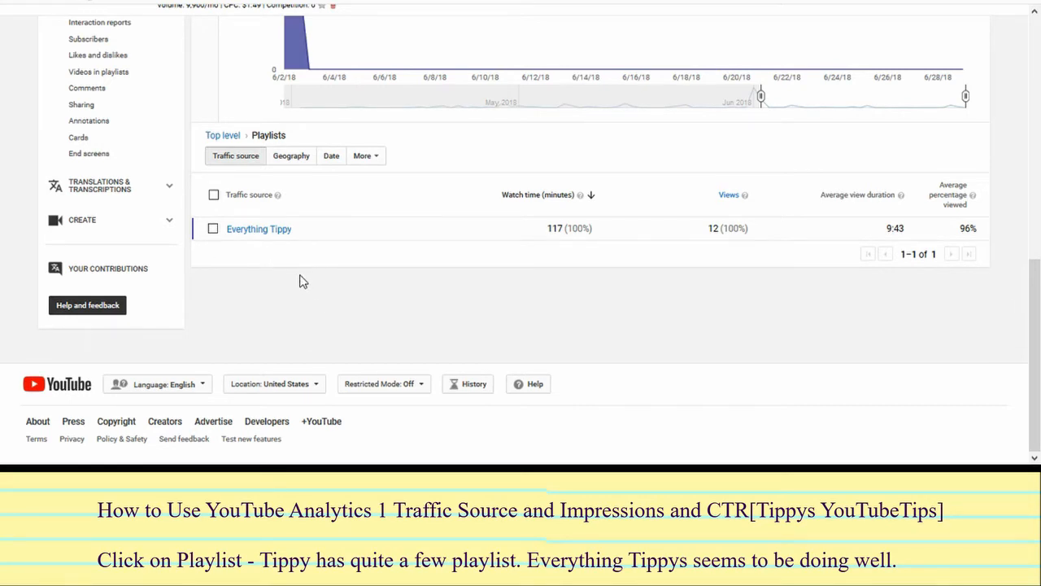
mouse_move(280, 289)
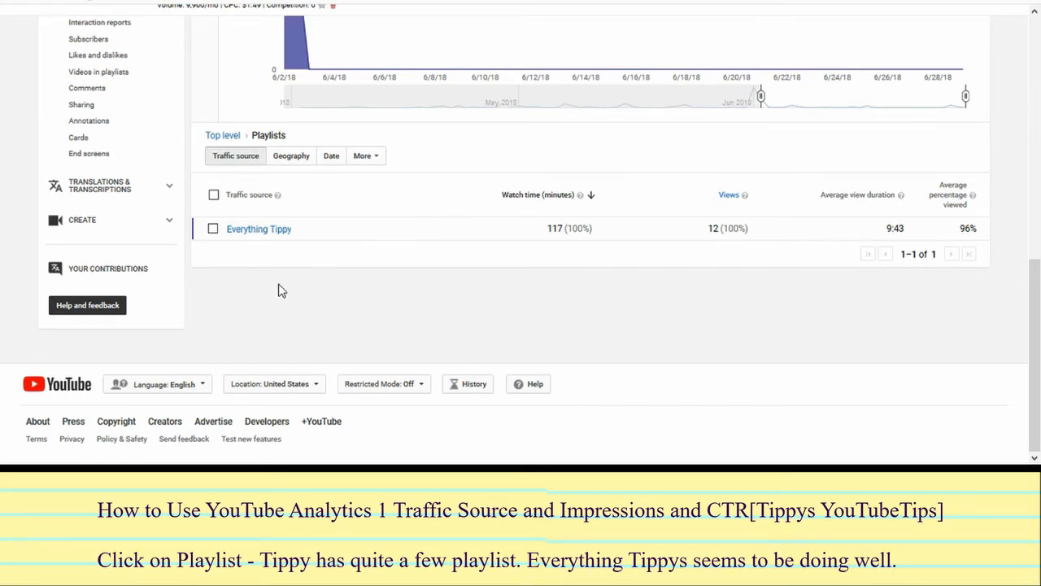
mouse_move(293, 296)
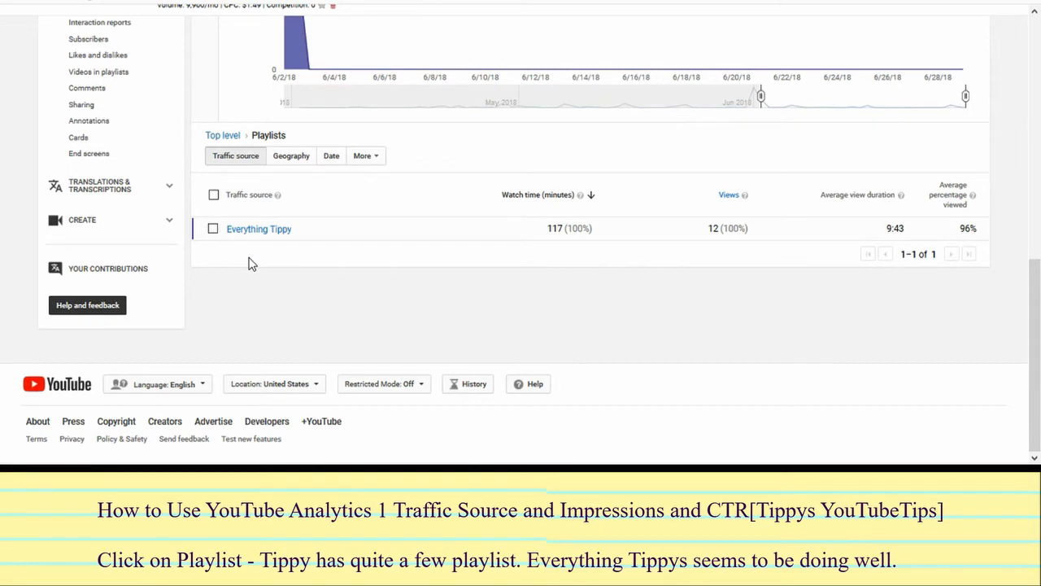
mouse_move(342, 291)
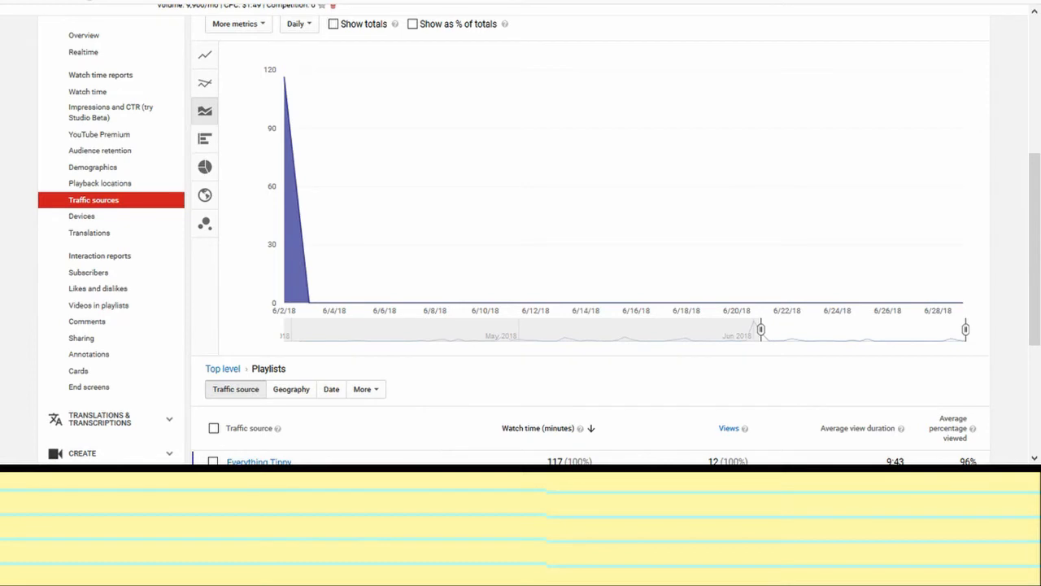
scroll(down, 3)
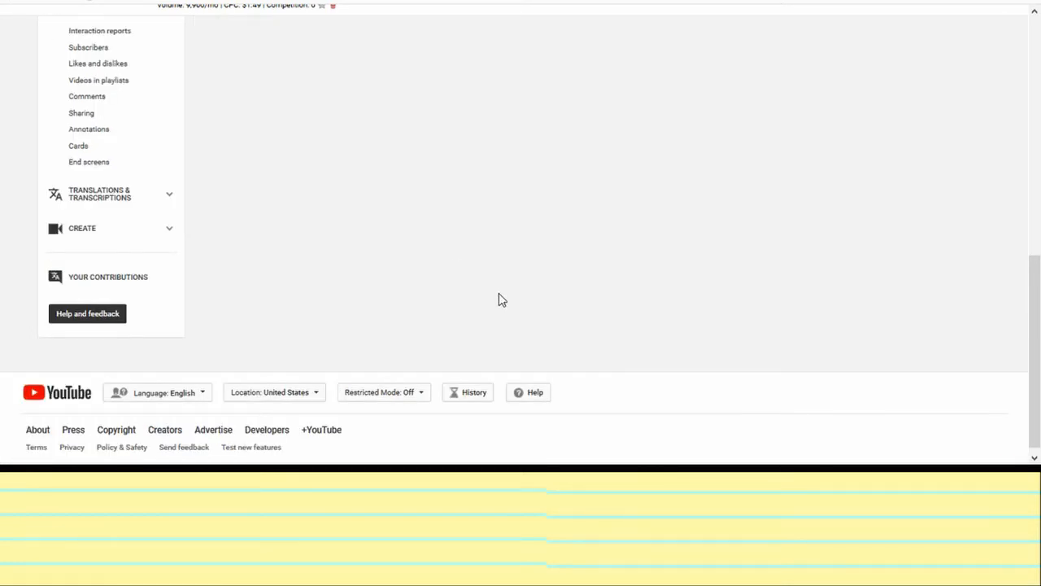
Return to top-level traffic sources showing 309 watch-time minutes and 180 views
click(94, 107)
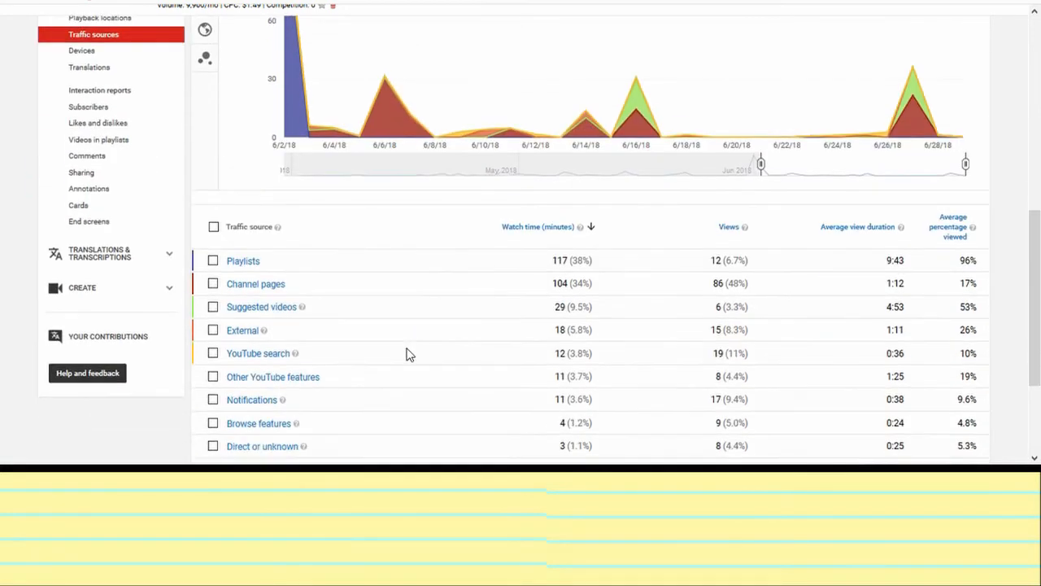
mouse_move(322, 349)
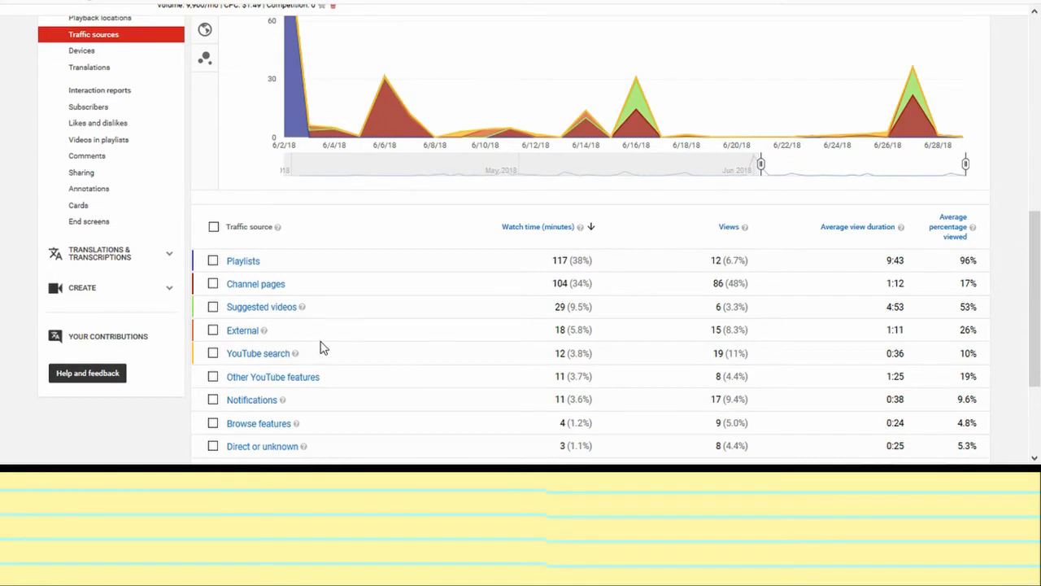
mouse_move(439, 348)
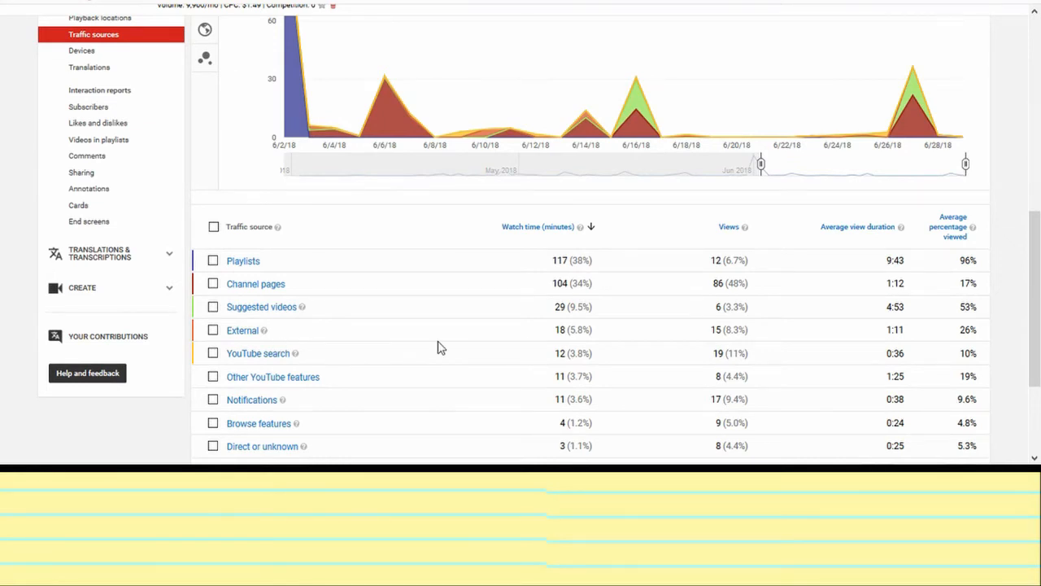
mouse_move(411, 147)
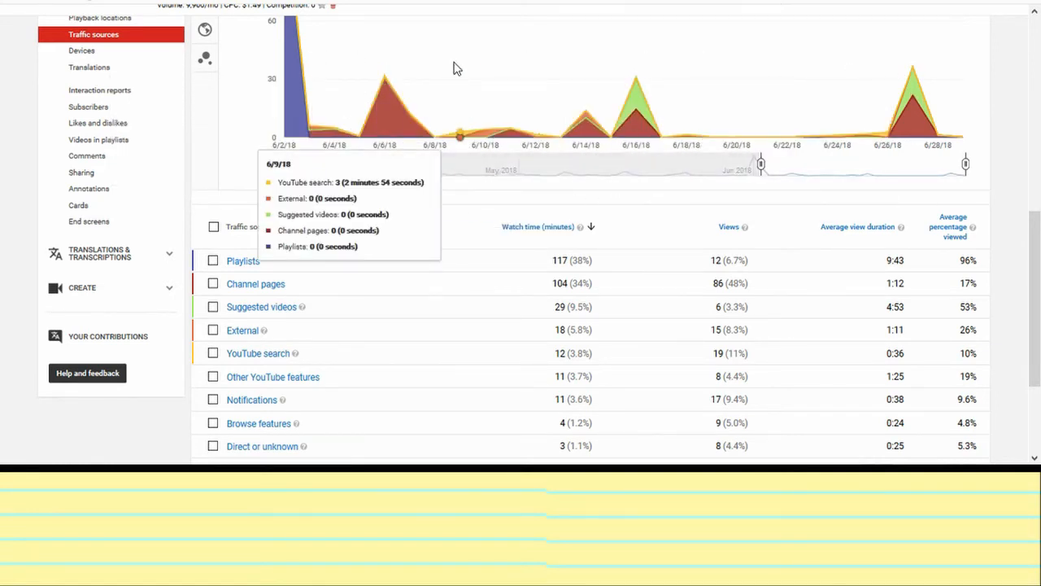
mouse_move(342, 304)
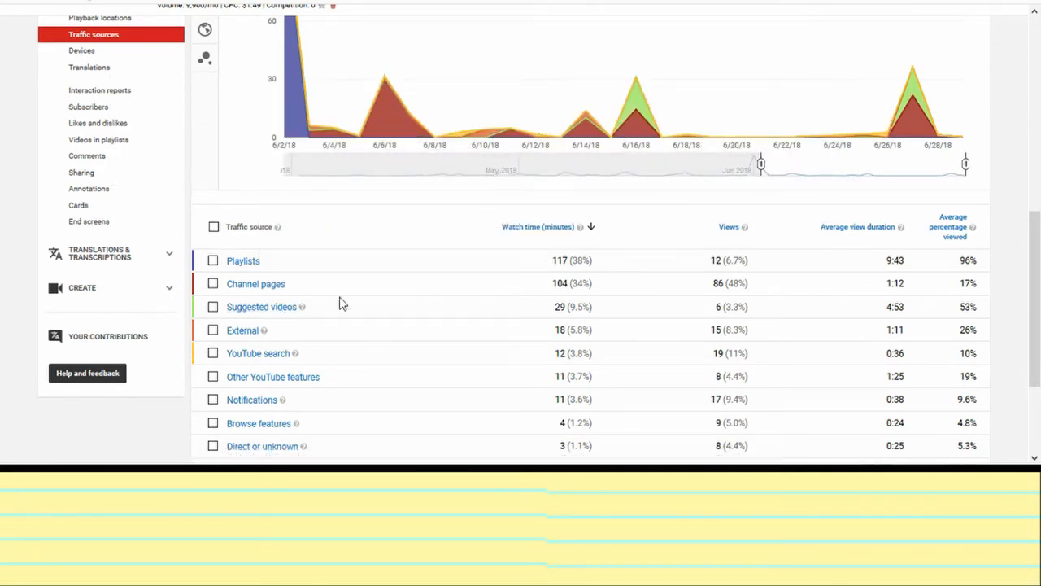
scroll(up, 3)
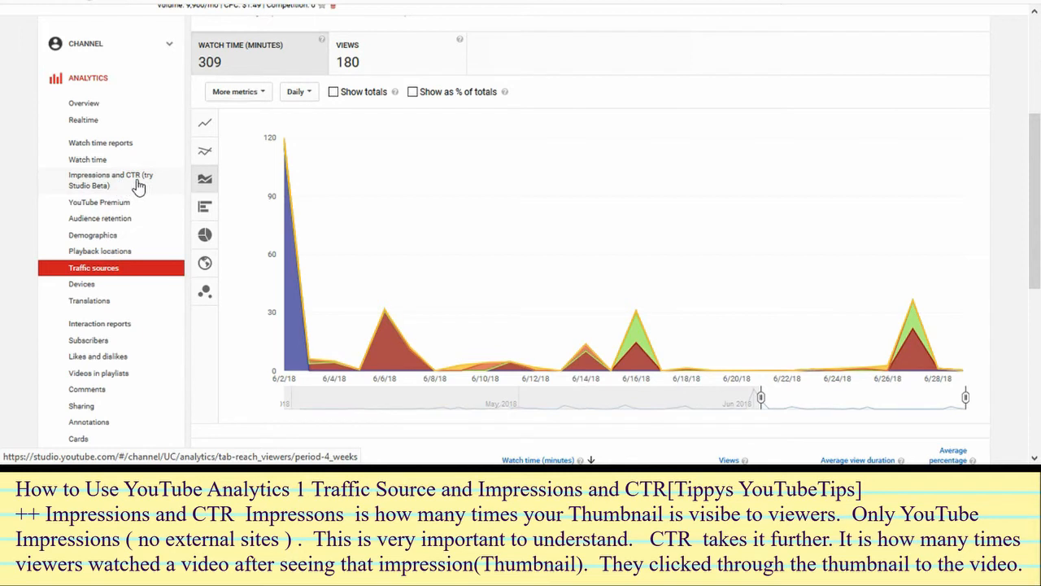
mouse_move(221, 181)
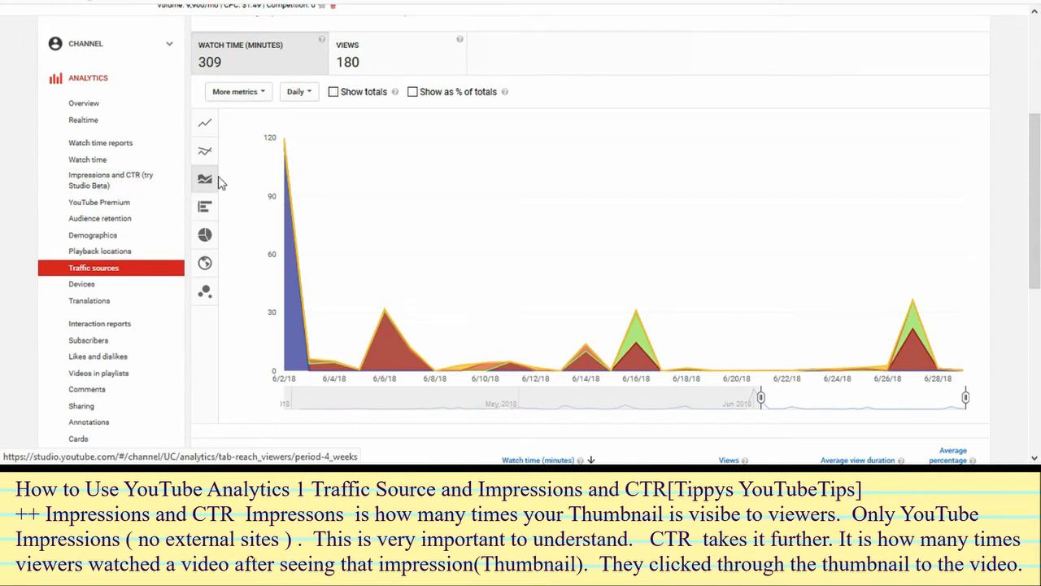
mouse_move(130, 188)
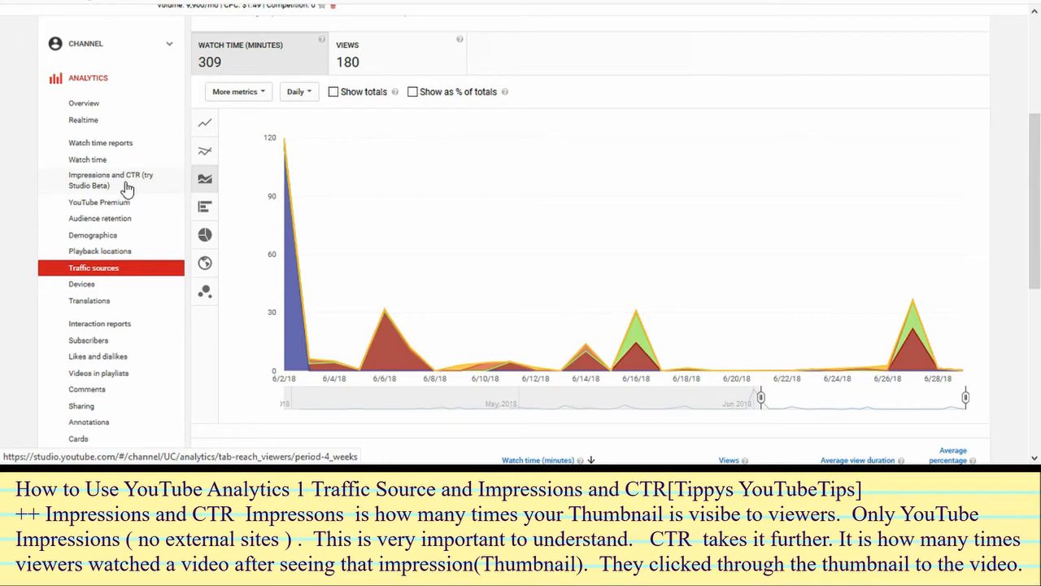
mouse_move(137, 191)
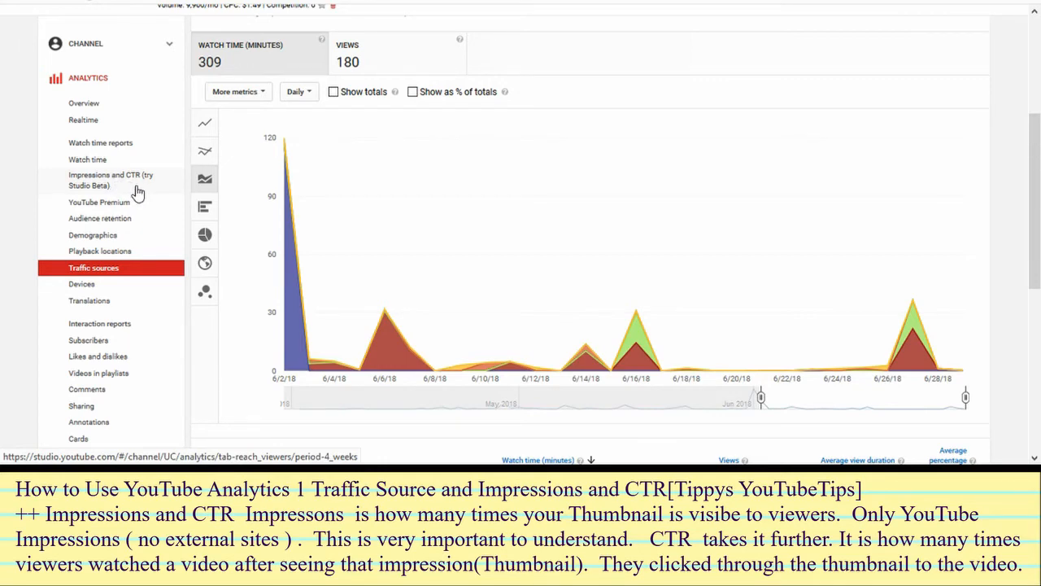
mouse_move(97, 187)
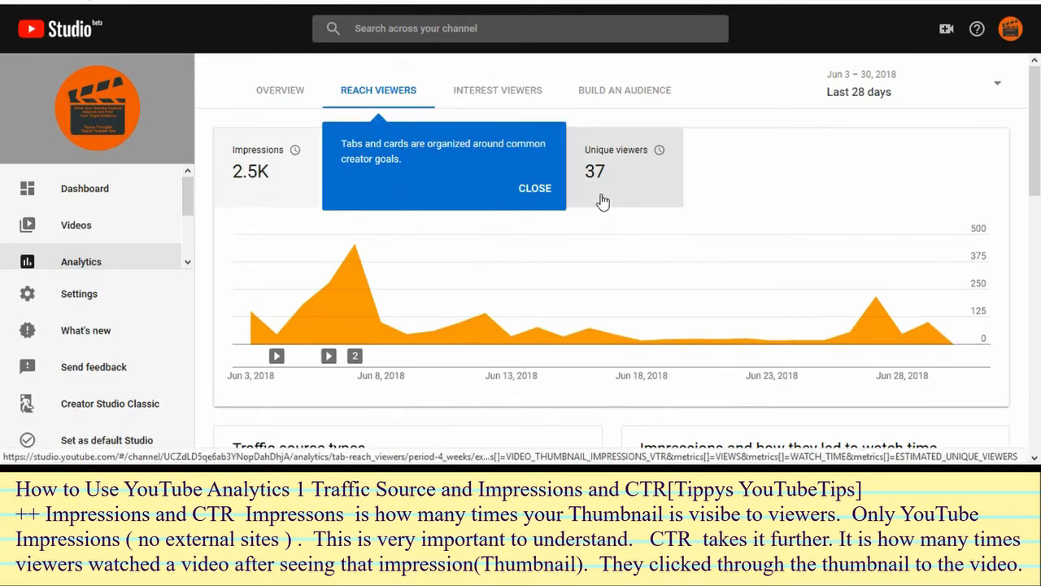
mouse_move(720, 247)
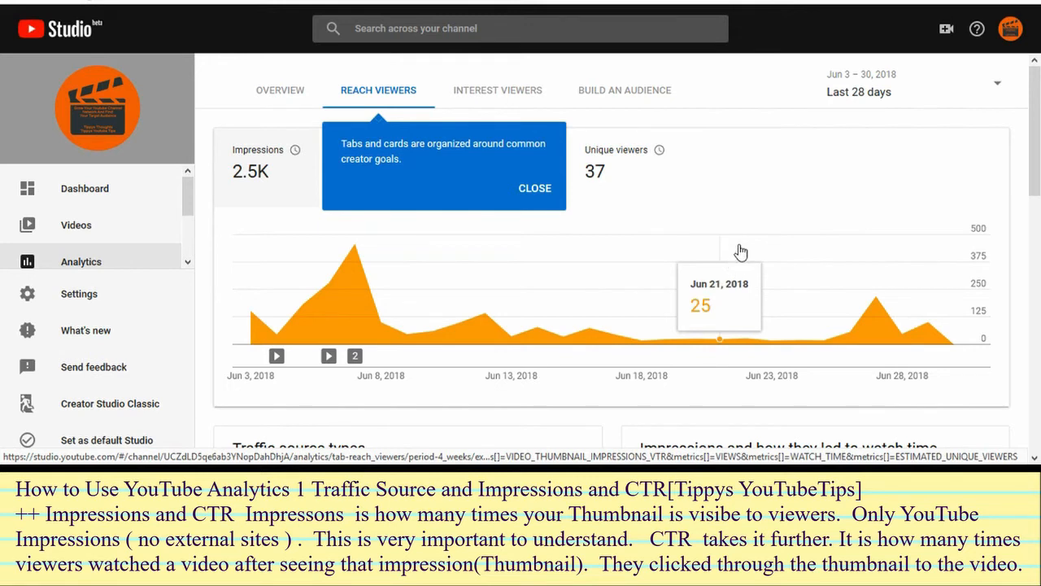
mouse_move(778, 195)
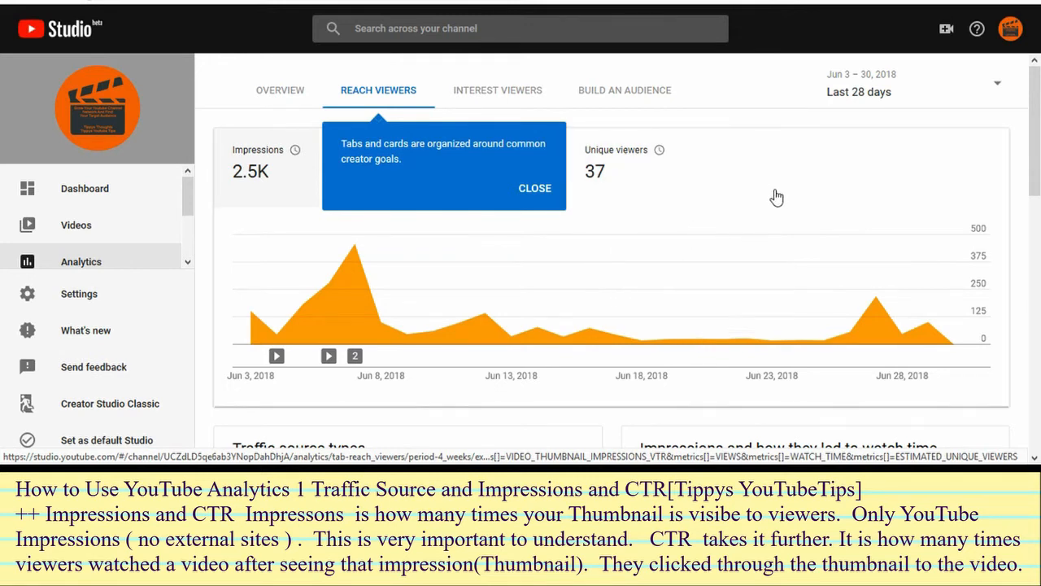
mouse_move(718, 205)
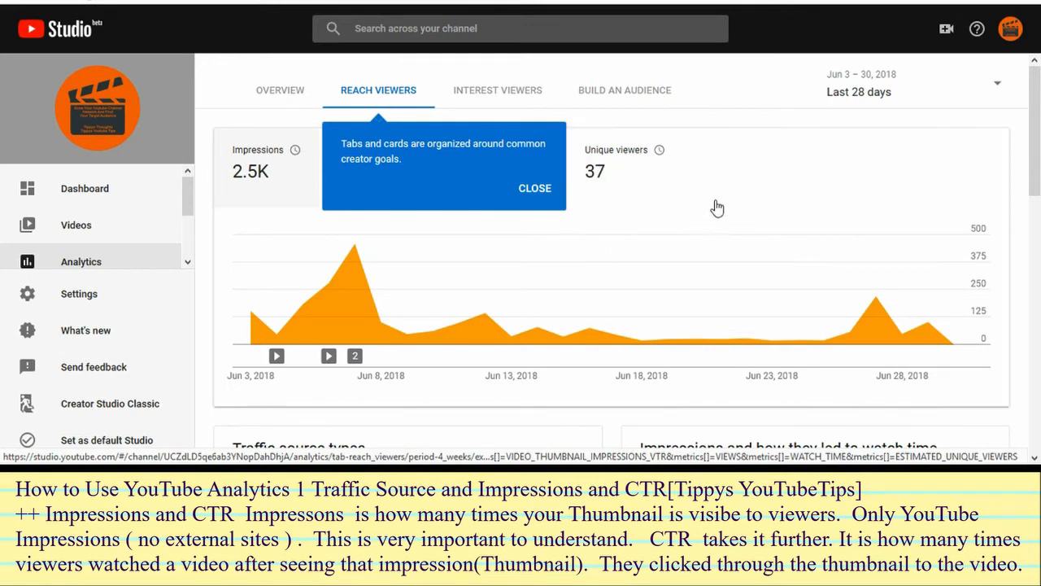
mouse_move(736, 234)
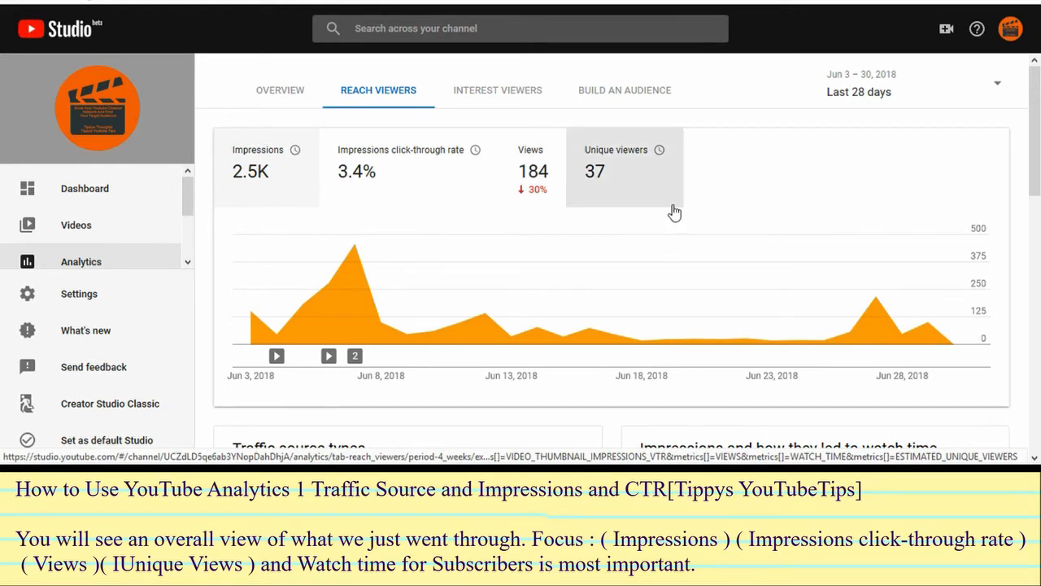
mouse_move(680, 137)
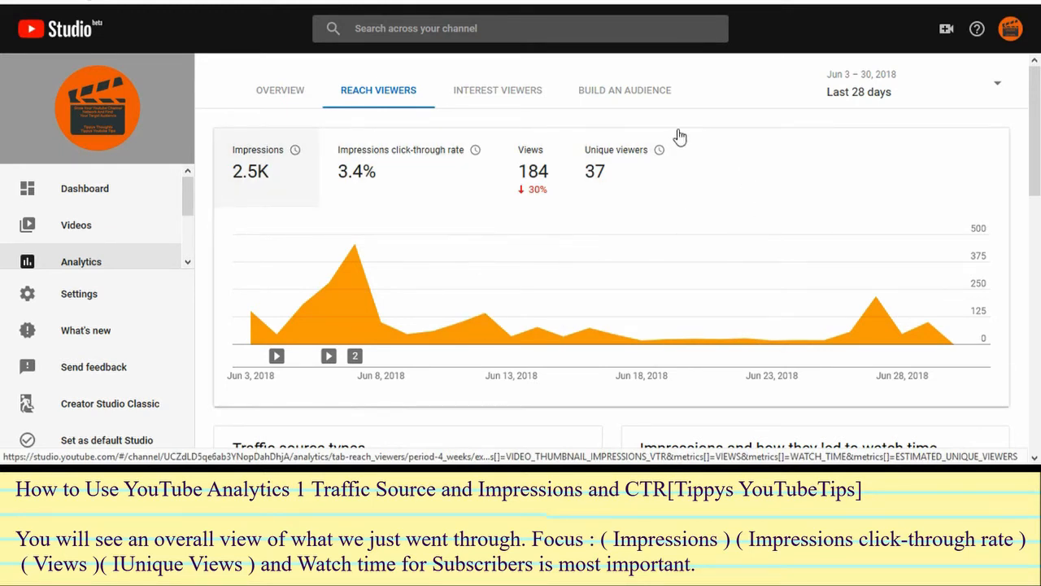
mouse_move(703, 237)
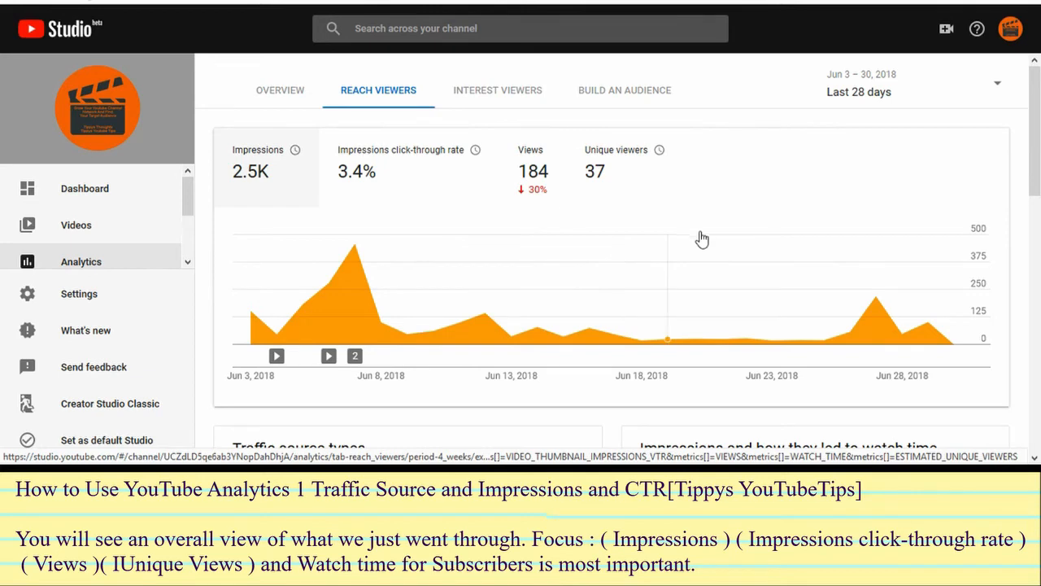
Scroll the Reach viewers tab to traffic source types and the impressions funnel
scroll(down, 3)
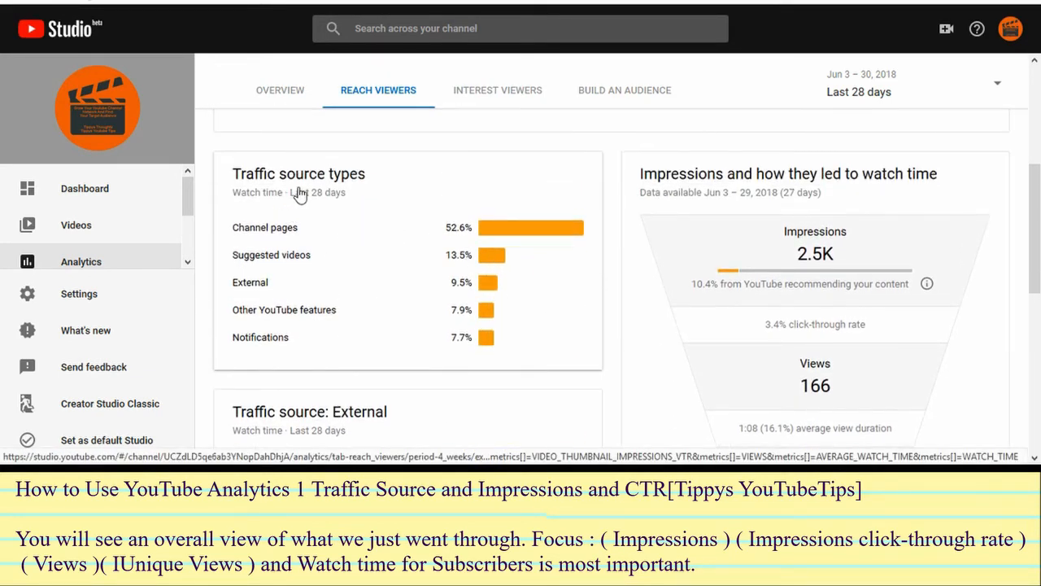
mouse_move(262, 241)
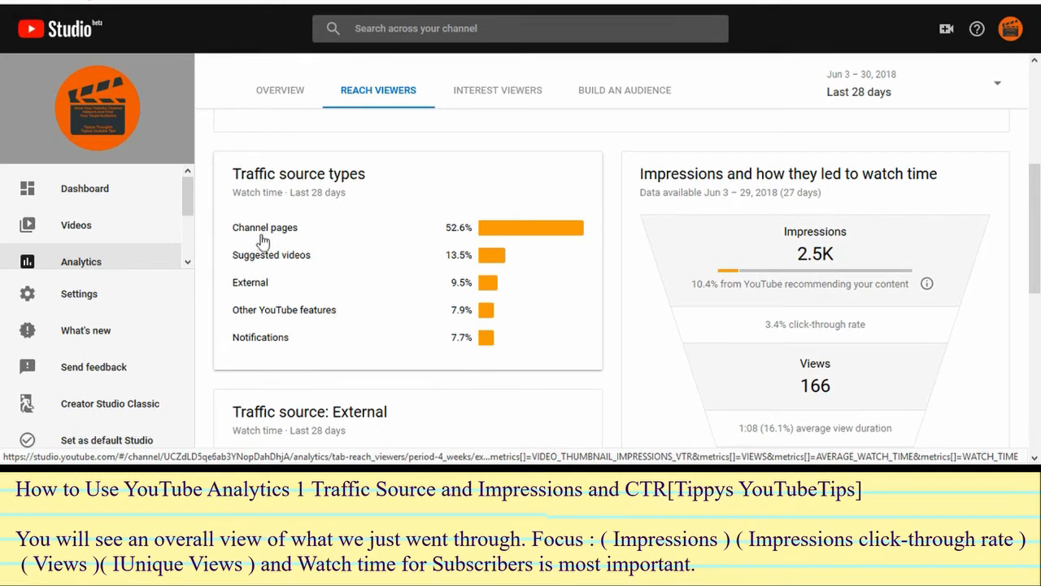
mouse_move(303, 262)
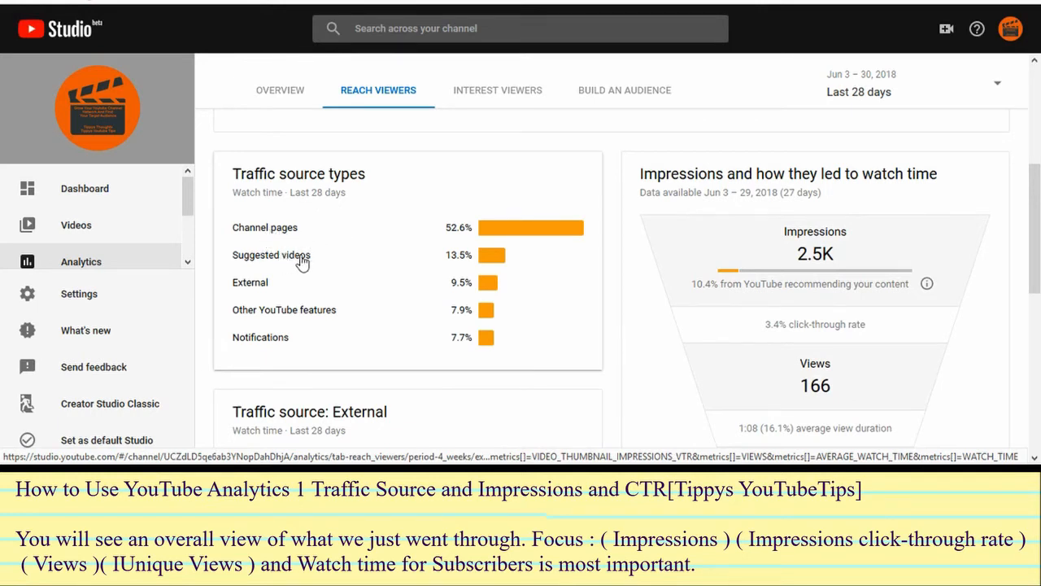
mouse_move(258, 308)
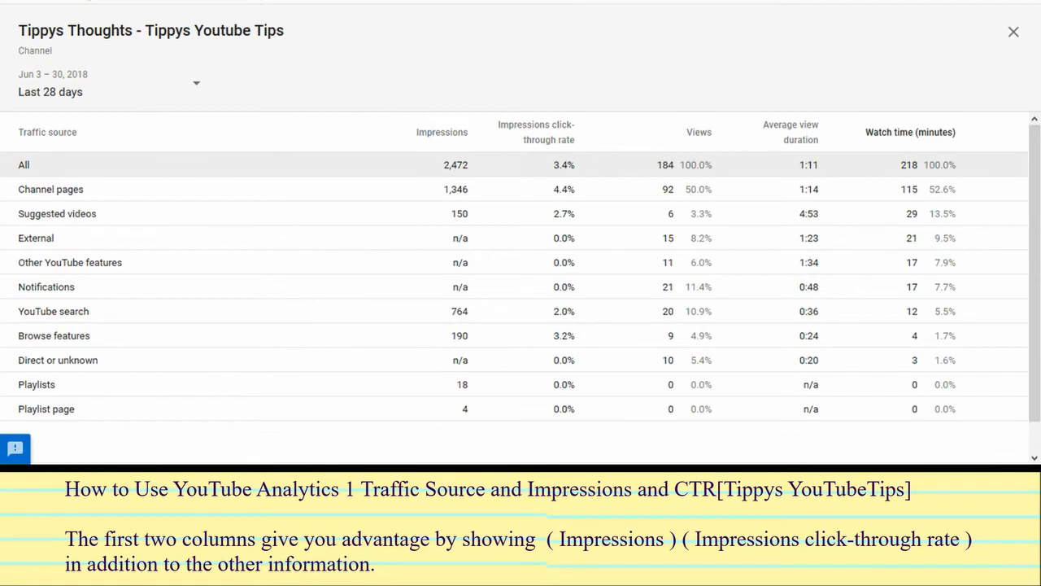
click(1014, 32)
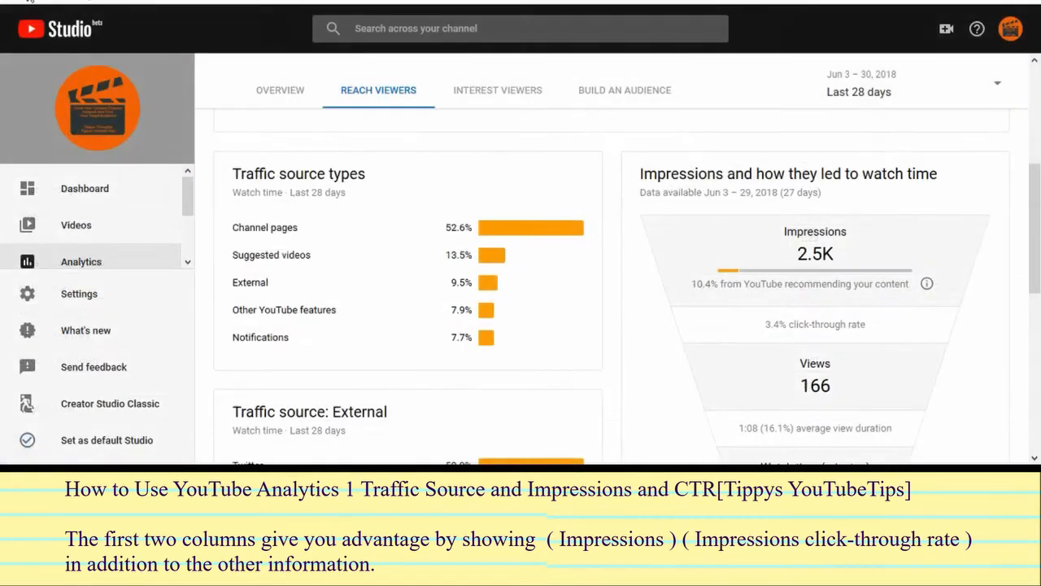
scroll(down, 3)
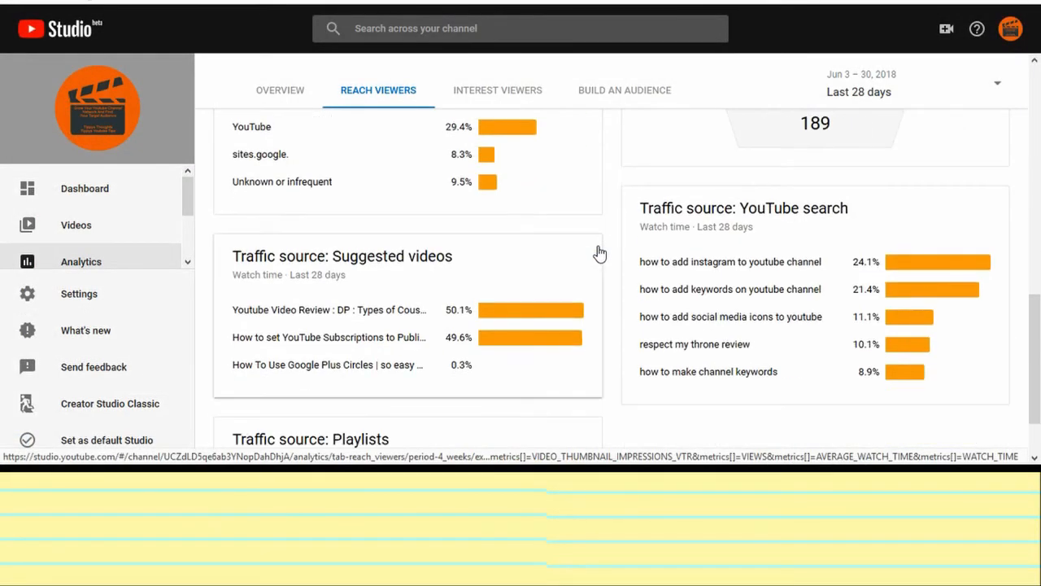
scroll(down, 3)
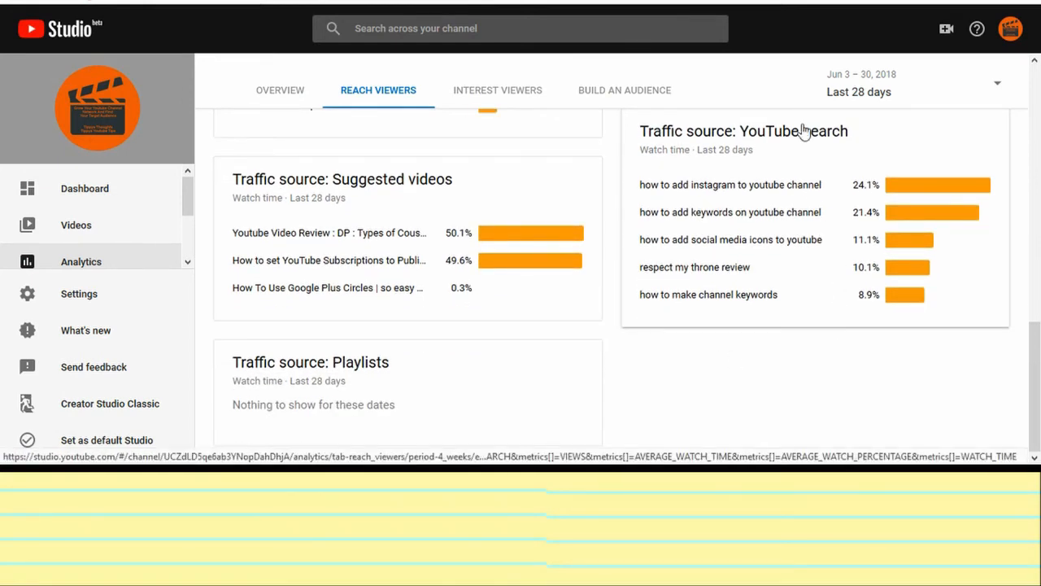
mouse_move(819, 267)
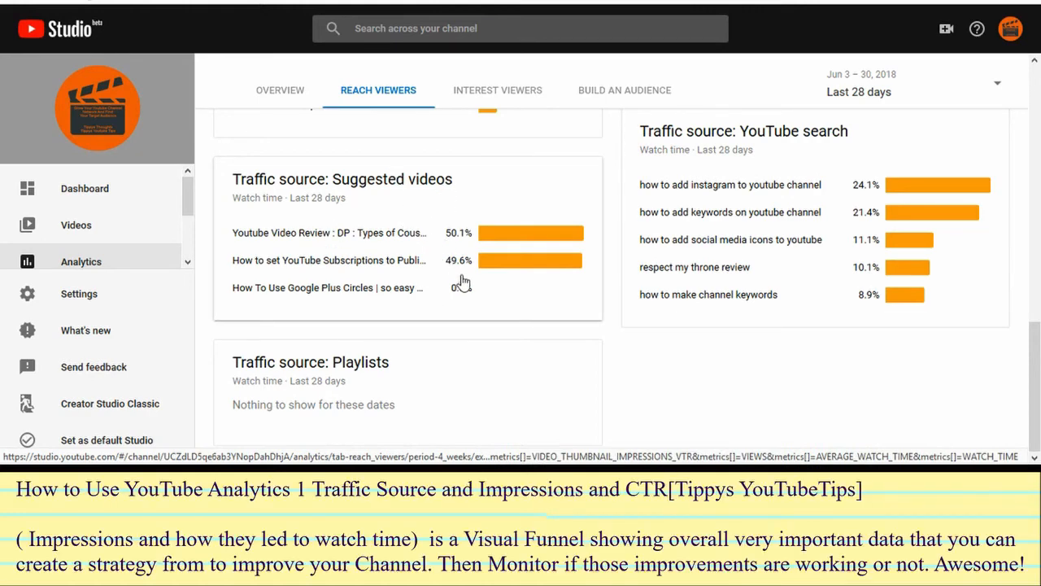
scroll(down, 3)
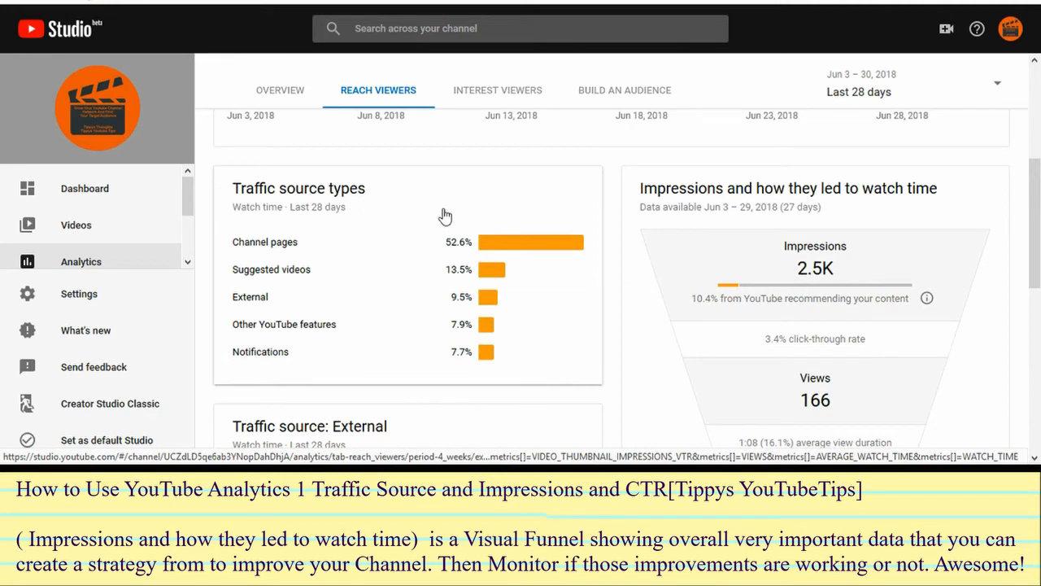
mouse_move(885, 270)
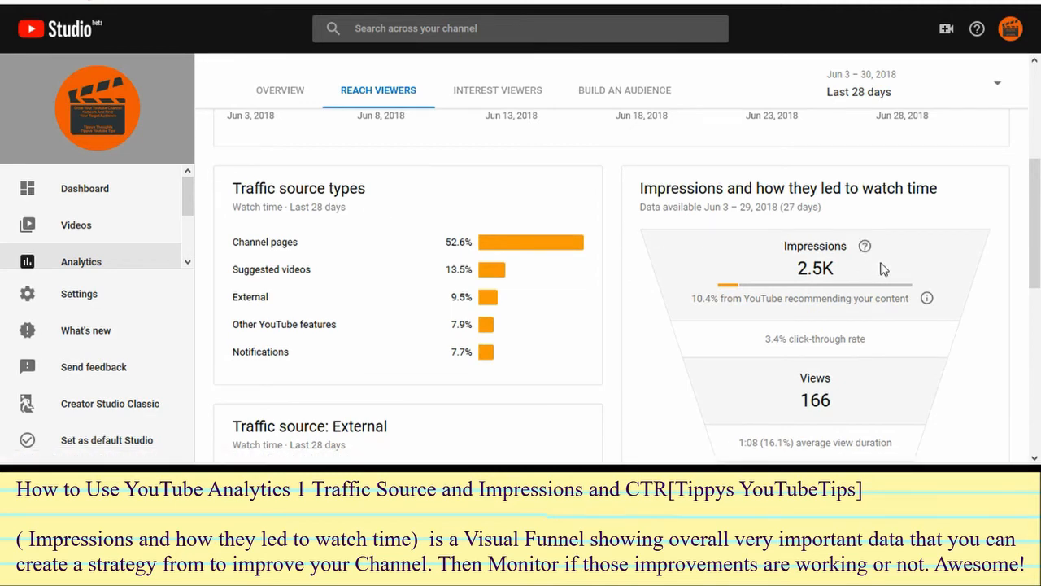
scroll(down, 3)
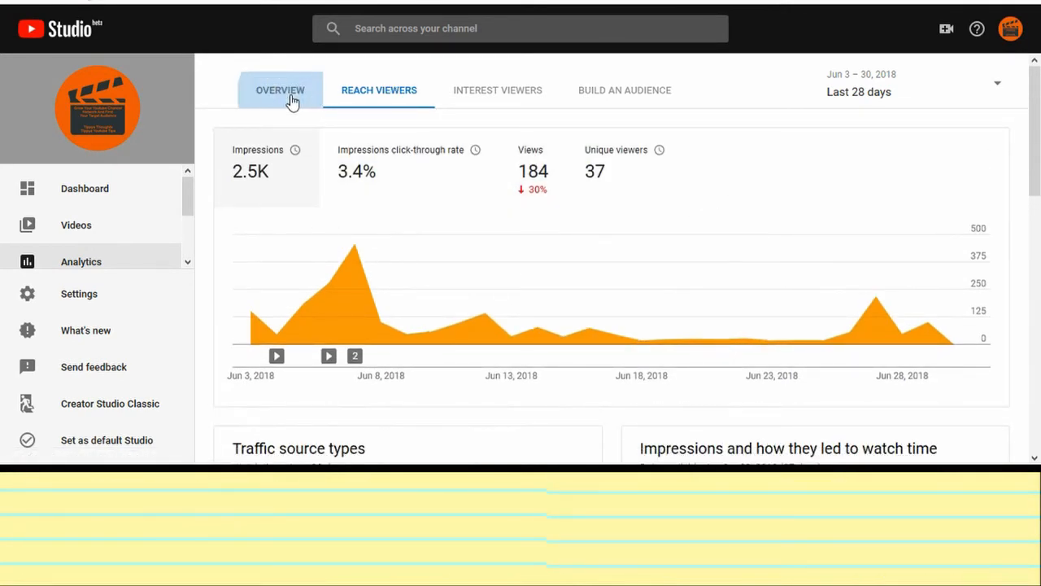
click(280, 89)
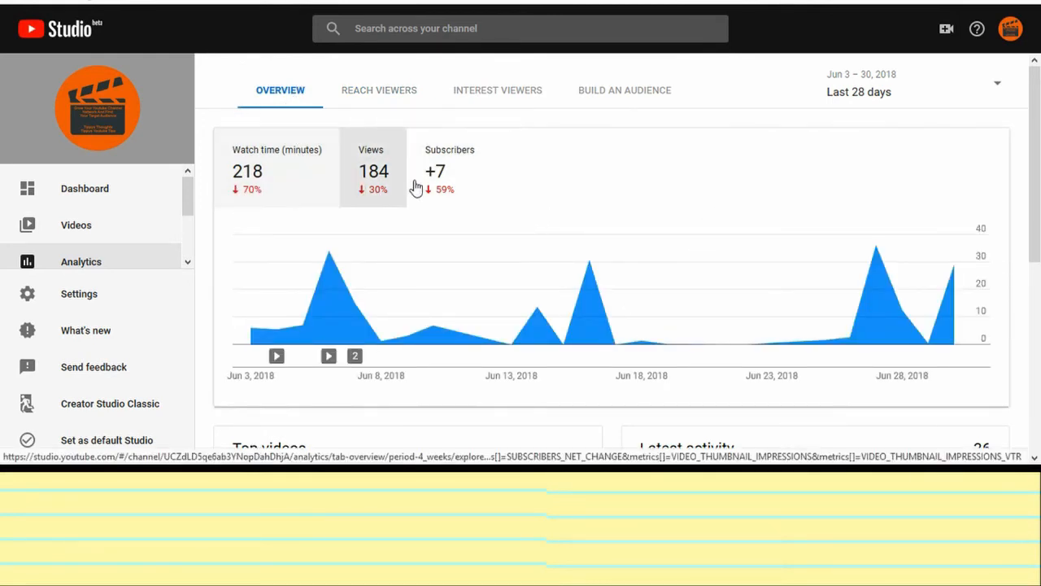
scroll(down, 3)
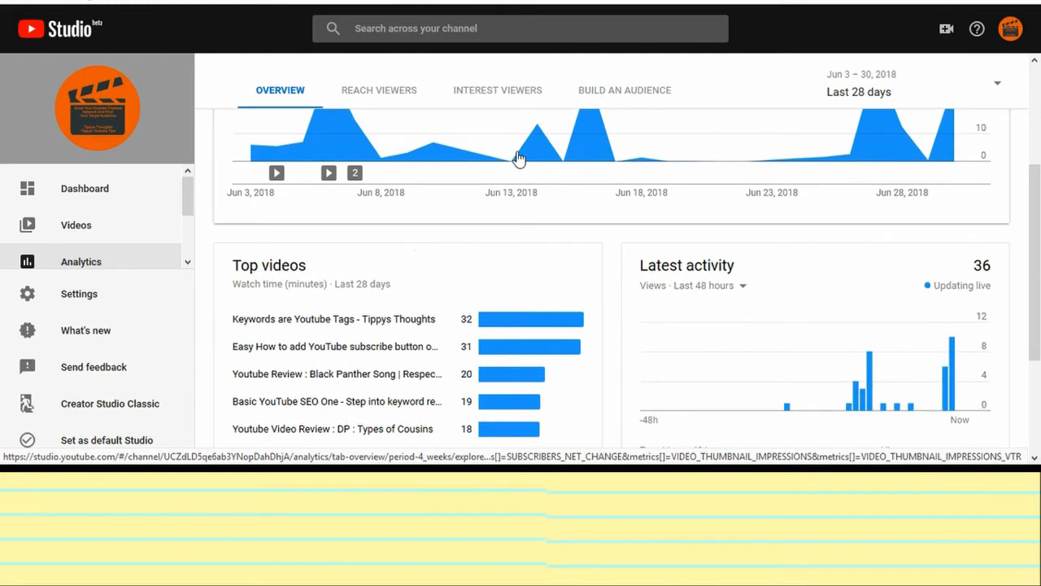
scroll(down, 3)
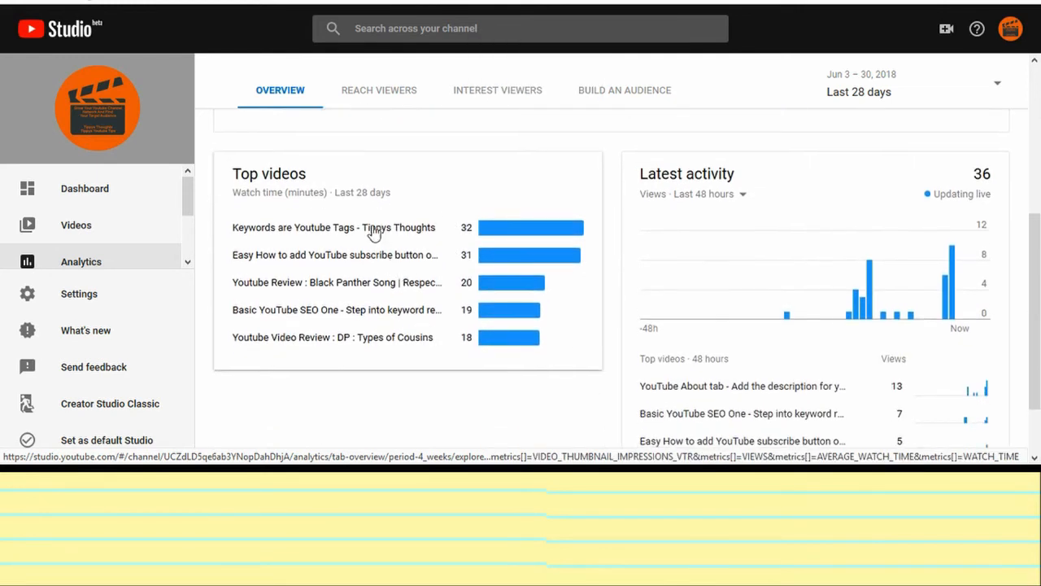
mouse_move(583, 228)
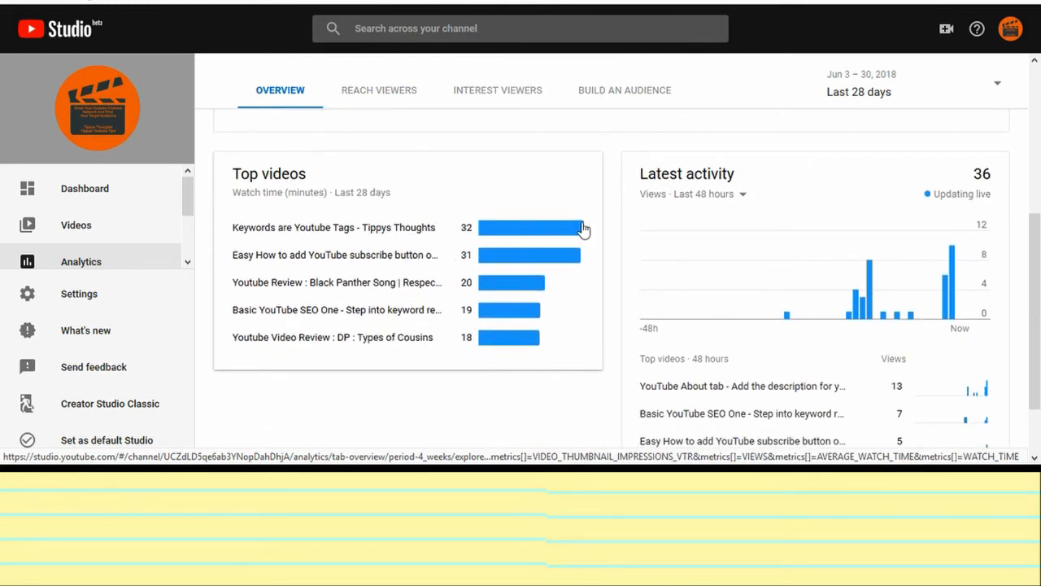
scroll(down, 3)
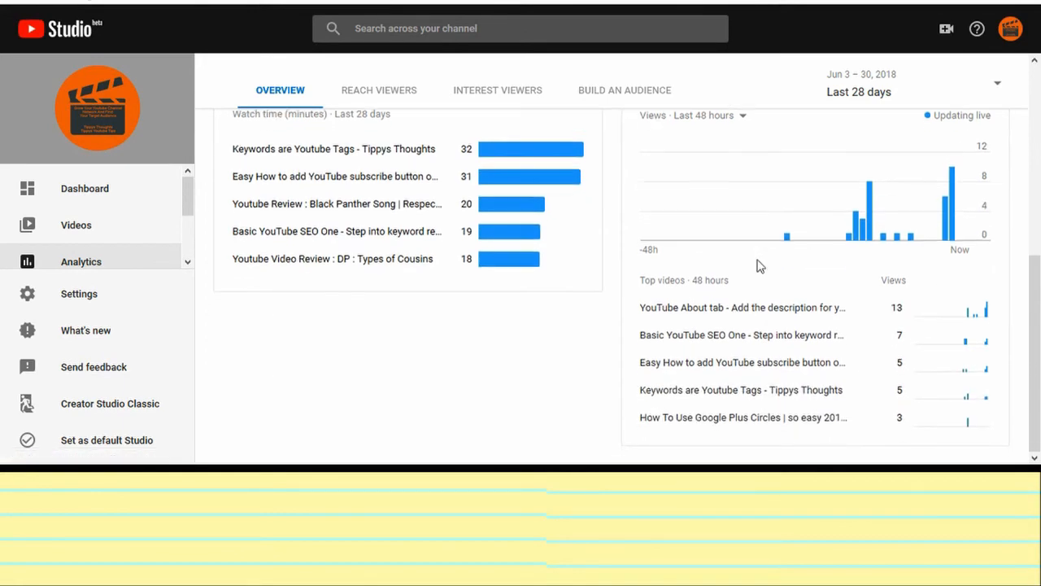
scroll(down, 3)
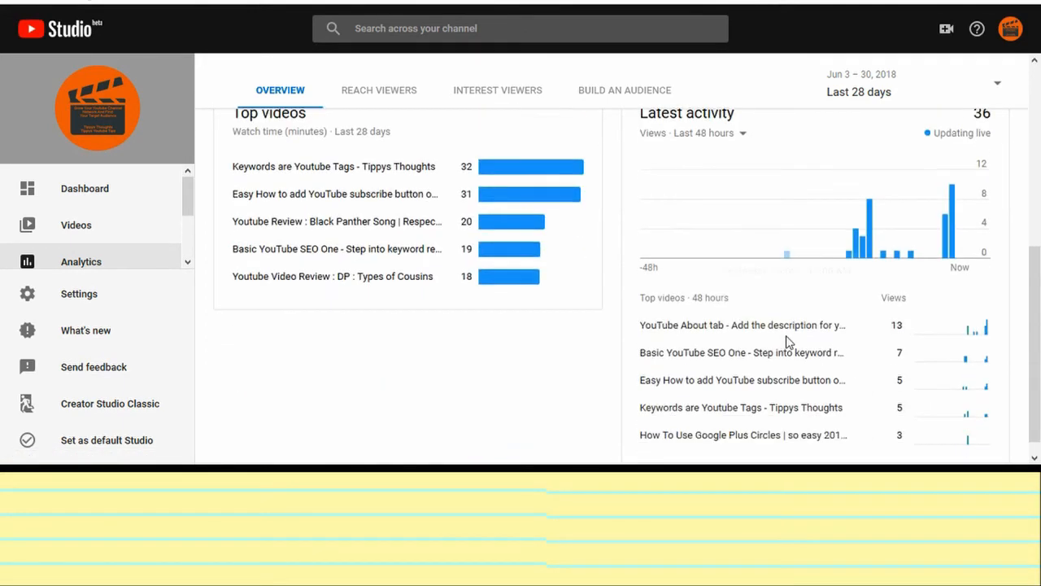
scroll(down, 3)
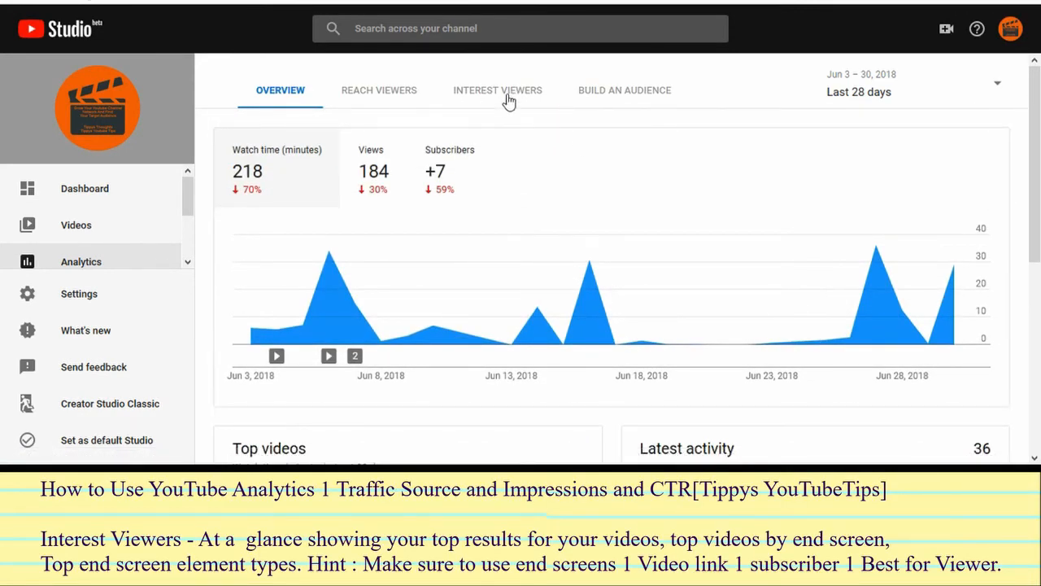
Review Interest Viewers results (218 watch-time minutes, 1:11 average duration, end screens), then move to Build an Audience
click(498, 90)
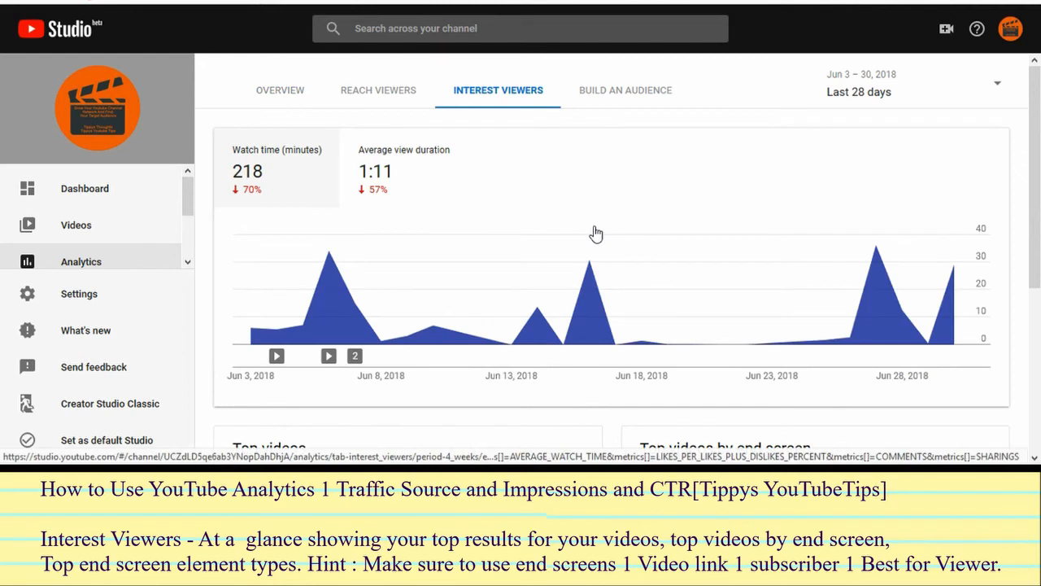
scroll(down, 3)
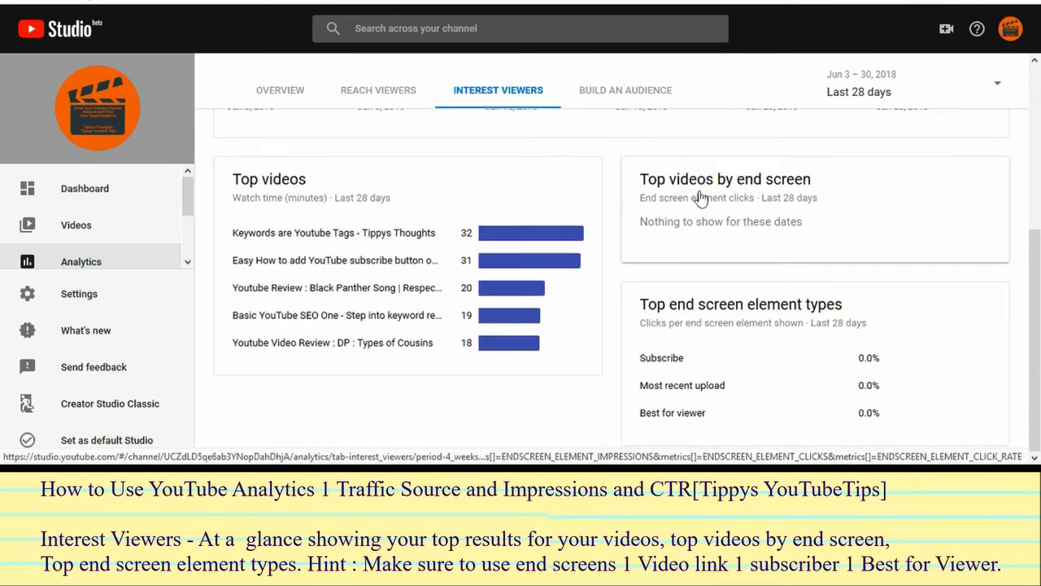
mouse_move(726, 237)
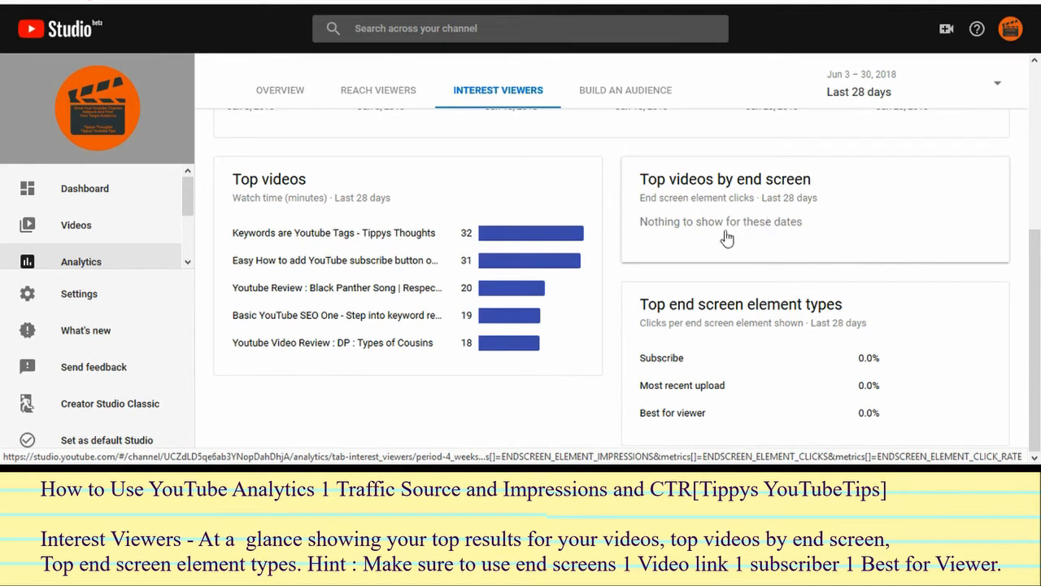
mouse_move(723, 381)
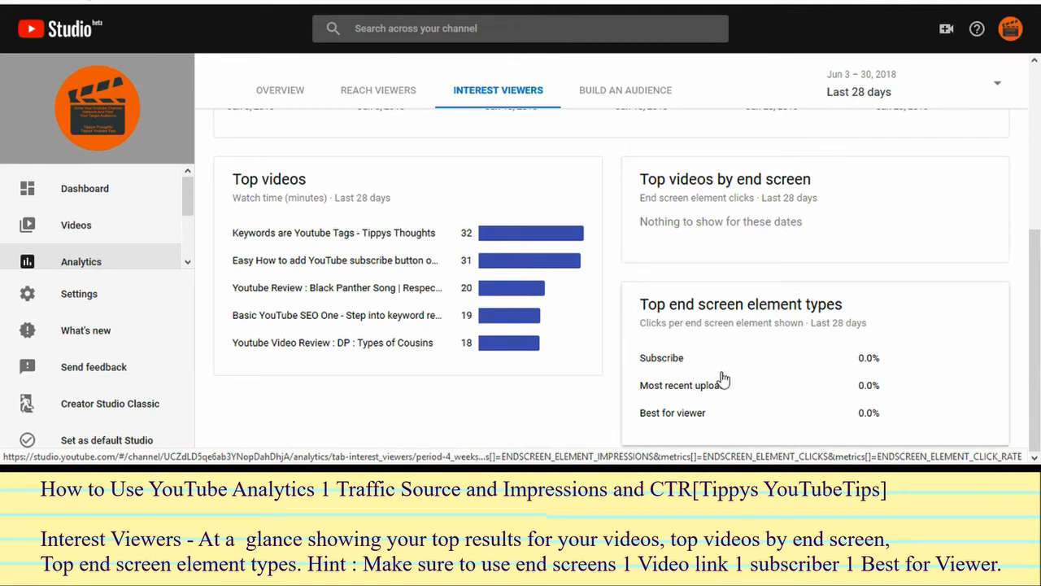
mouse_move(741, 305)
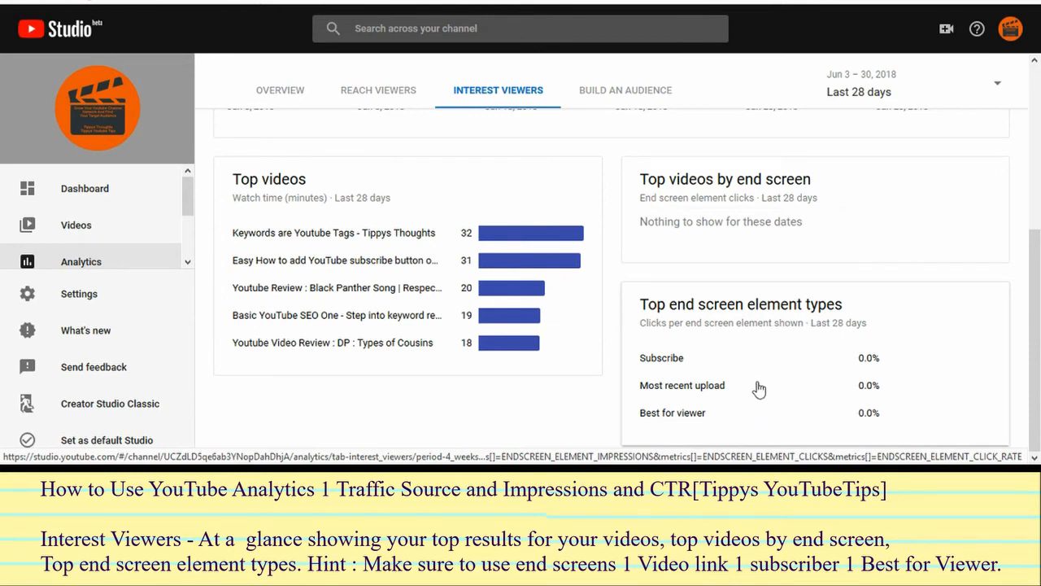
mouse_move(755, 348)
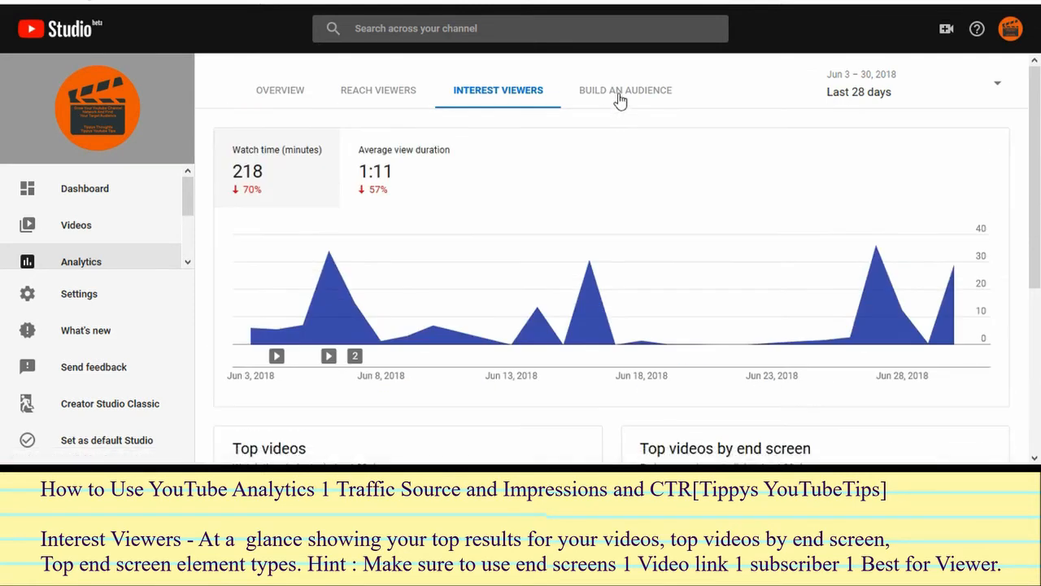
click(625, 90)
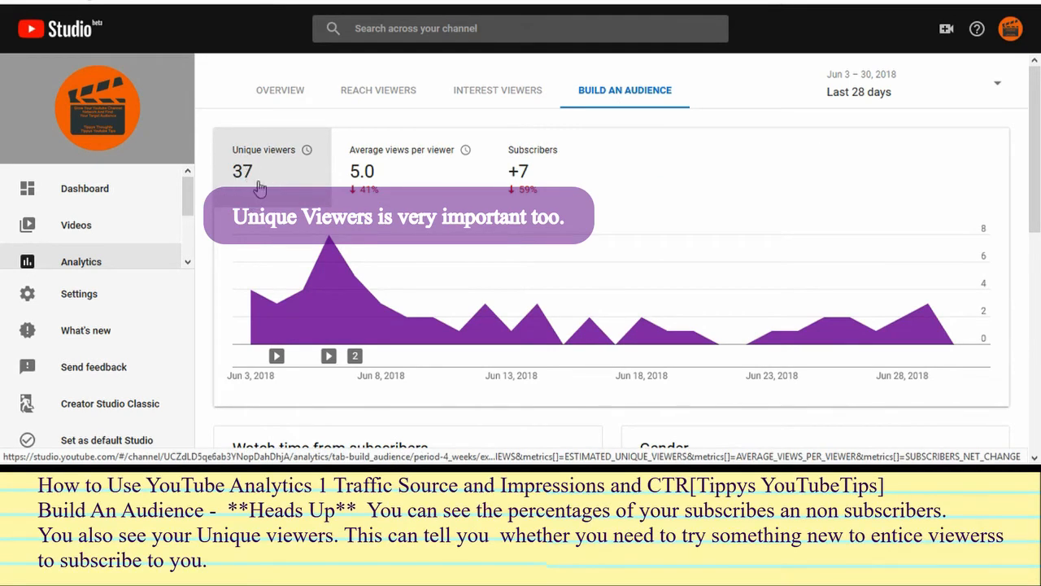
mouse_move(264, 174)
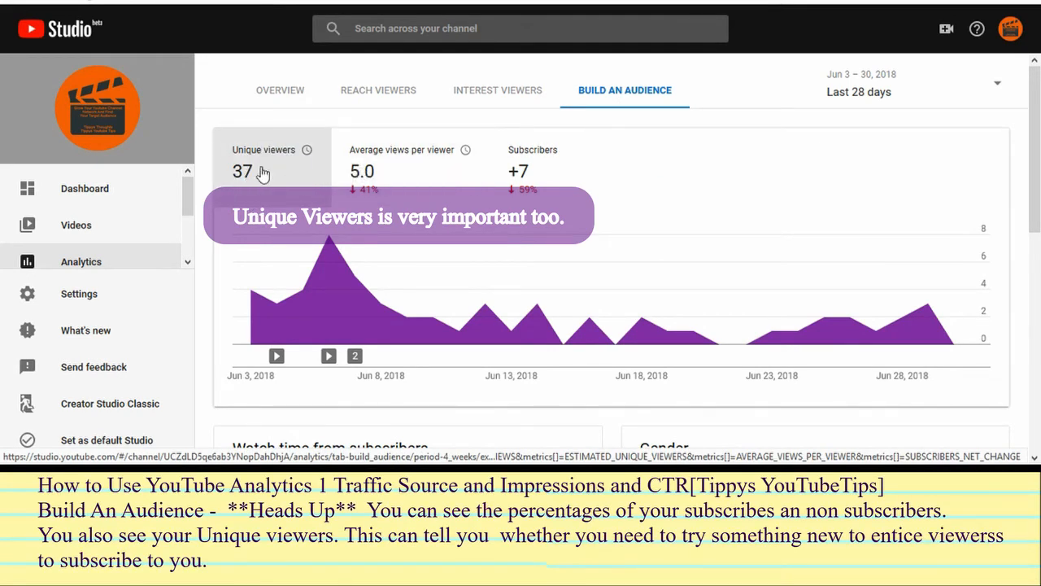
mouse_move(371, 180)
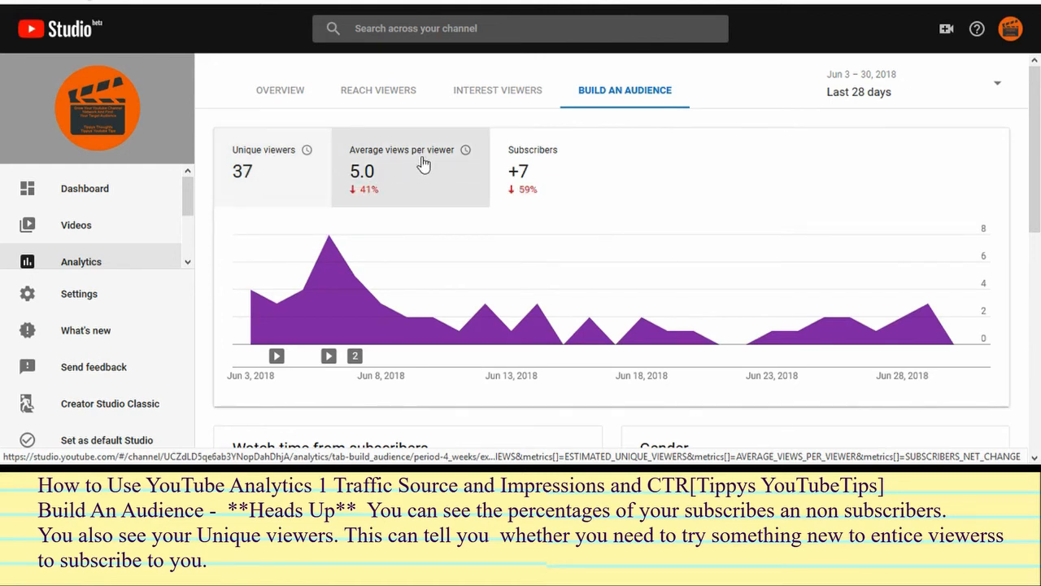
mouse_move(576, 179)
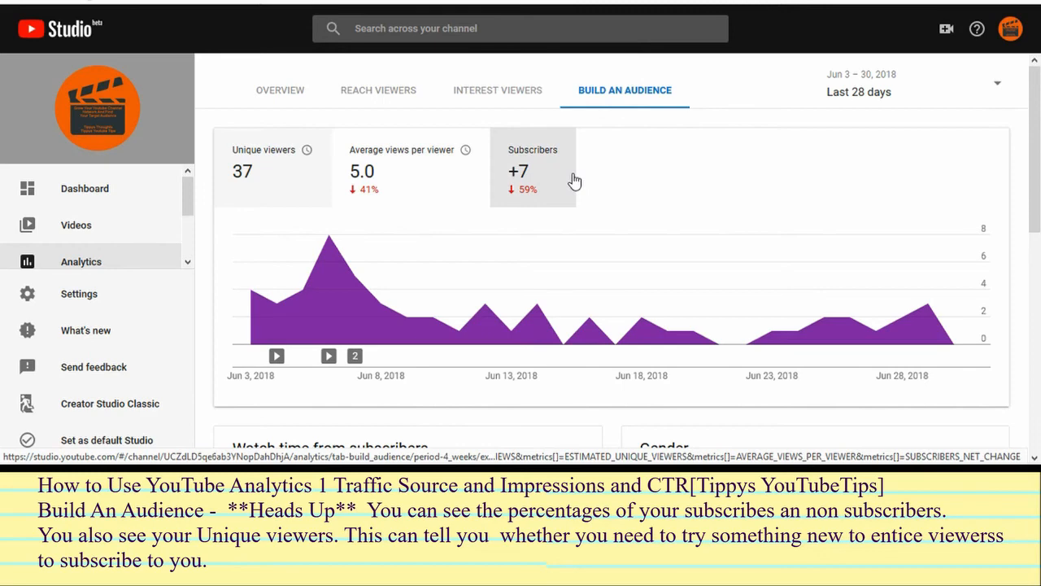
Scroll to subscriber watch time (50.1% subscribed) and top countries led by United States
scroll(down, 3)
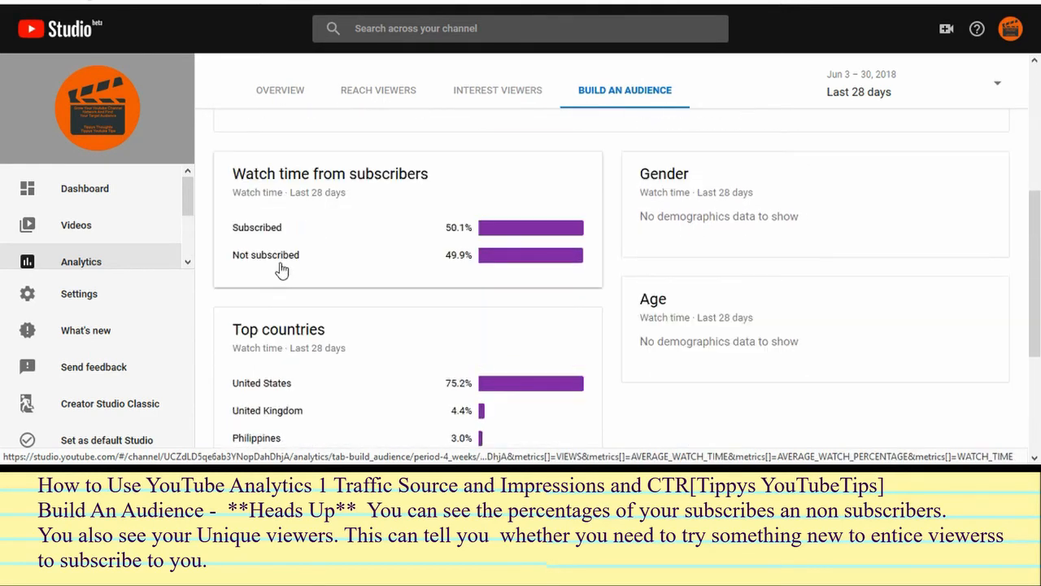
mouse_move(267, 268)
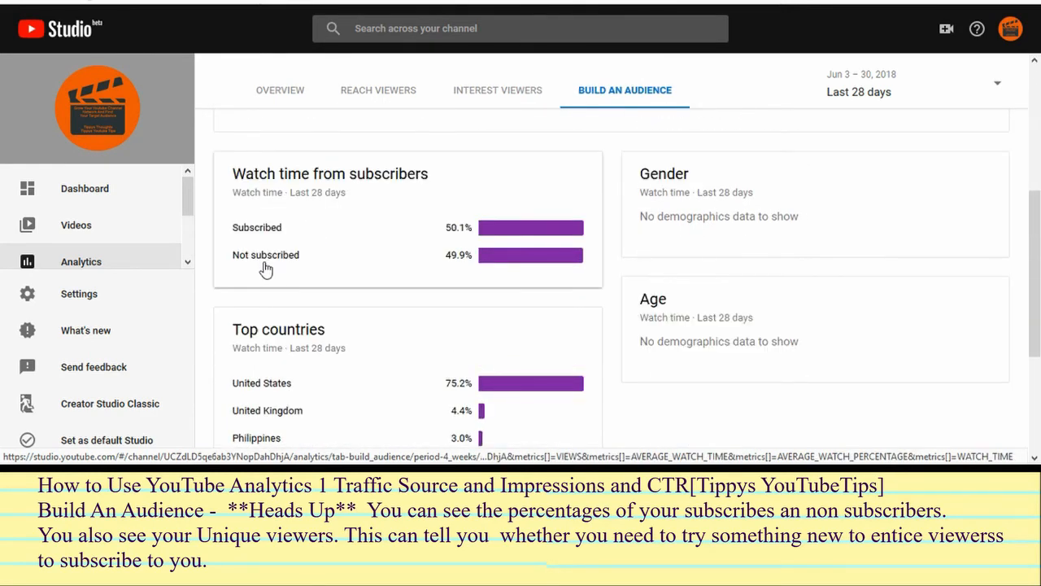
mouse_move(264, 267)
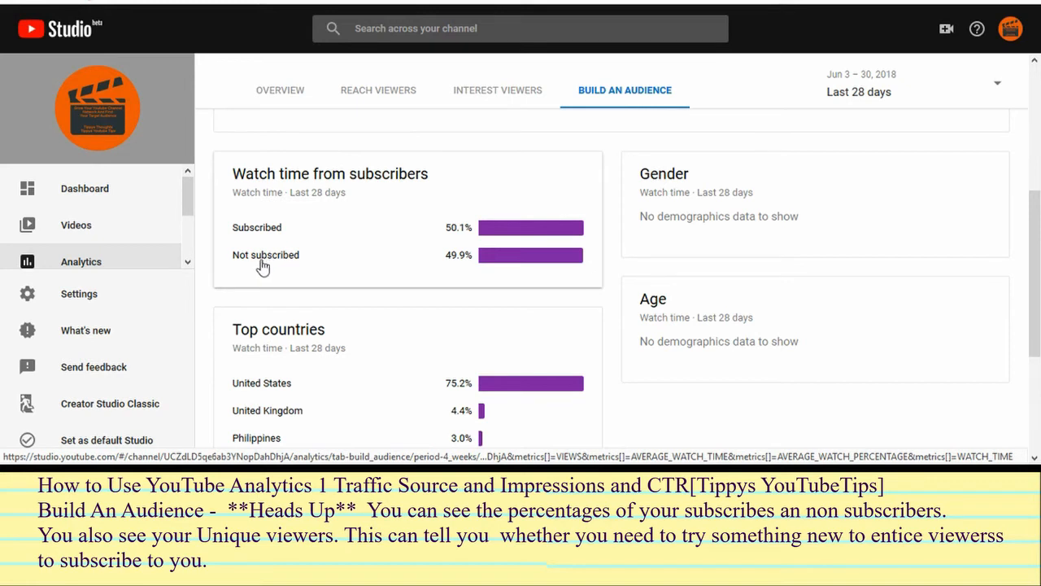
mouse_move(533, 266)
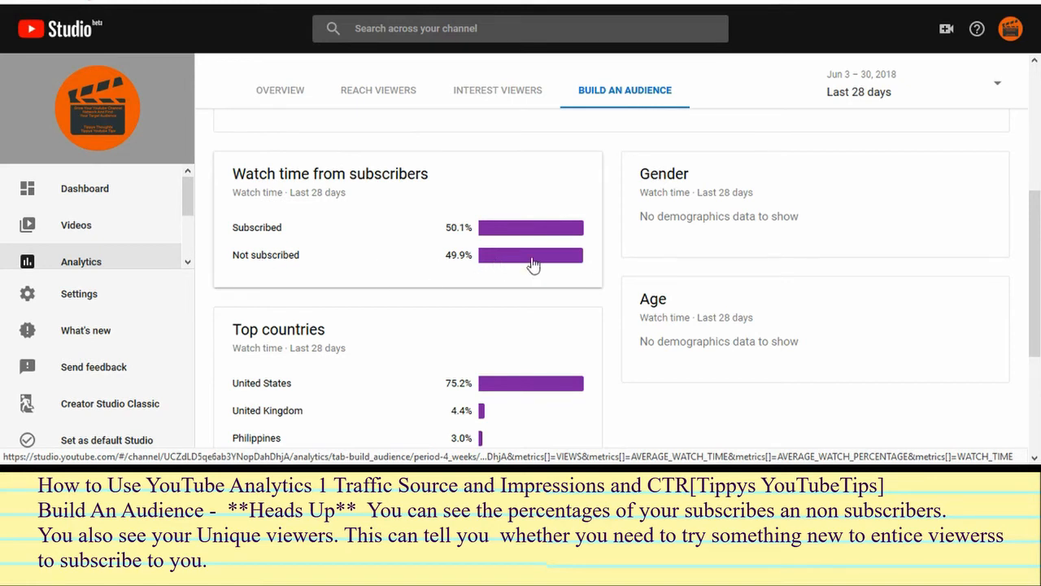
mouse_move(512, 241)
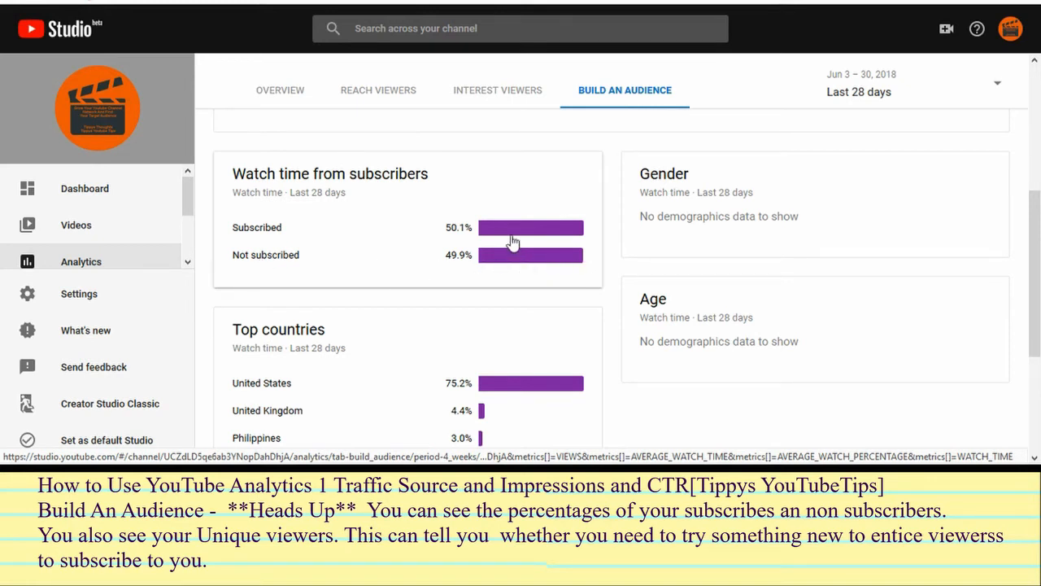
mouse_move(567, 254)
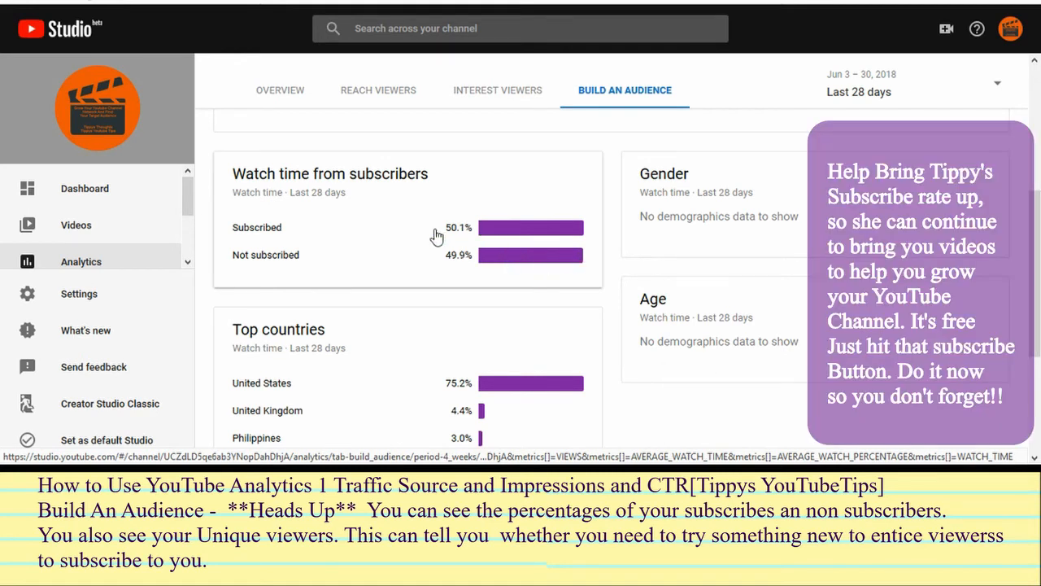
mouse_move(501, 257)
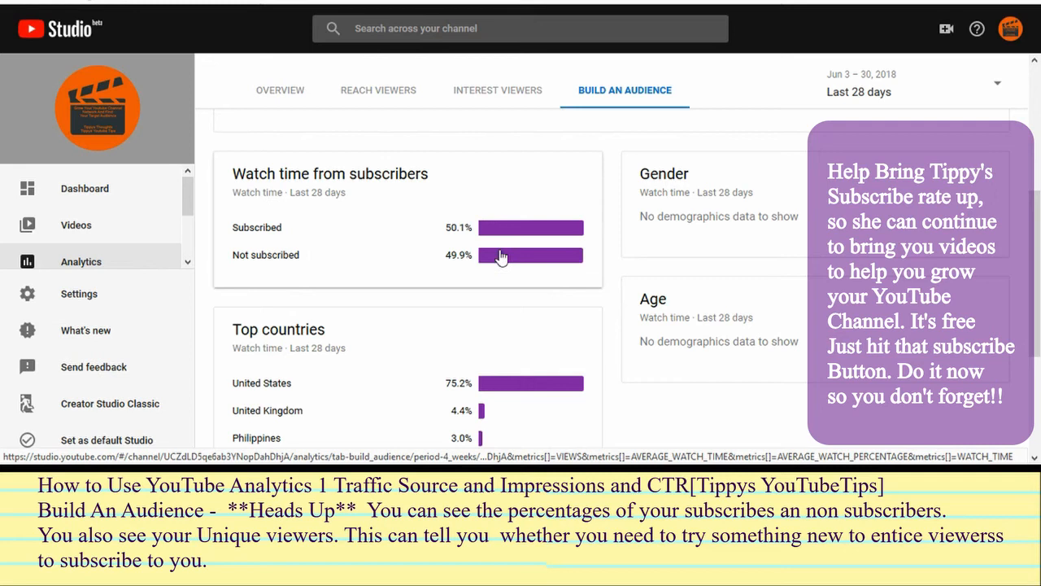
mouse_move(382, 205)
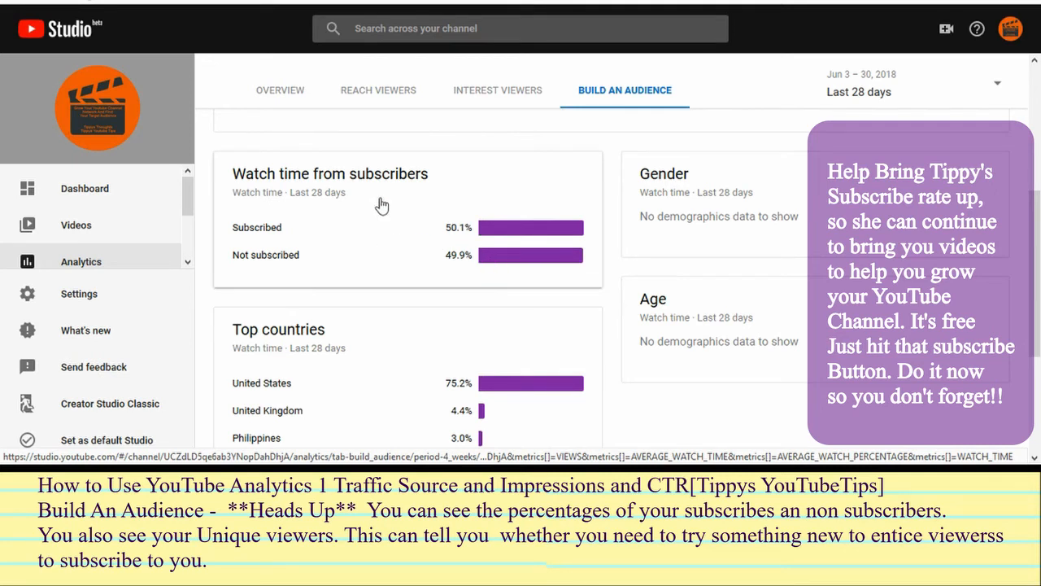
mouse_move(400, 257)
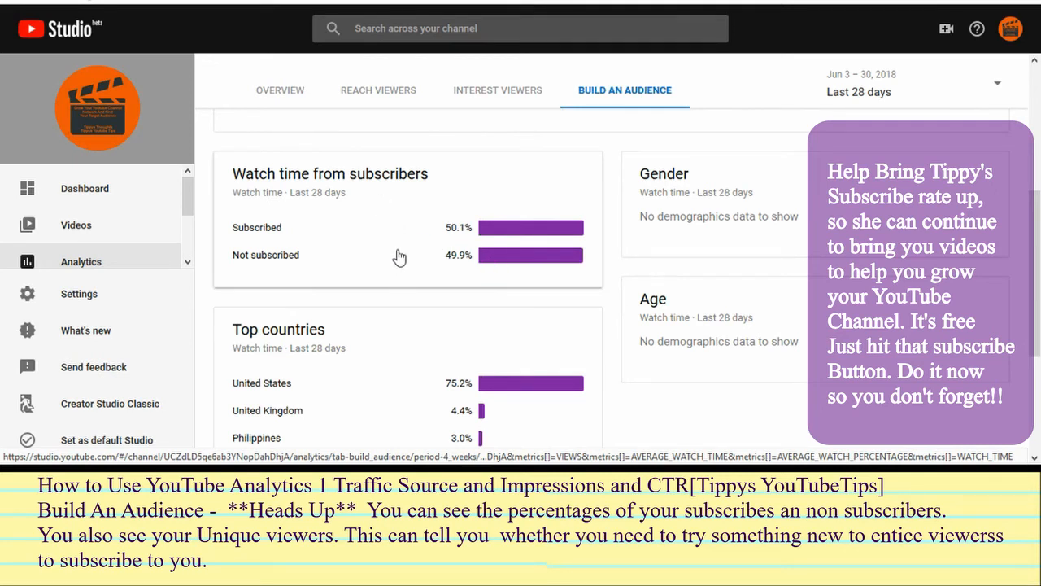
scroll(down, 3)
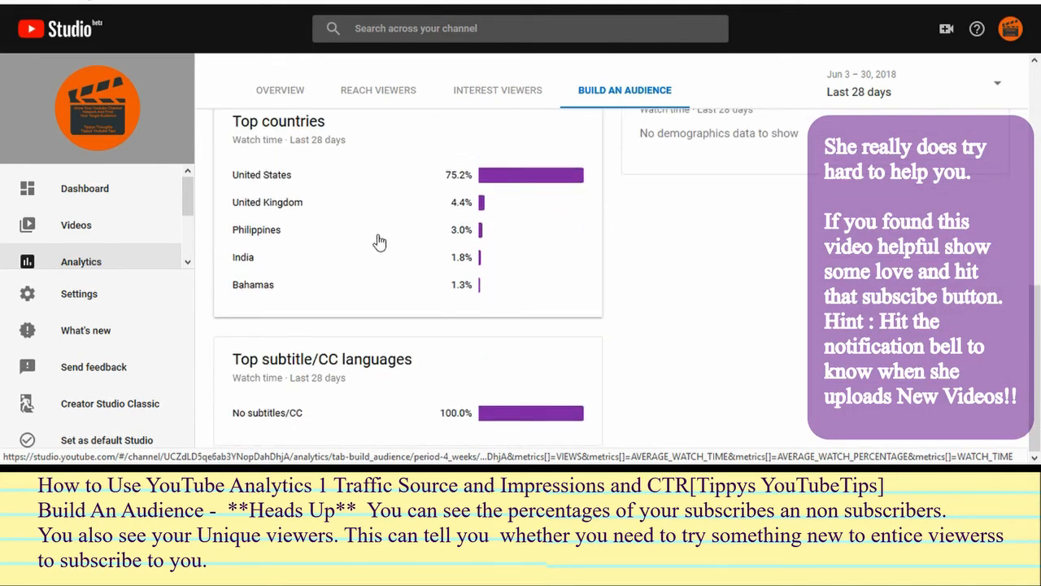
mouse_move(547, 371)
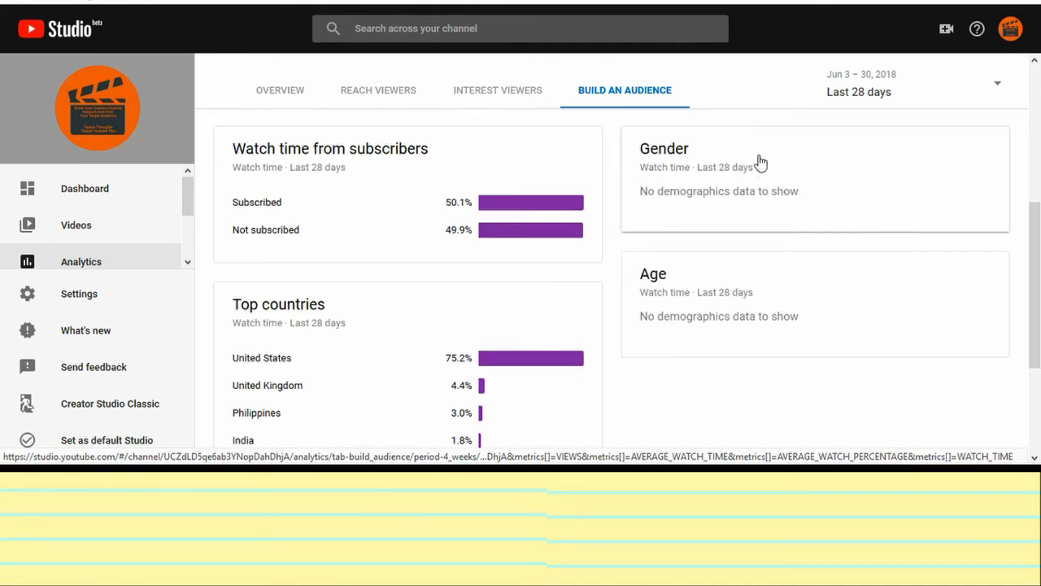
mouse_move(705, 337)
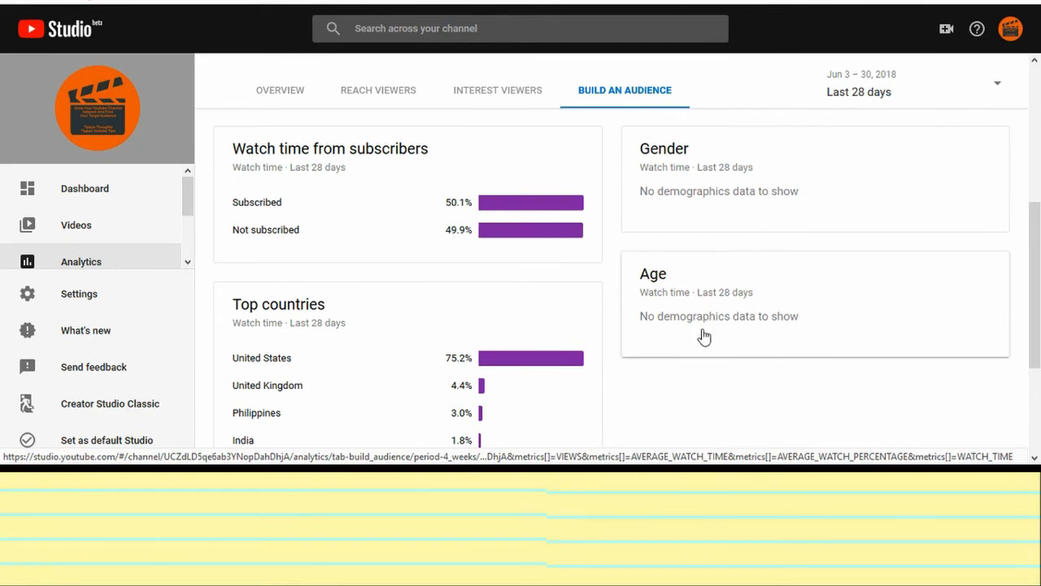
mouse_move(745, 342)
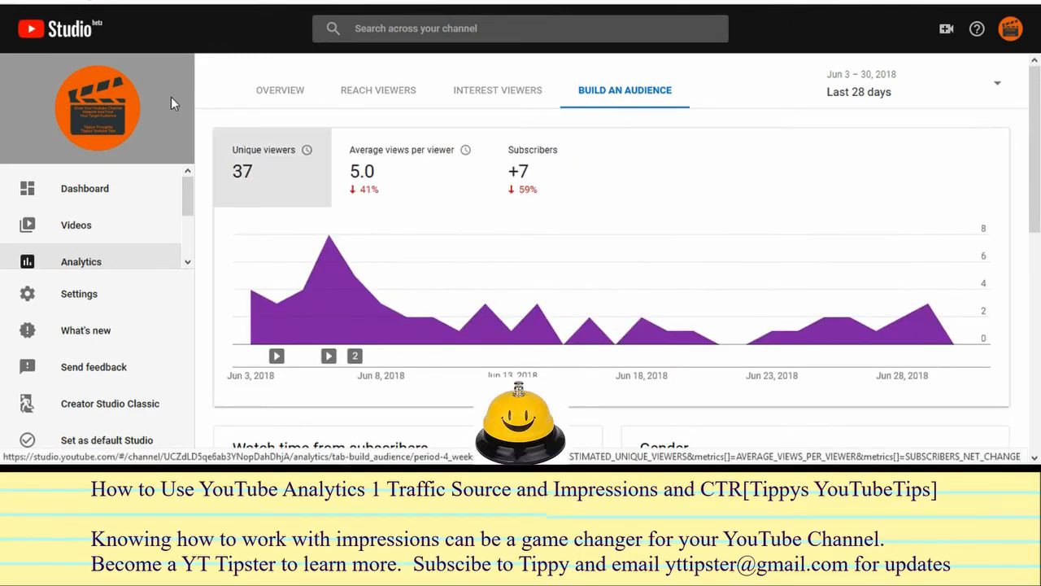
click(377, 90)
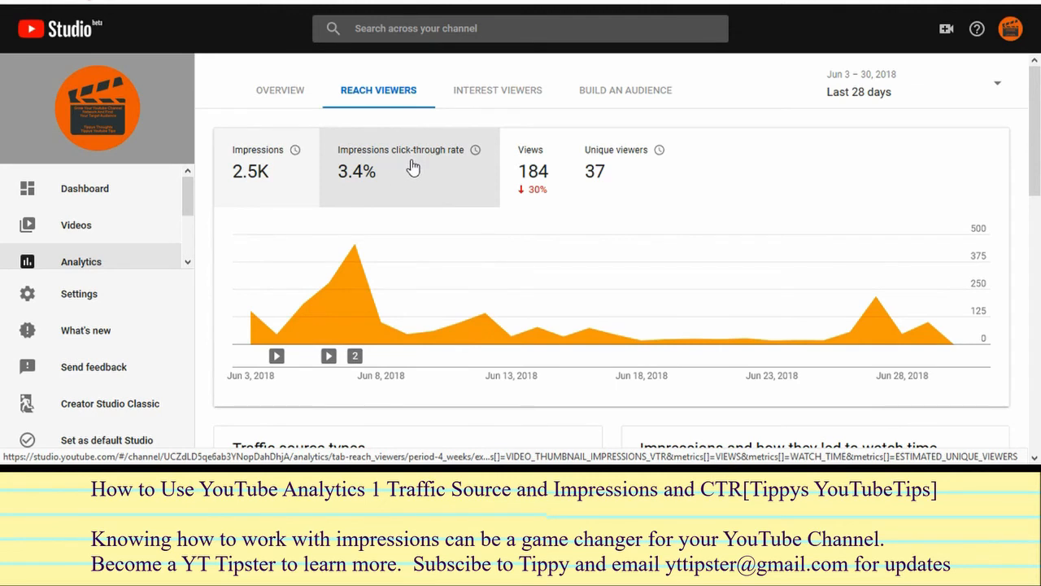
mouse_move(430, 166)
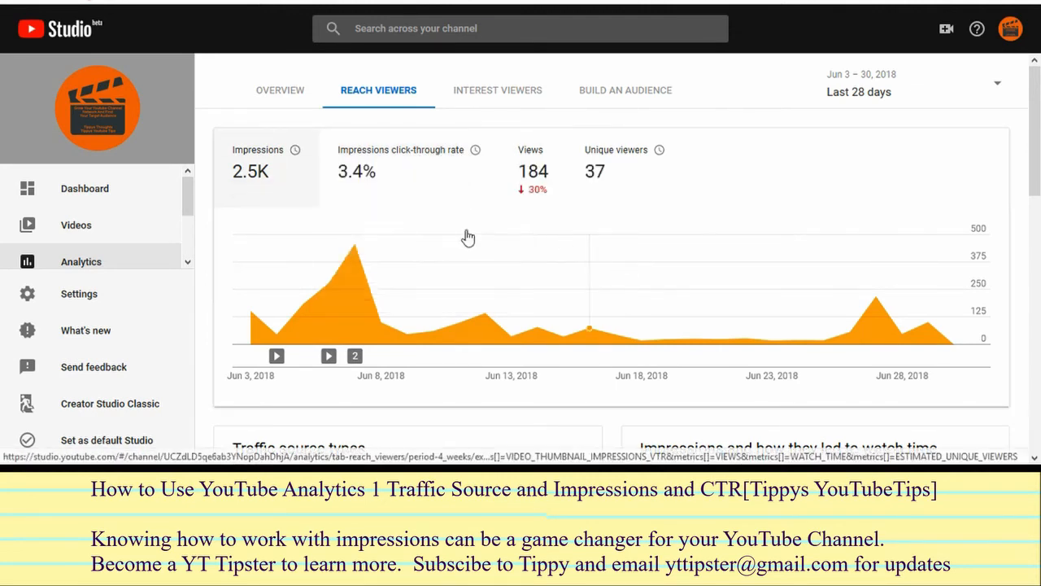
mouse_move(295, 150)
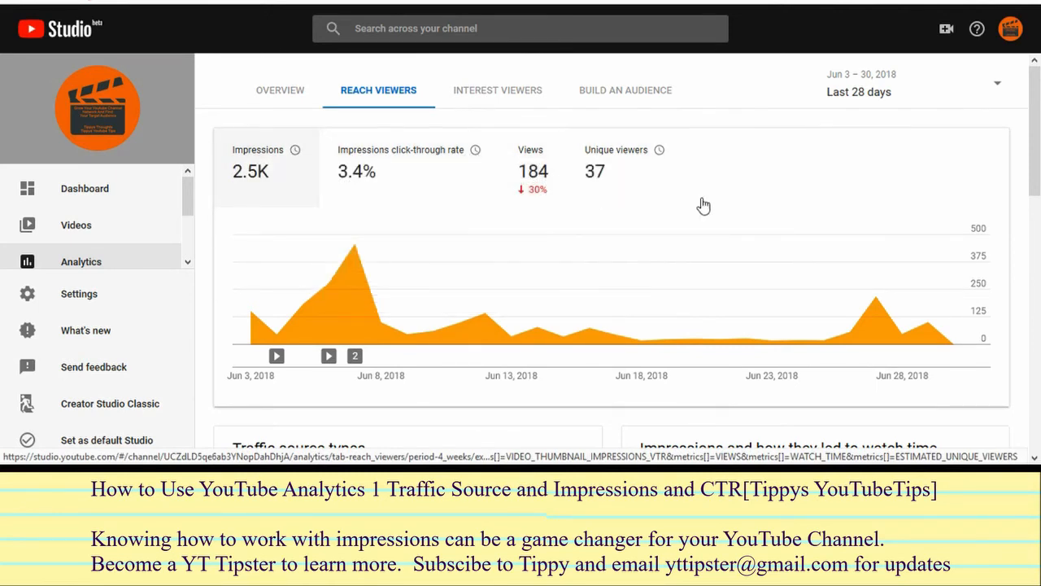
scroll(down, 3)
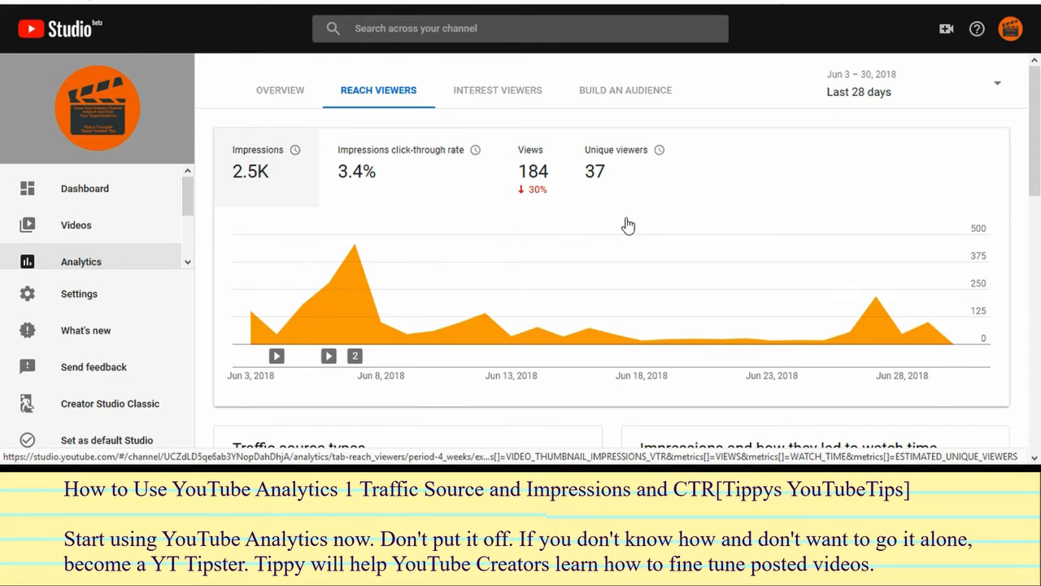
mouse_move(345, 224)
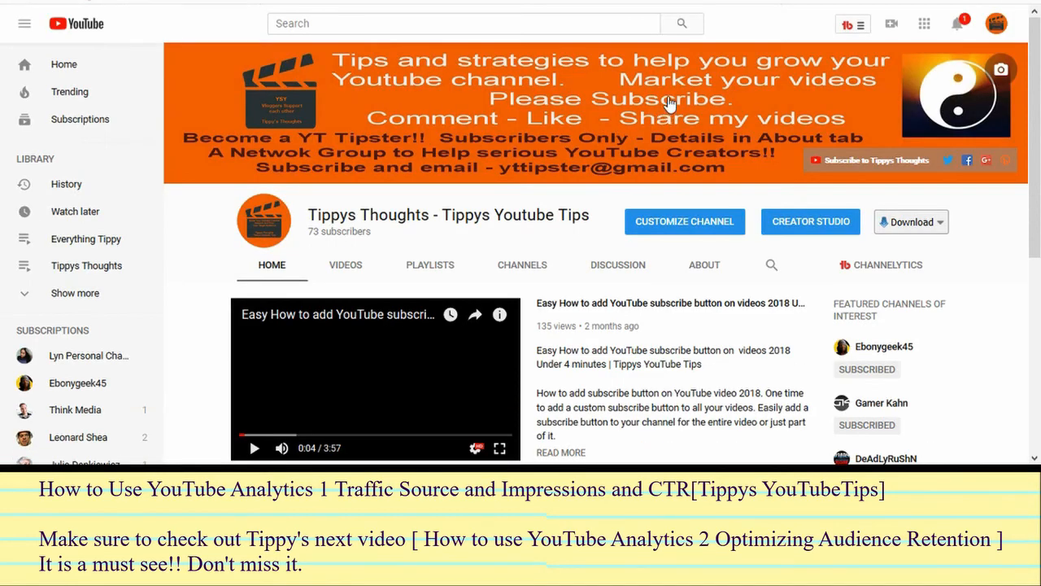
mouse_move(305, 160)
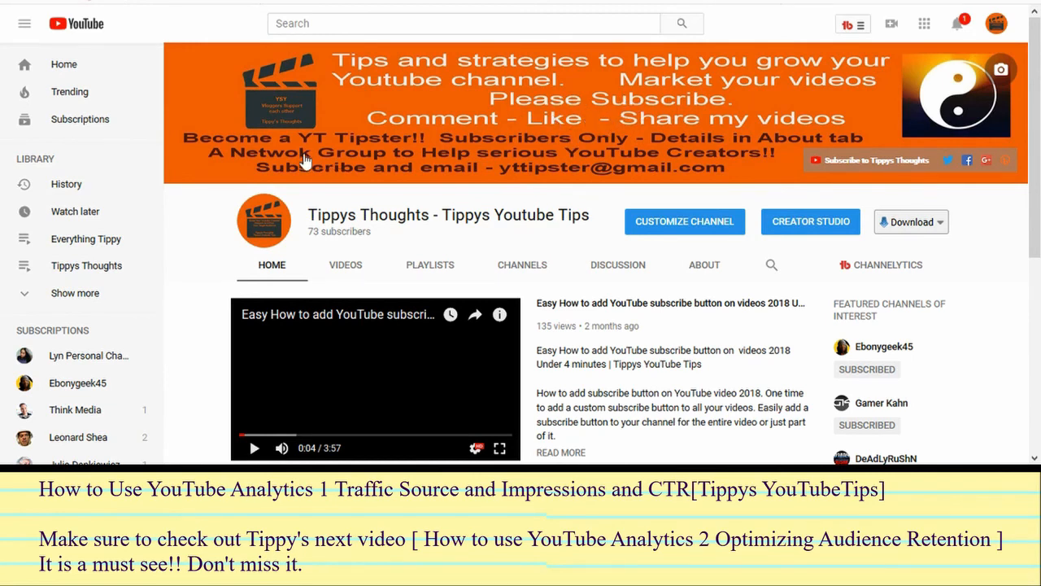
mouse_move(521, 159)
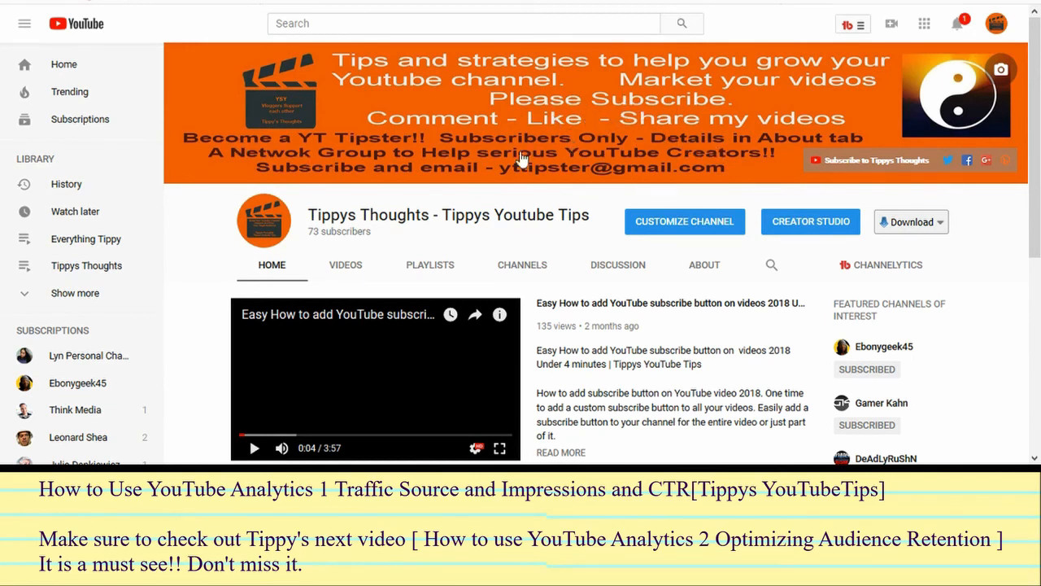
mouse_move(355, 166)
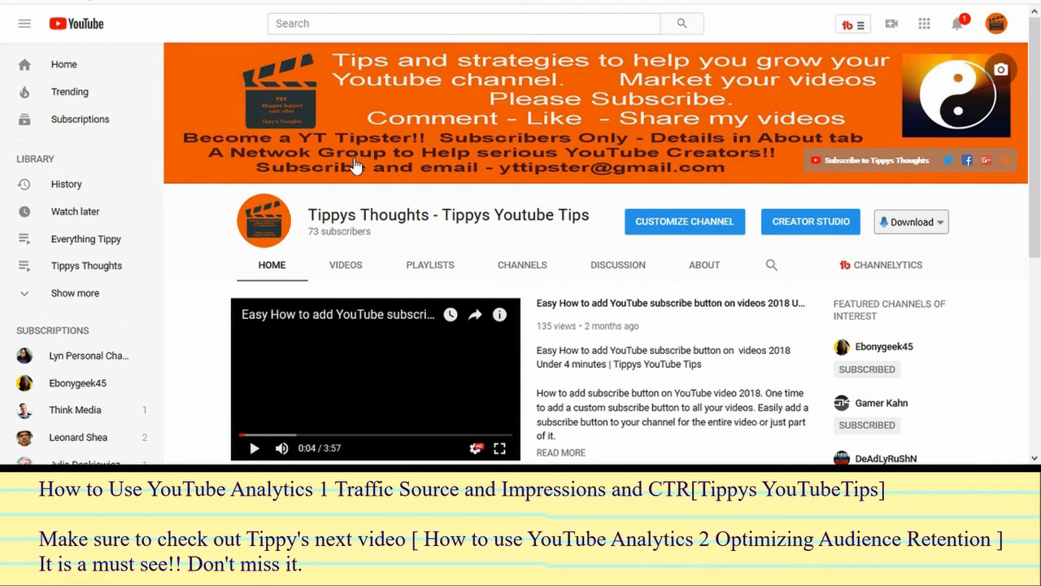
mouse_move(398, 147)
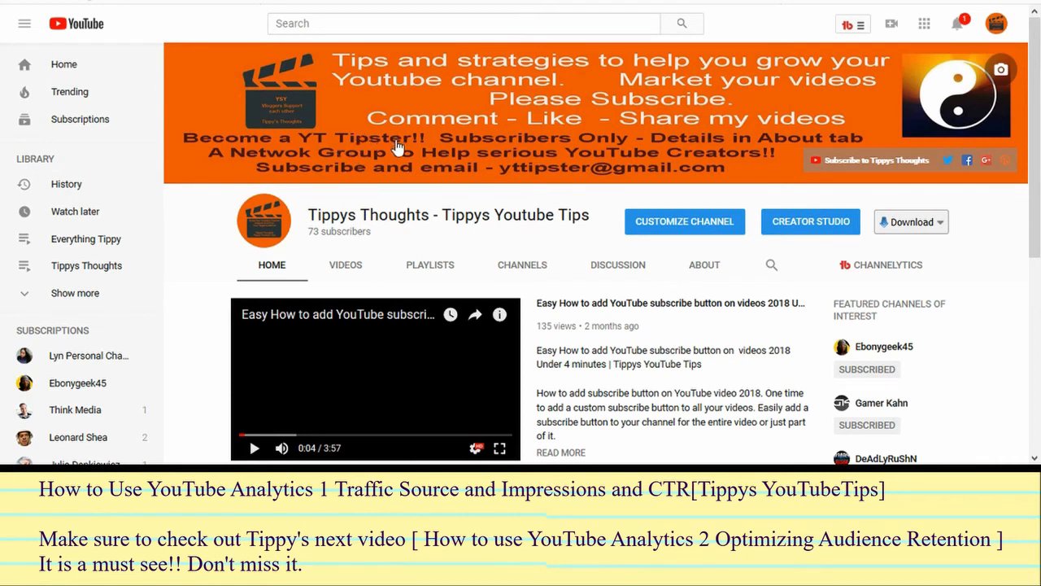
mouse_move(504, 155)
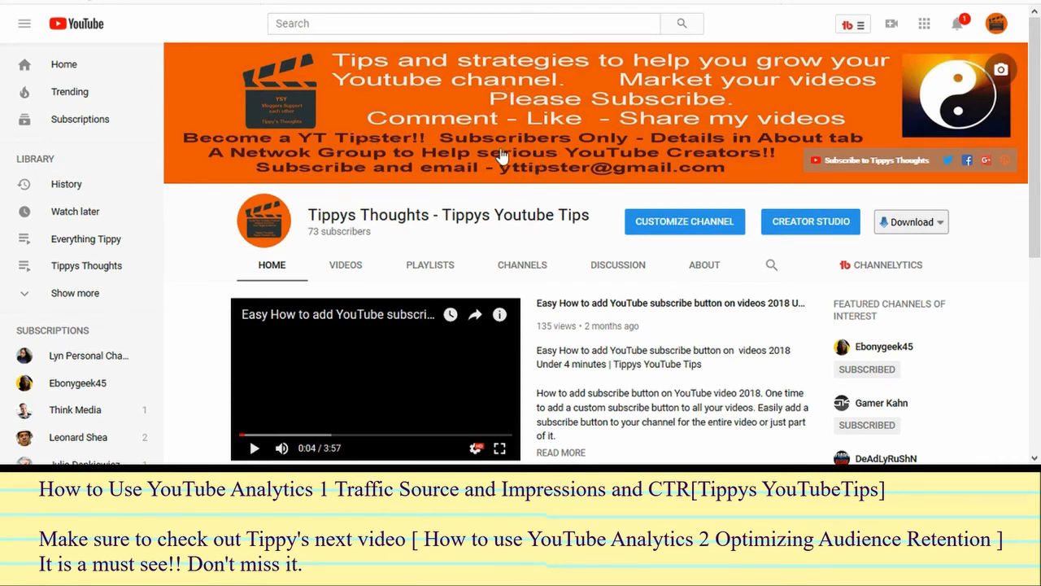
mouse_move(524, 113)
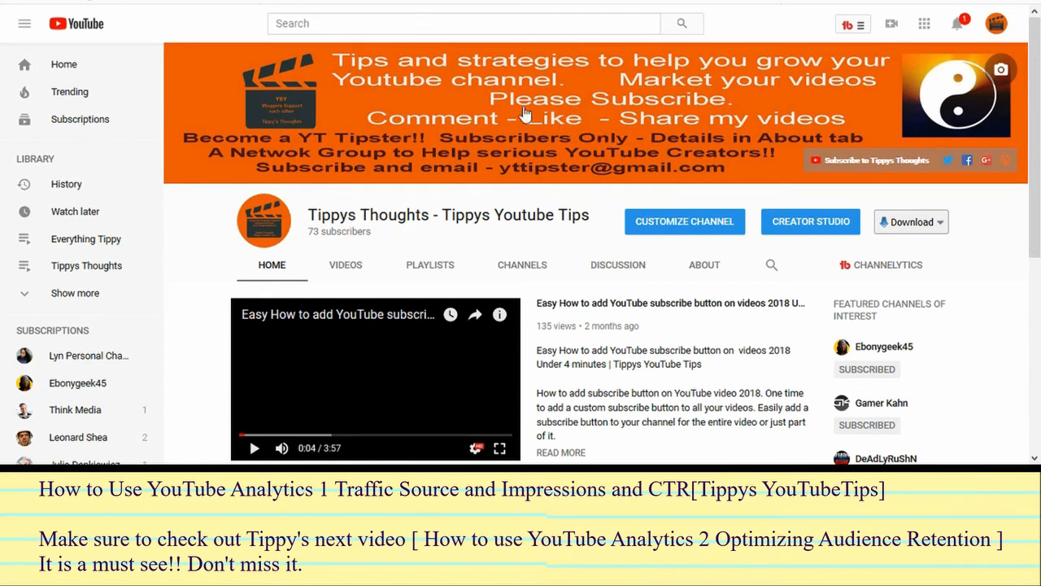
mouse_move(245, 143)
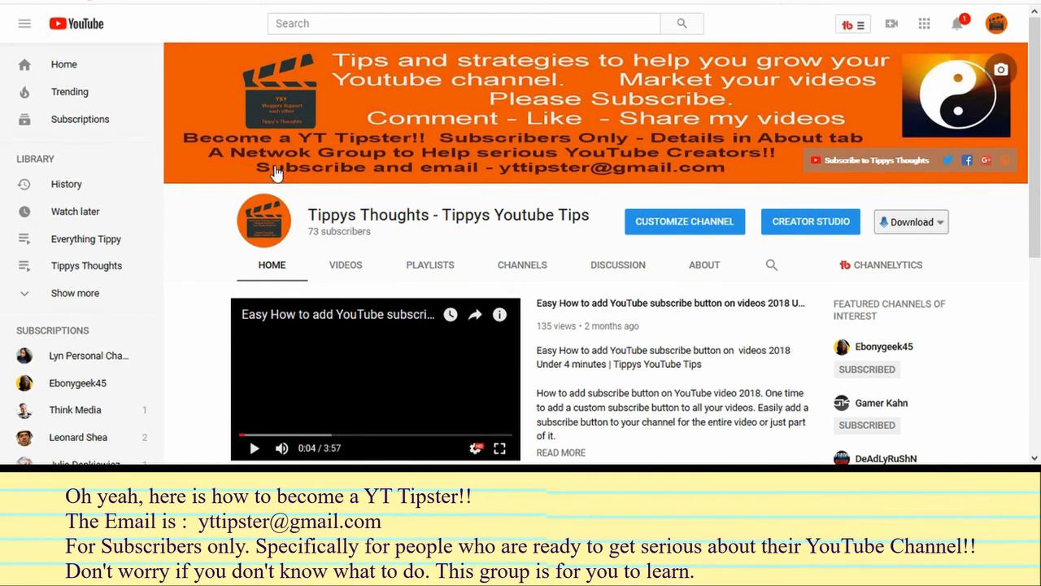
mouse_move(423, 176)
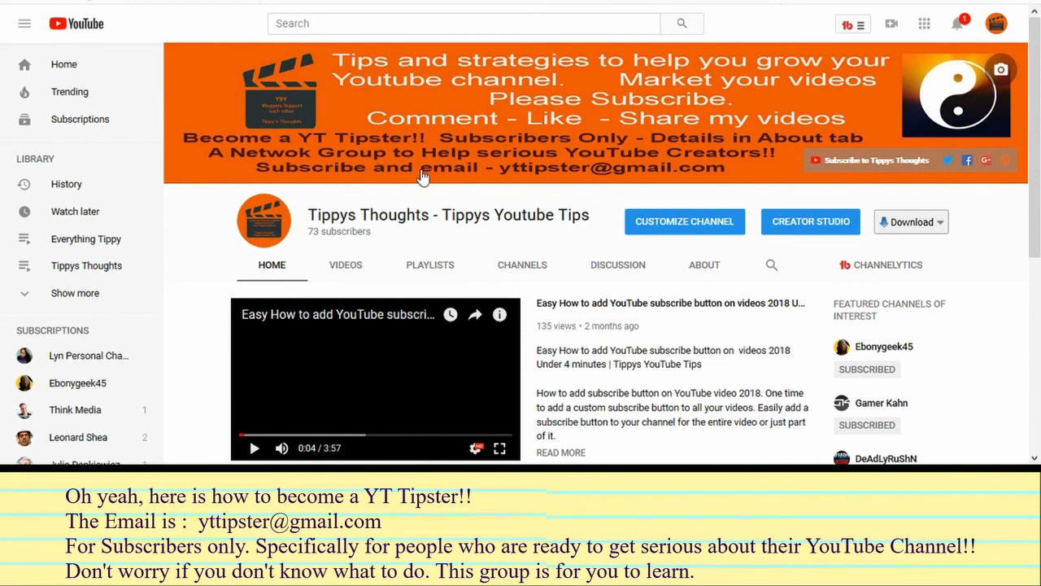
mouse_move(523, 204)
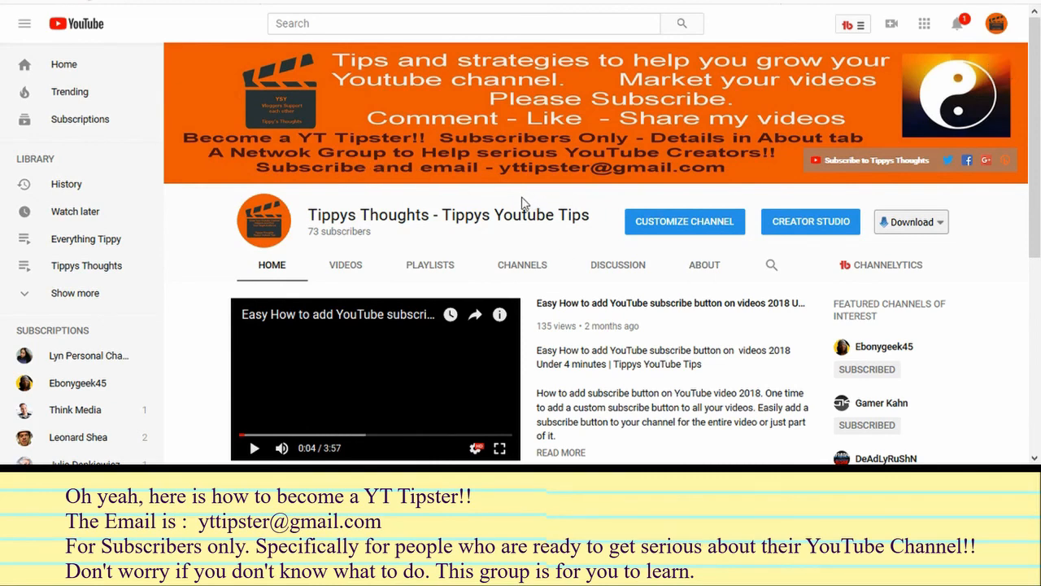
mouse_move(534, 179)
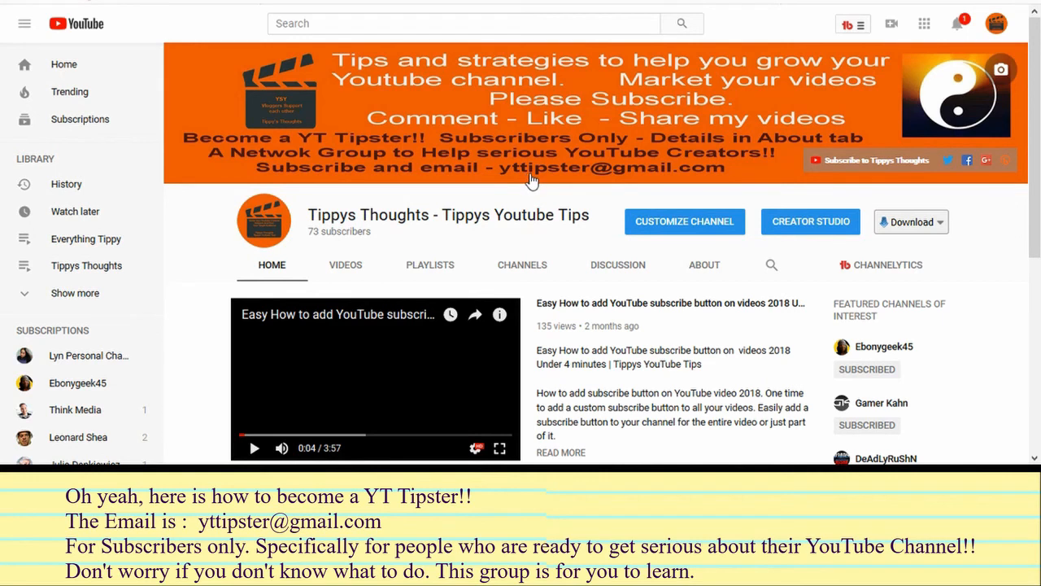
mouse_move(732, 189)
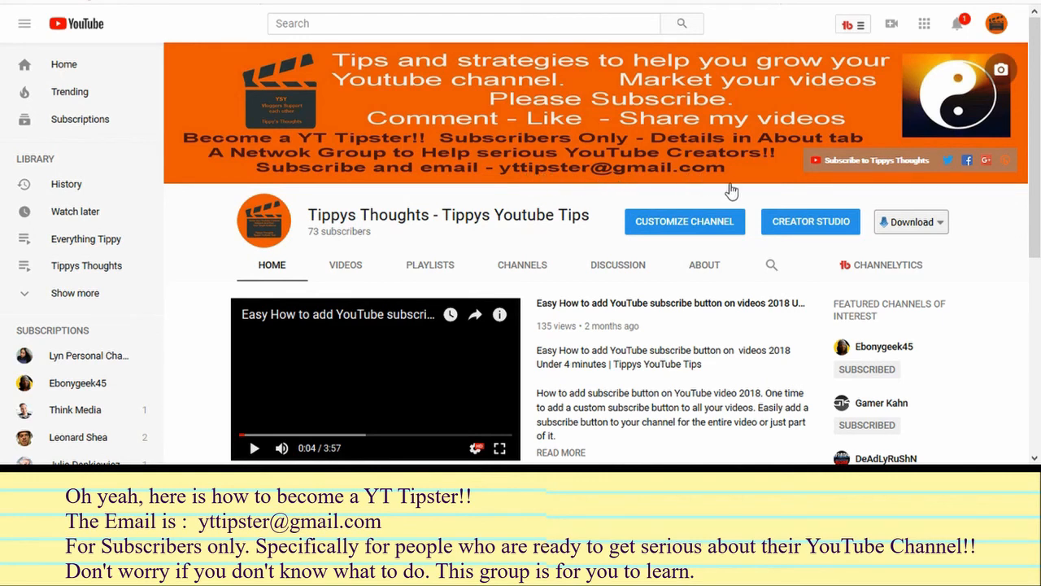
mouse_move(475, 234)
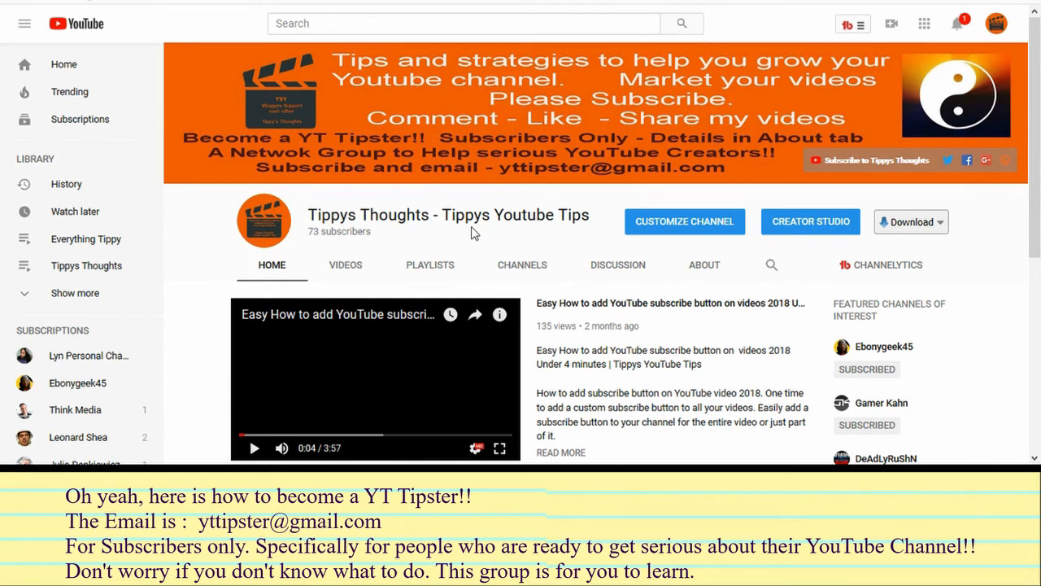
mouse_move(172, 292)
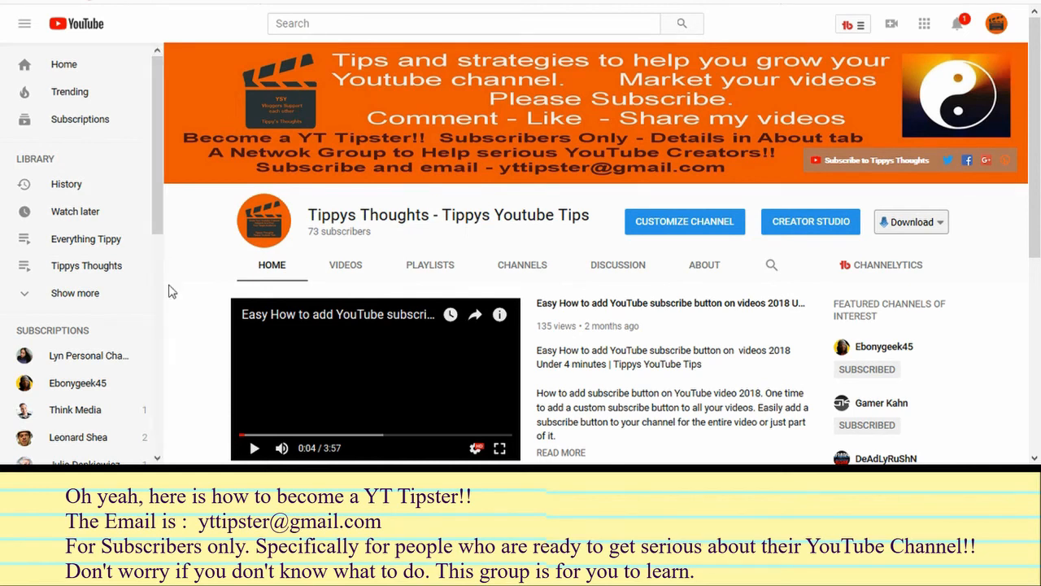
mouse_move(703, 263)
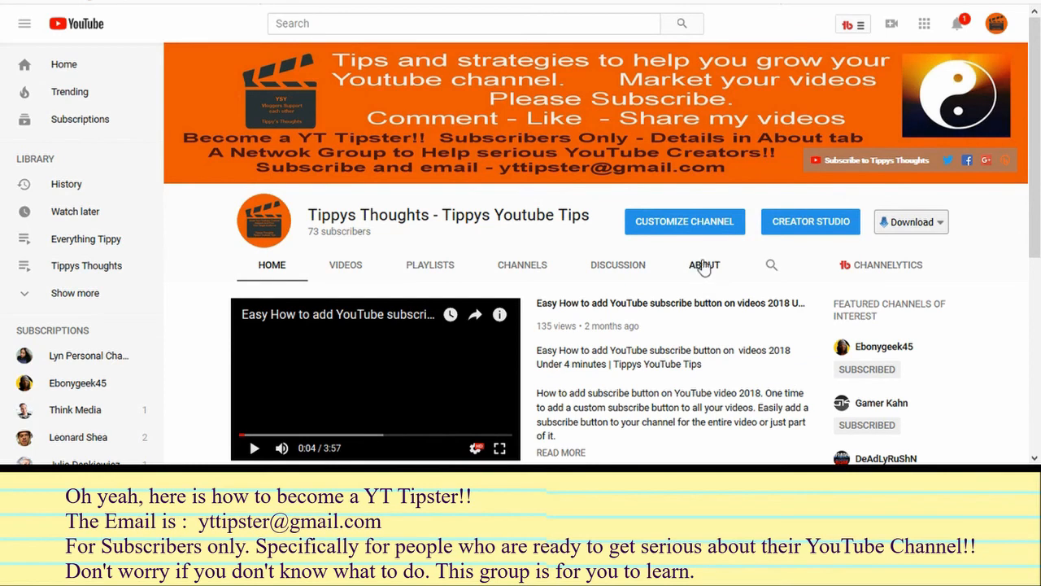
View the Tippys Thoughts About page with its YT Tipster description and channel stats
click(704, 264)
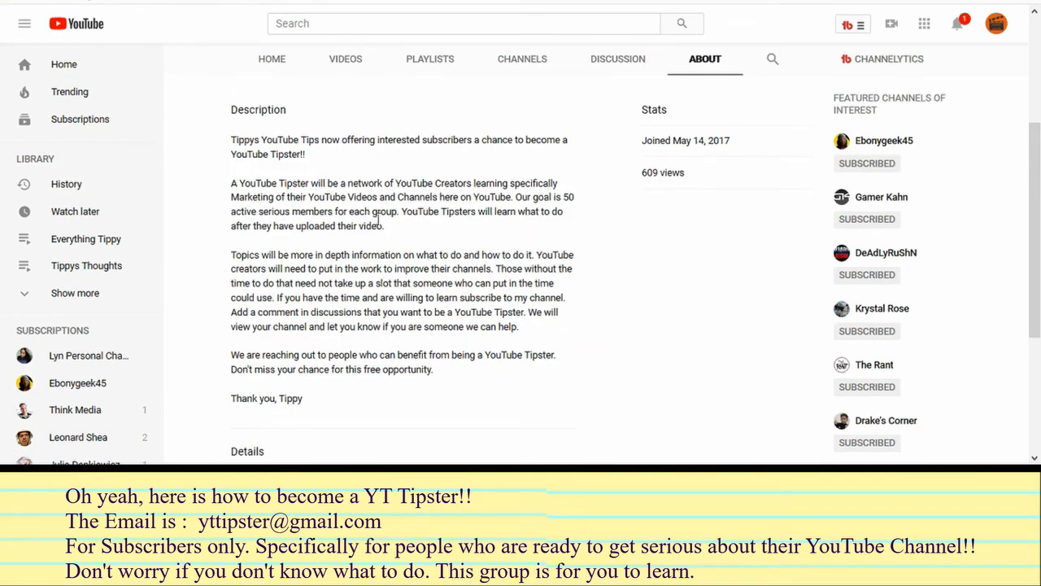
scroll(down, 3)
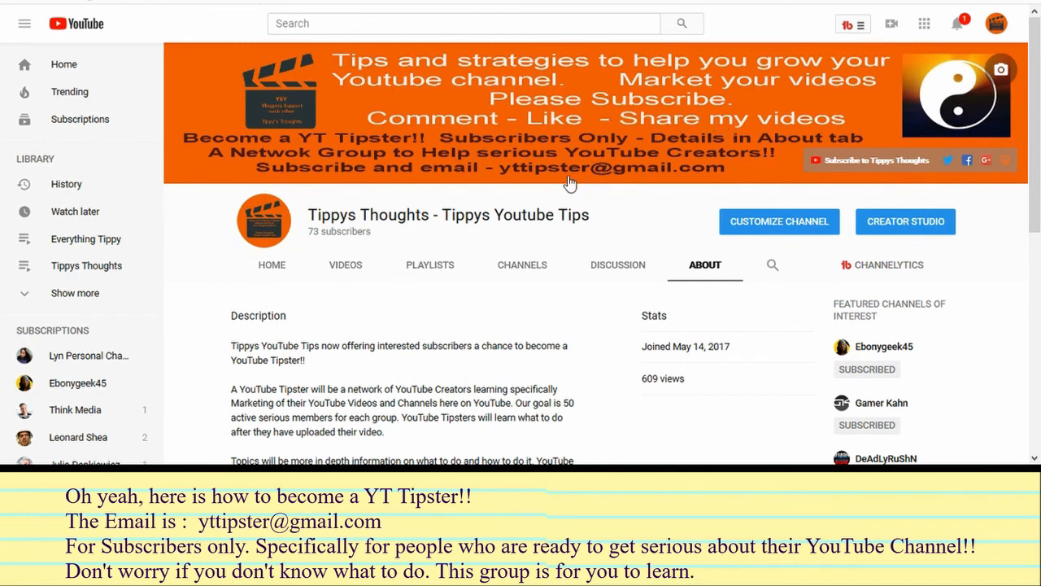
mouse_move(521, 195)
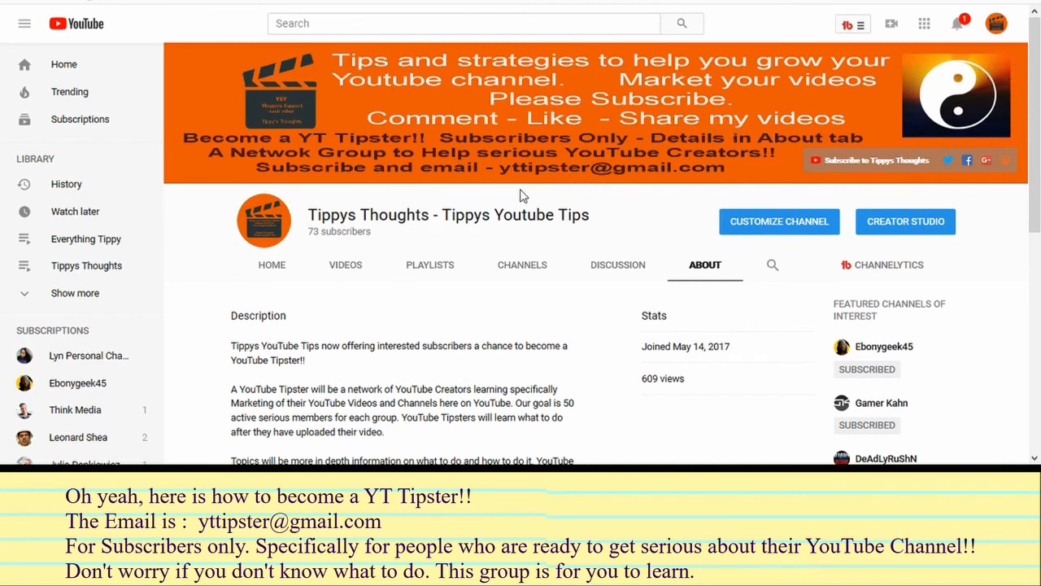
mouse_move(557, 204)
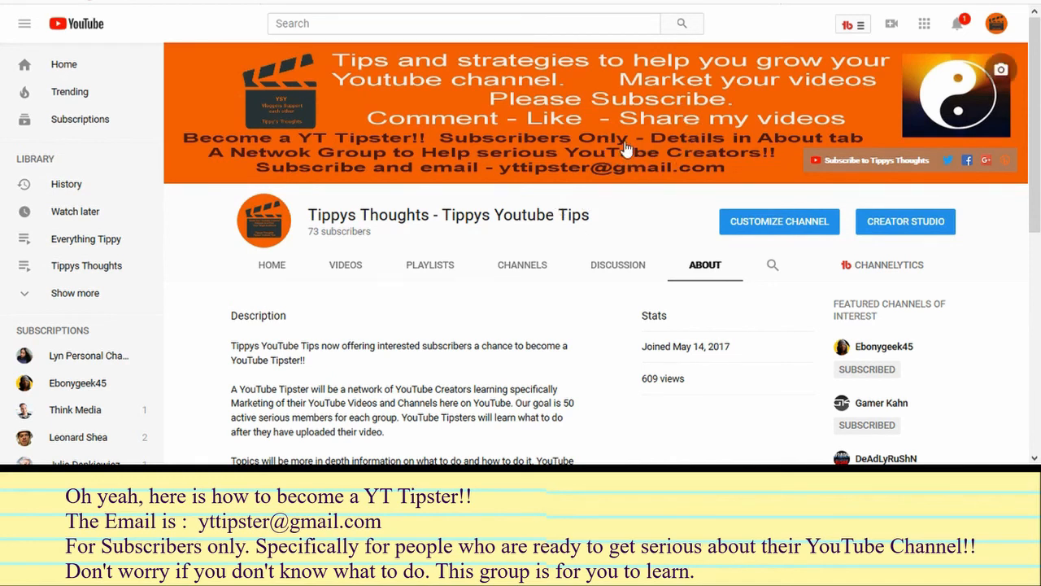
mouse_move(648, 159)
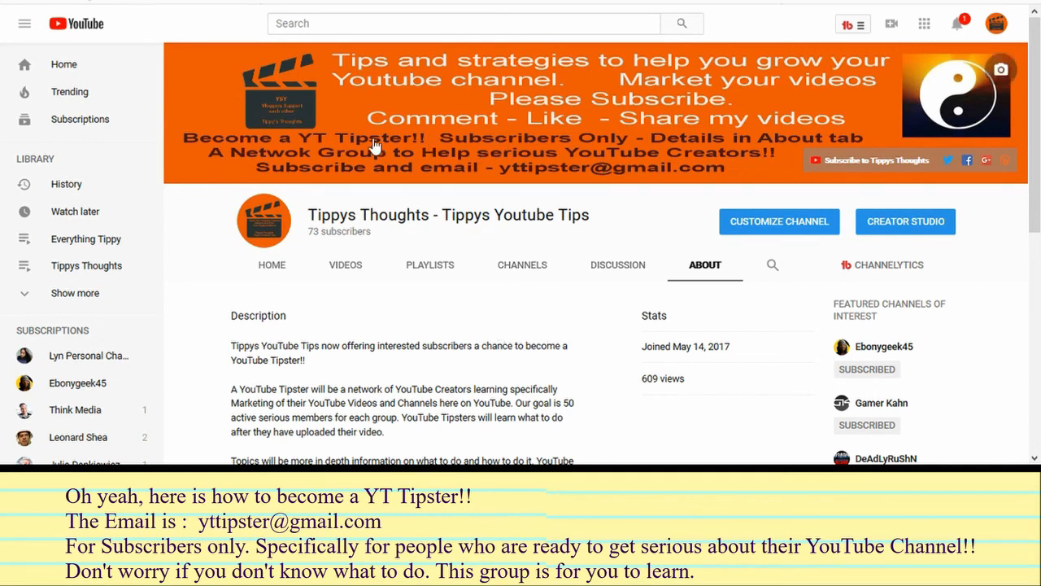
mouse_move(706, 161)
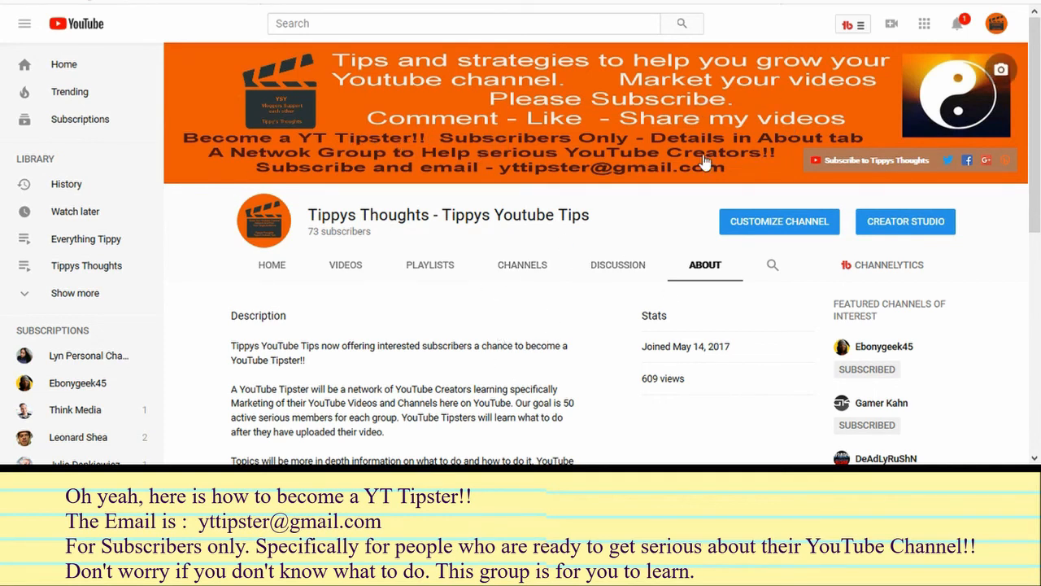
mouse_move(491, 199)
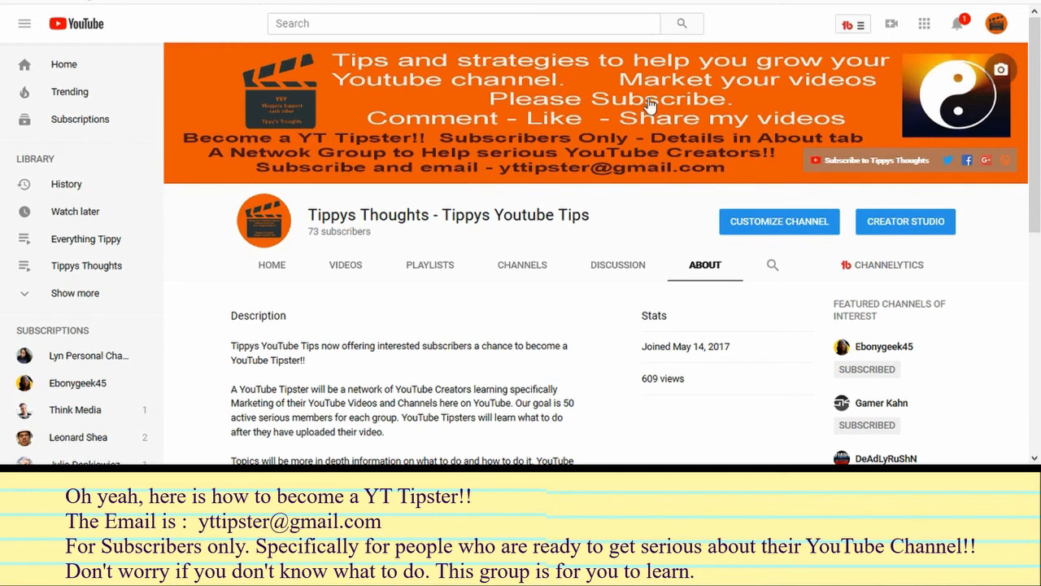
mouse_move(658, 202)
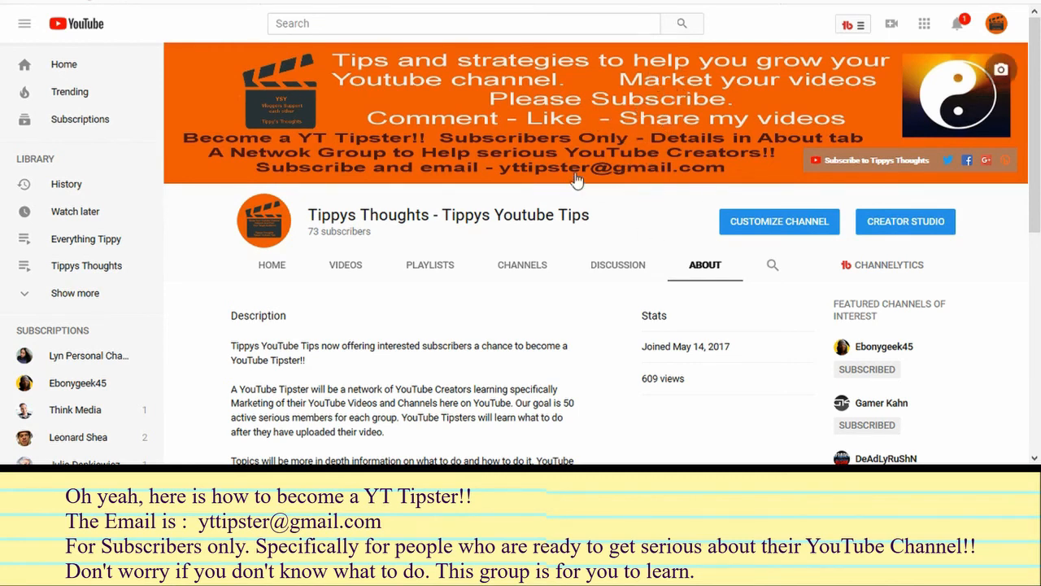
mouse_move(480, 415)
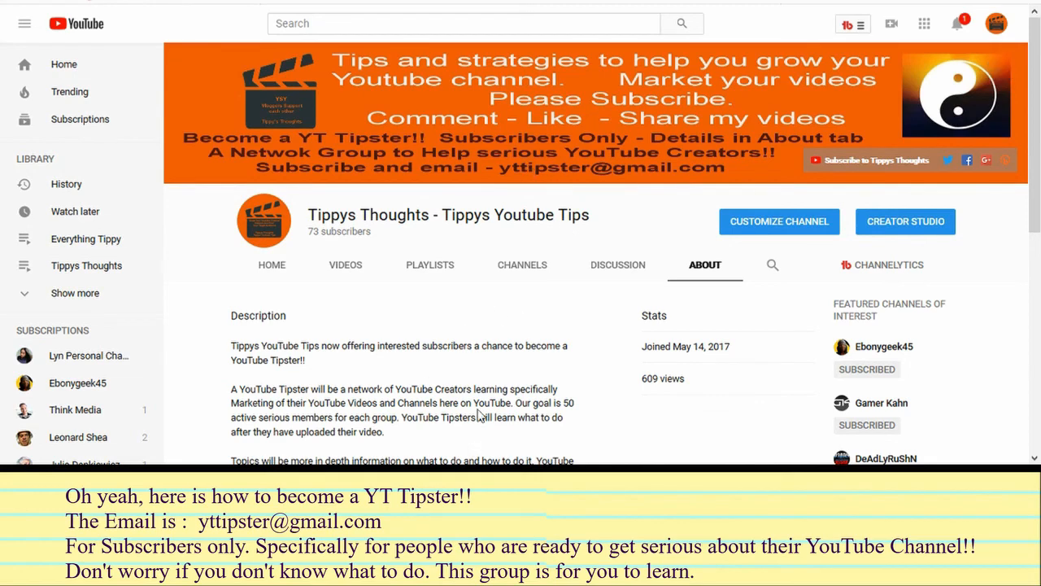
mouse_move(527, 367)
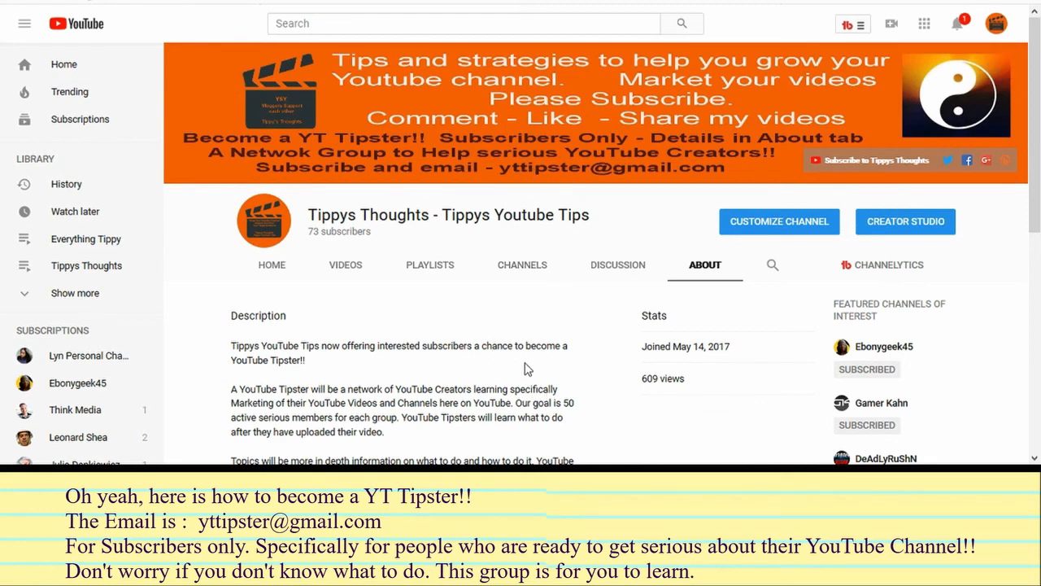
scroll(down, 3)
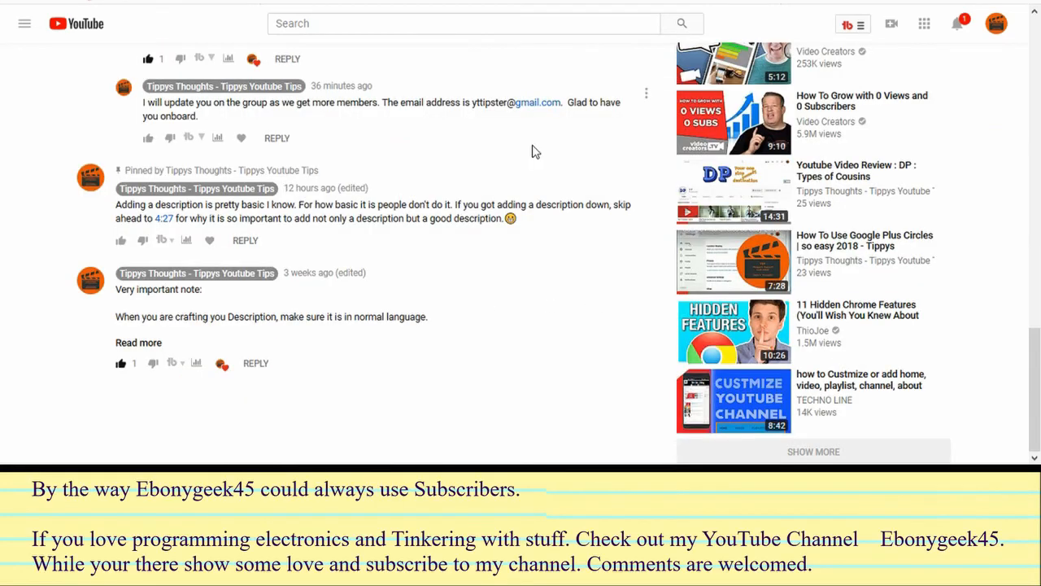